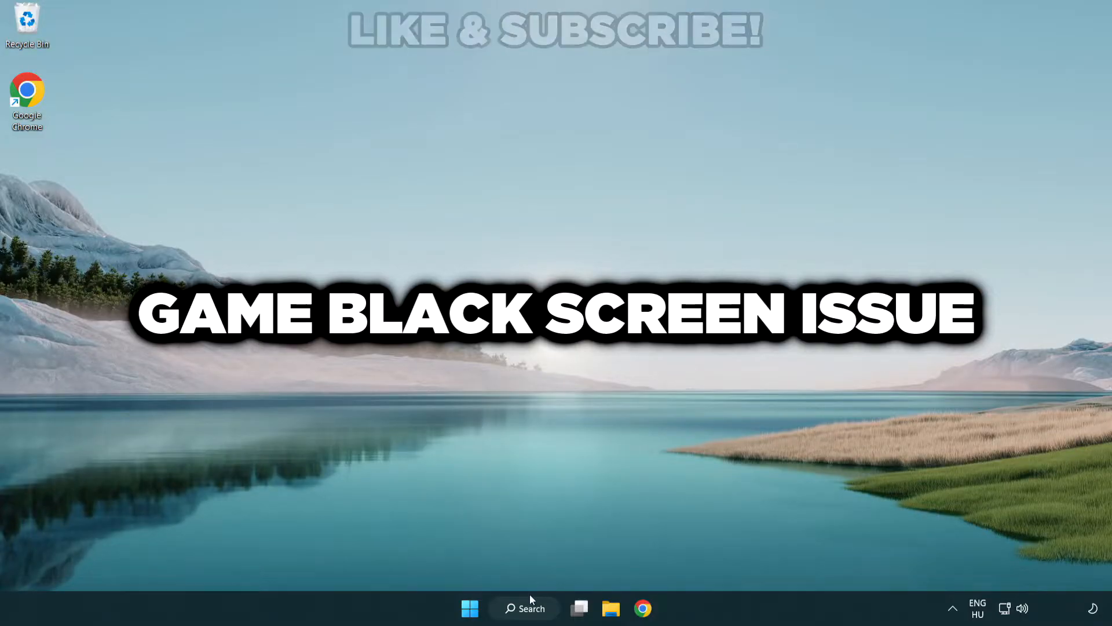
- Search for 'device manager' from the taskbar and launch Device Manager
{"action": "left_click", "coordinate": [524, 608]}
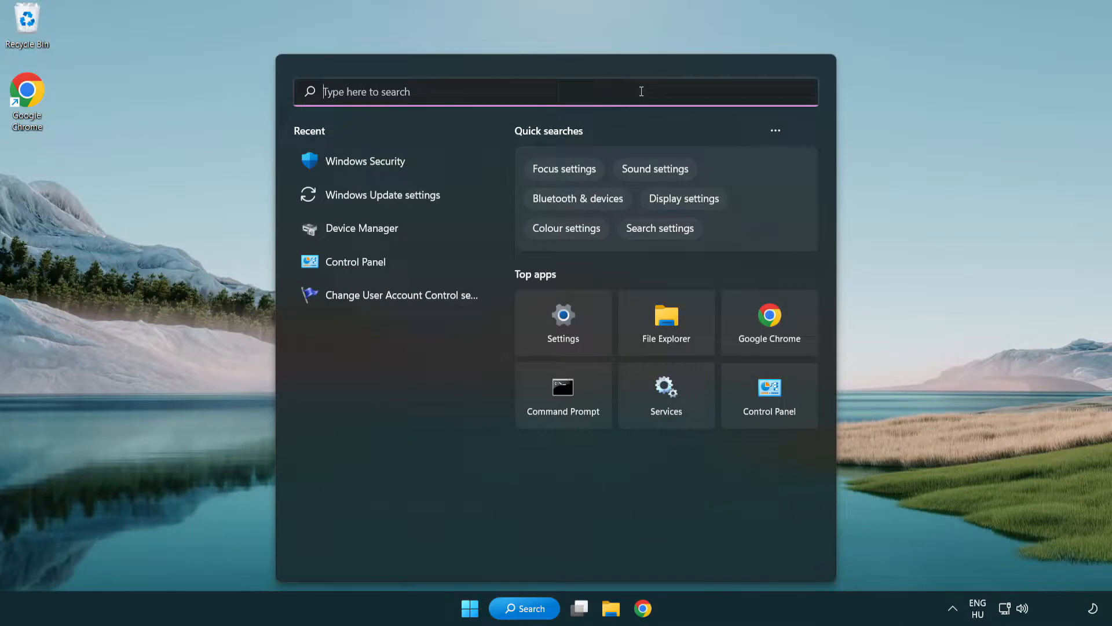
{"action": "type", "text": "device manager"}
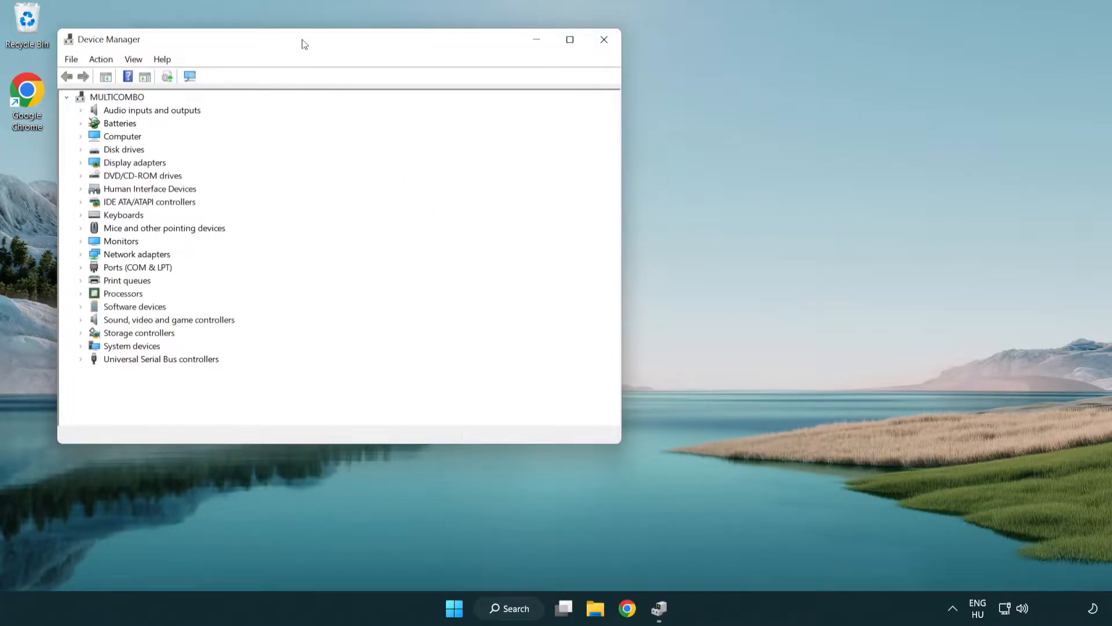
- Expand Display adapters and show the context menu for VMware SVGA 3D
{"action": "left_click_drag", "start_coordinate": [301, 38], "coordinate": [506, 106]}
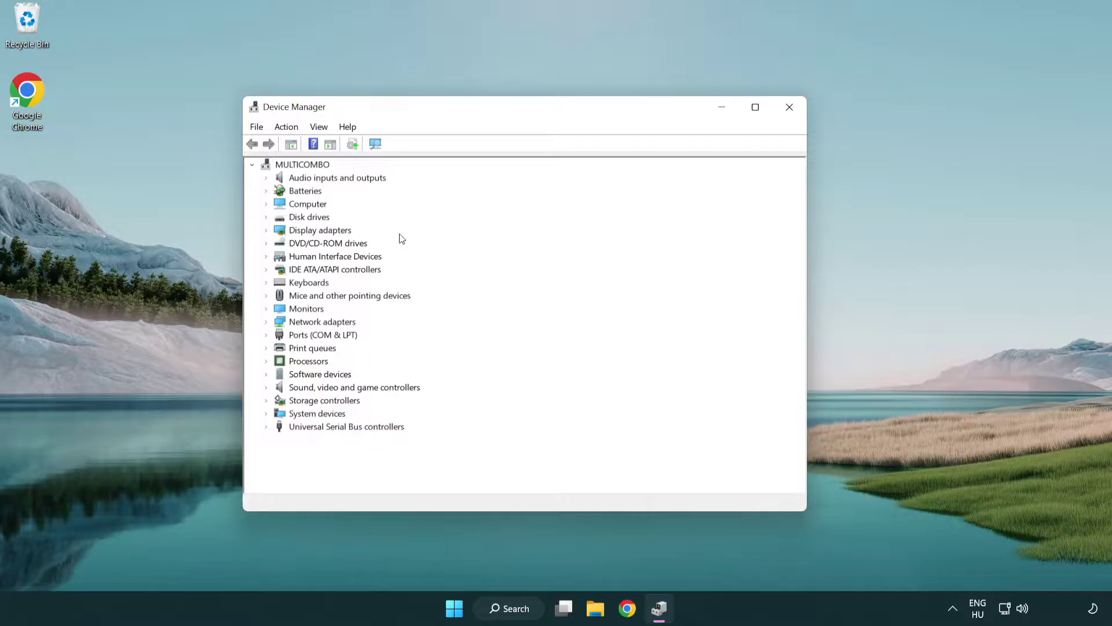
{"action": "left_click", "coordinate": [319, 230]}
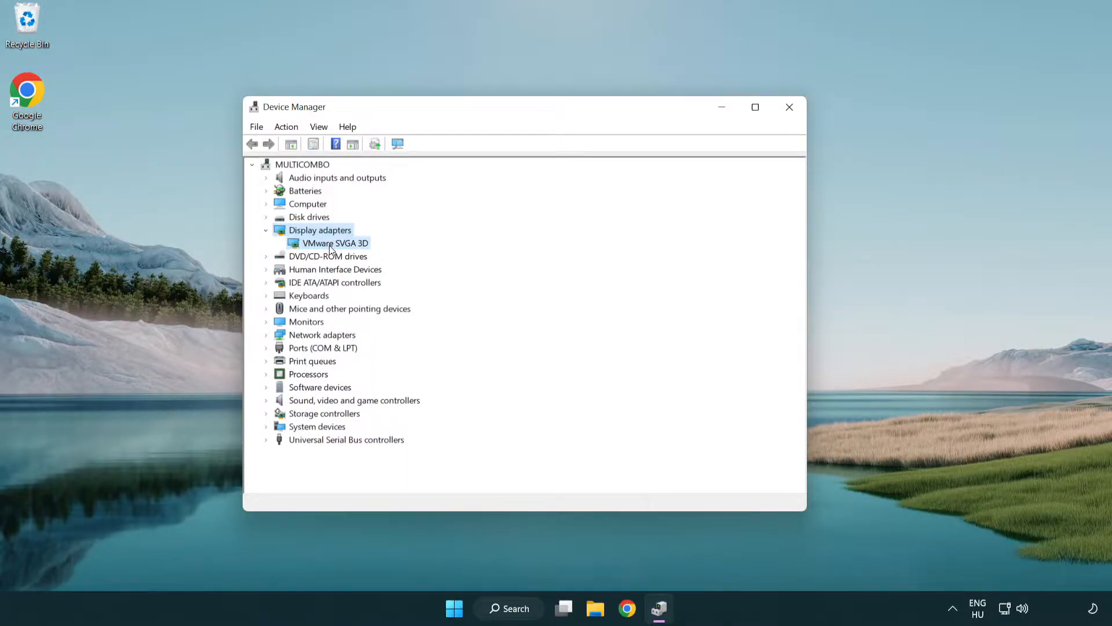
{"action": "left_click", "coordinate": [335, 243]}
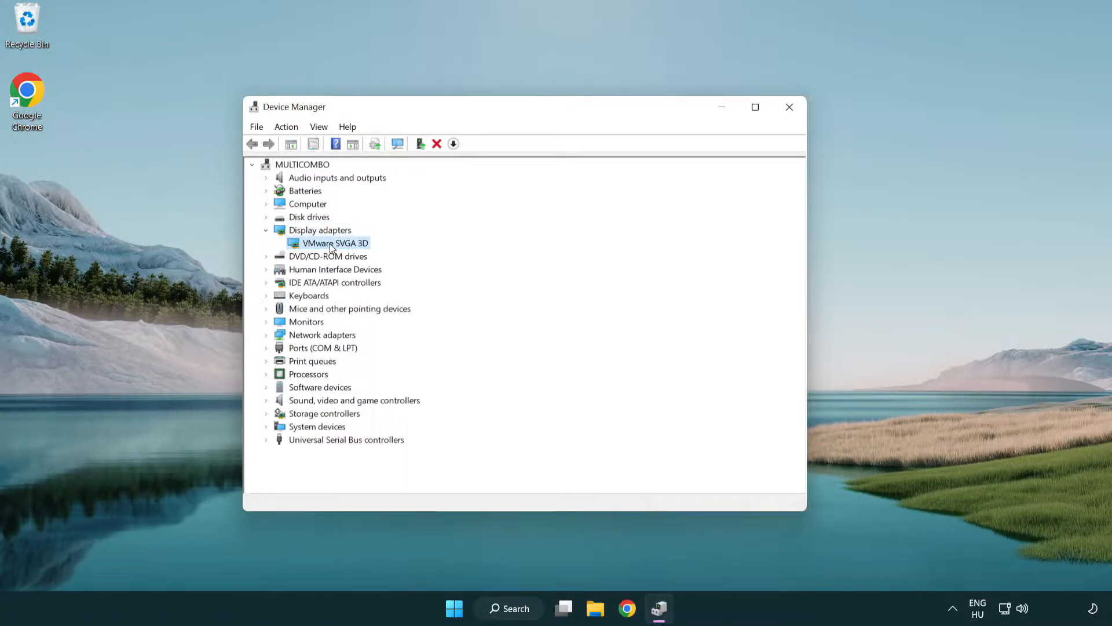
{"action": "right_click", "coordinate": [334, 243]}
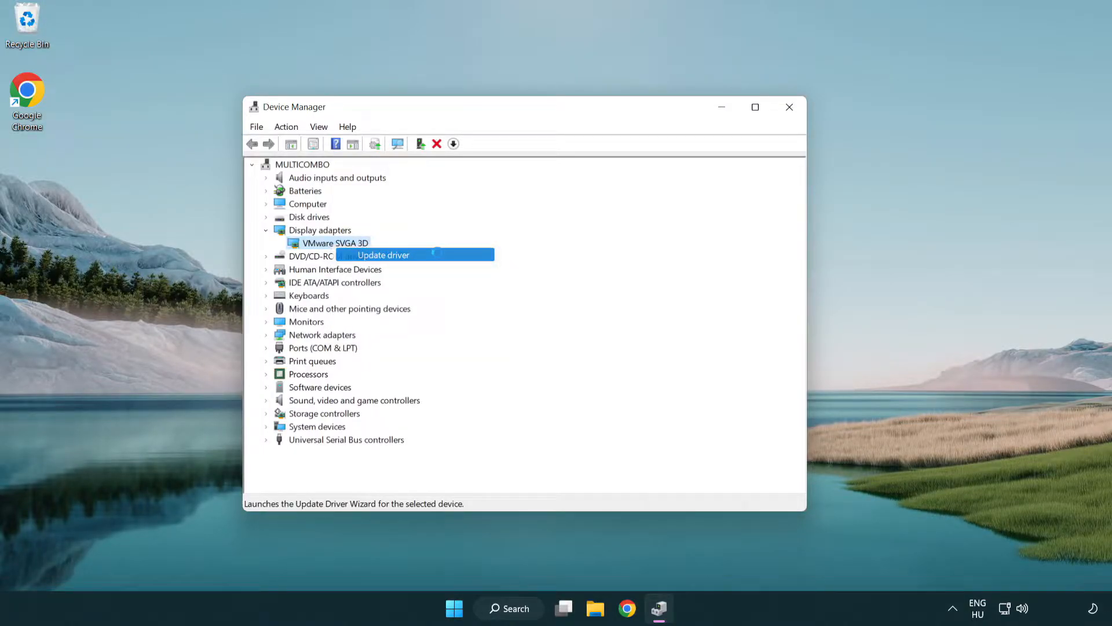
- Search automatically for a VMware SVGA 3D driver, then close the wizard and Device Manager
{"action": "left_click", "coordinate": [382, 254]}
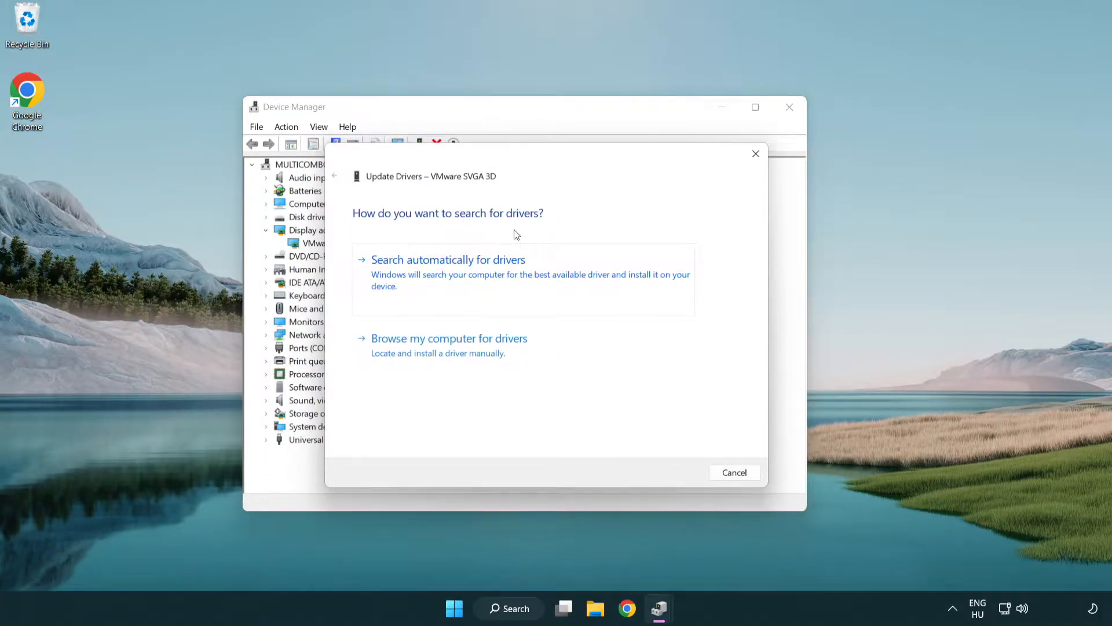
{"action": "mouse_move", "coordinate": [496, 277]}
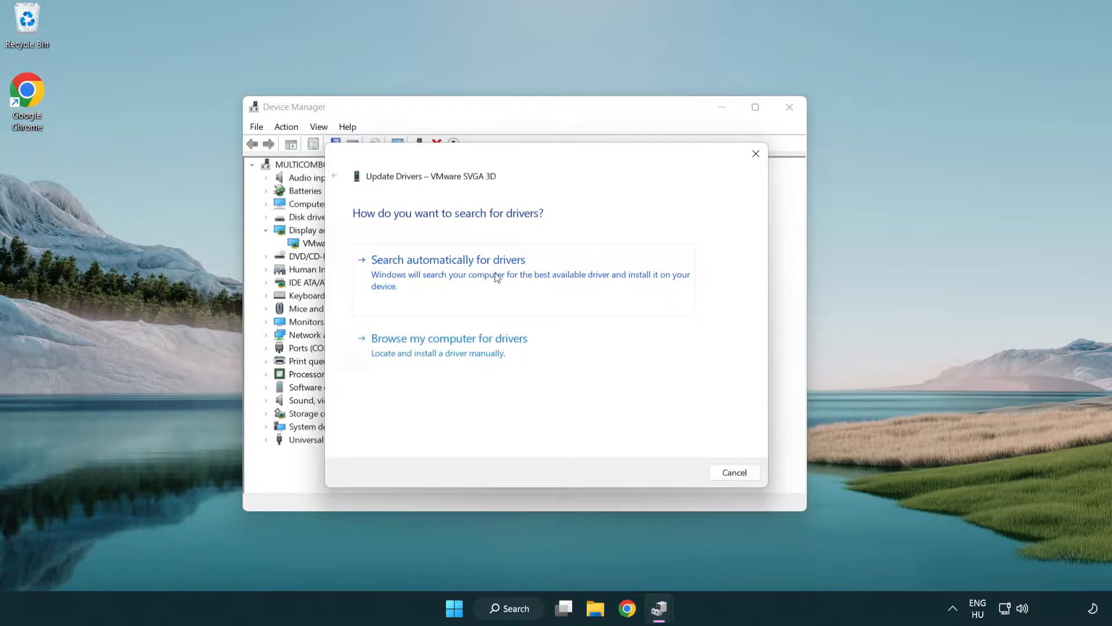
{"action": "left_click", "coordinate": [448, 259]}
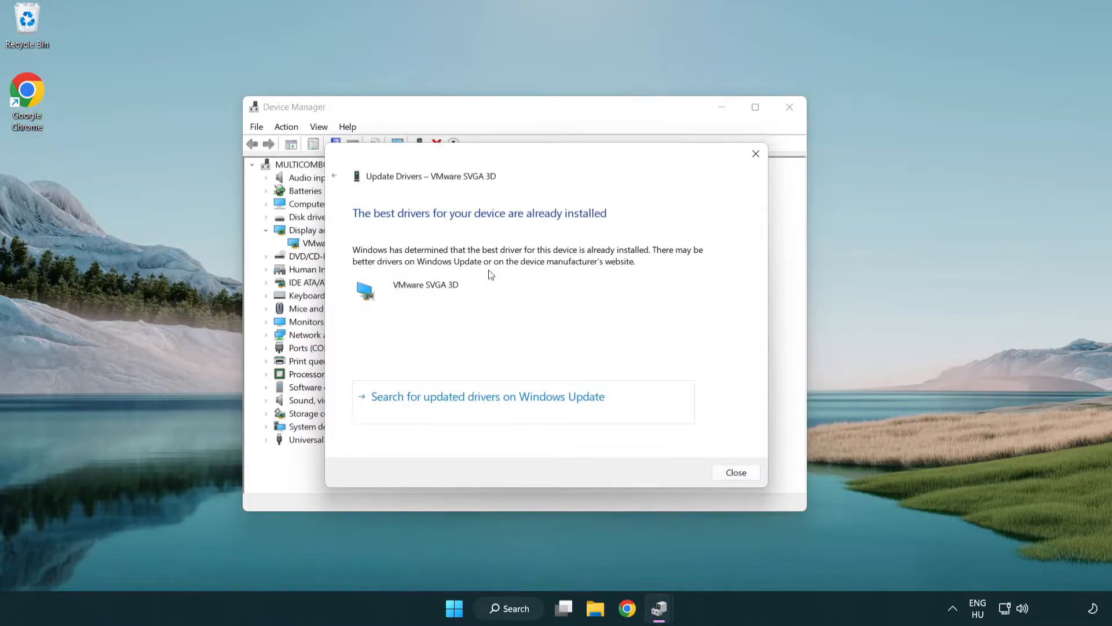
{"action": "mouse_move", "coordinate": [383, 225]}
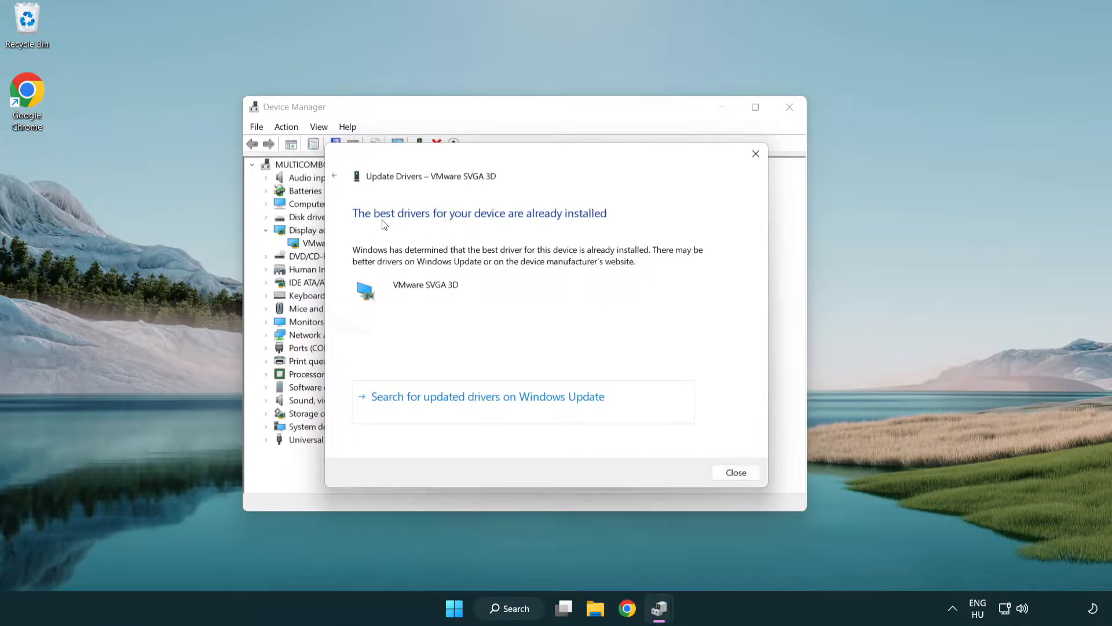
{"action": "mouse_move", "coordinate": [521, 304]}
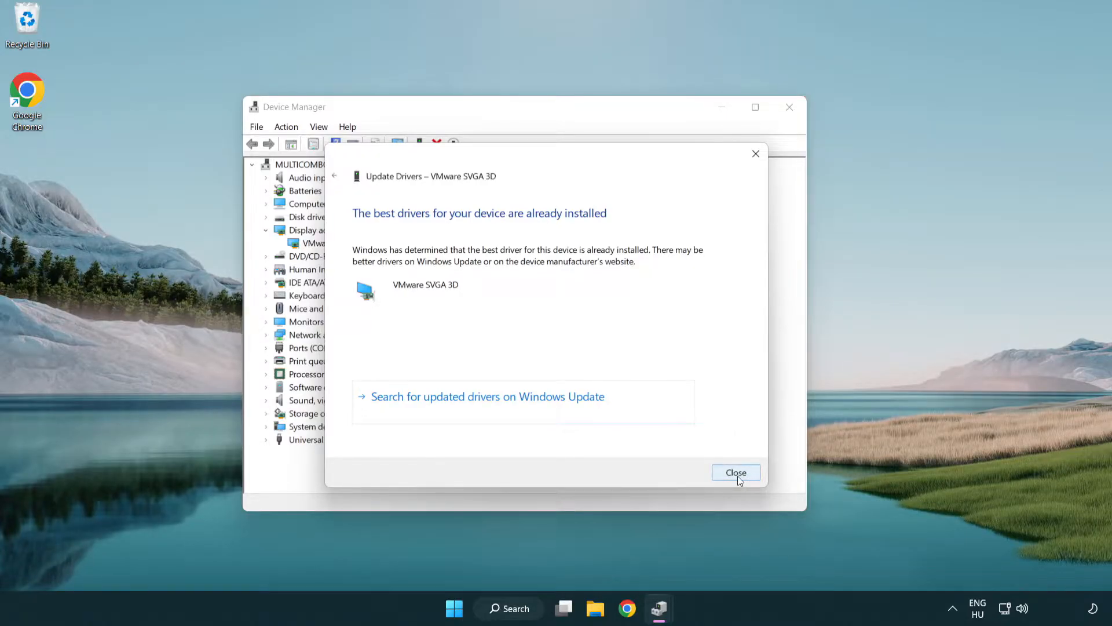
{"action": "left_click", "coordinate": [736, 472]}
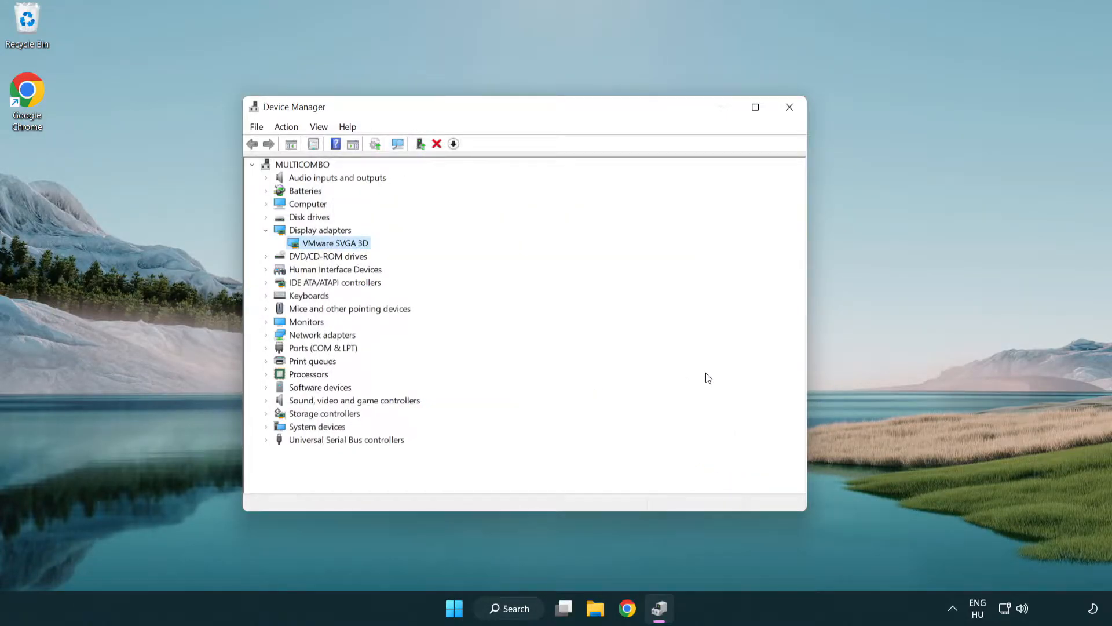
{"action": "mouse_move", "coordinate": [790, 107]}
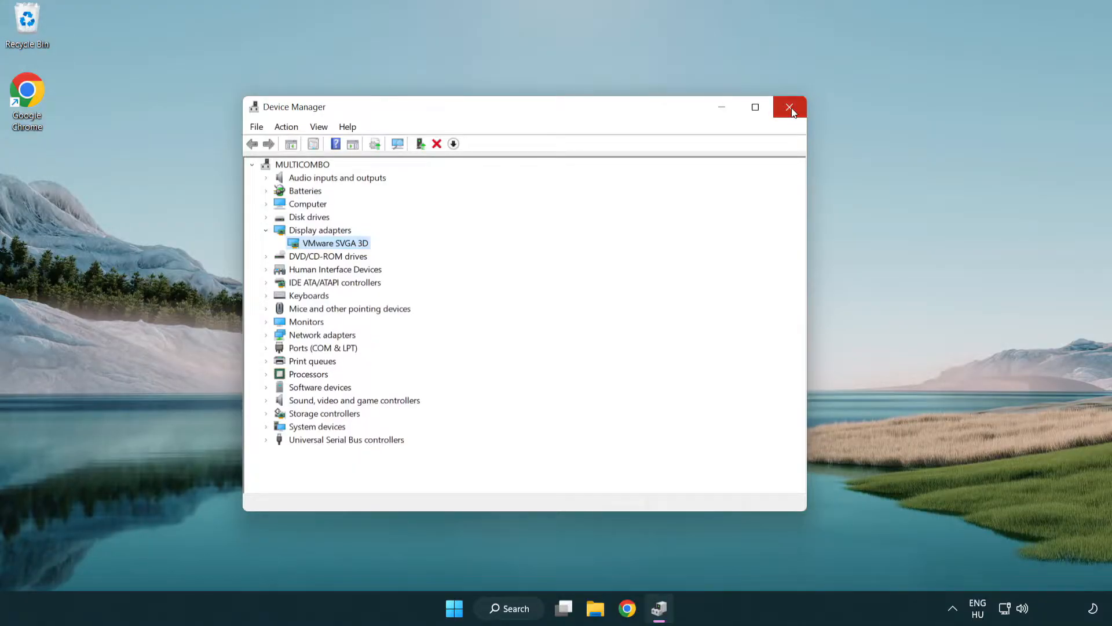
{"action": "left_click", "coordinate": [790, 107]}
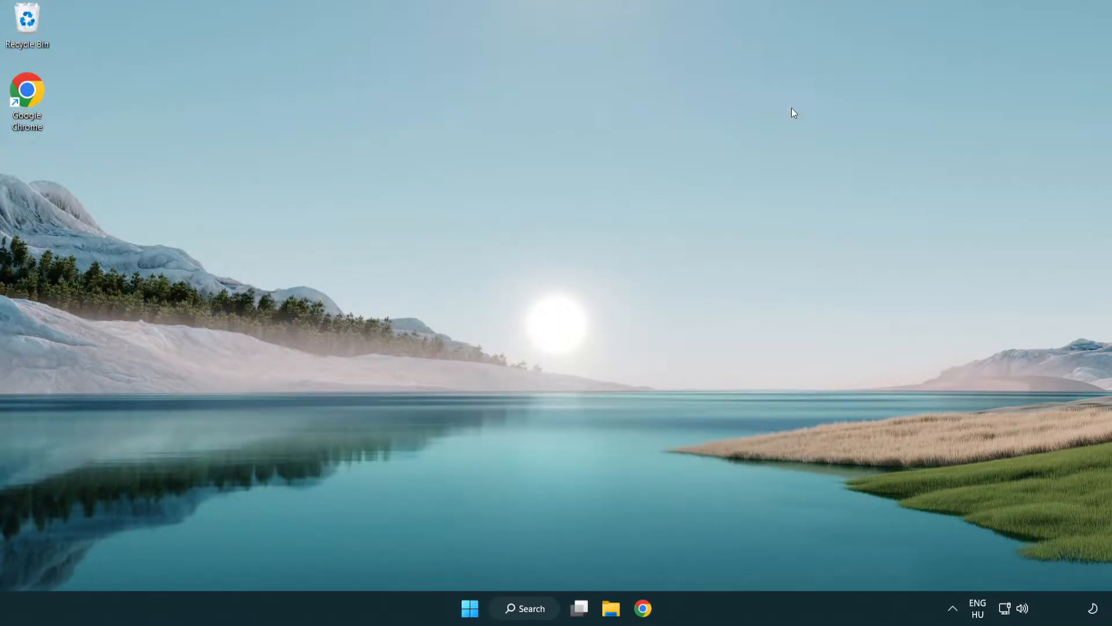
{"action": "mouse_move", "coordinate": [533, 608]}
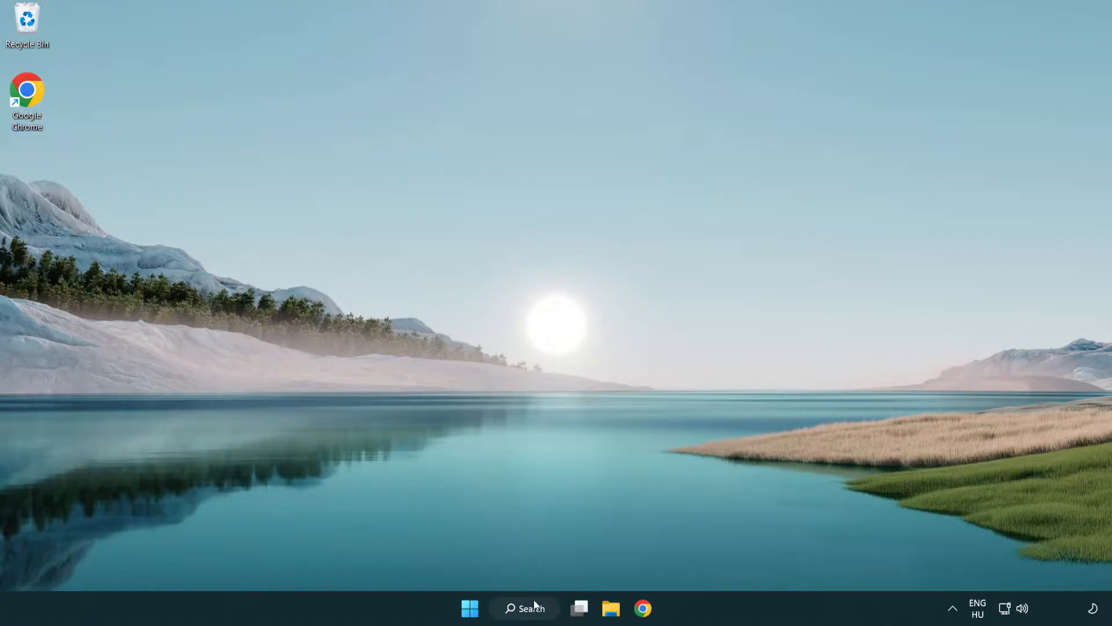
- Search 'update' from the taskbar and launch Windows Update settings
{"action": "left_click", "coordinate": [524, 607]}
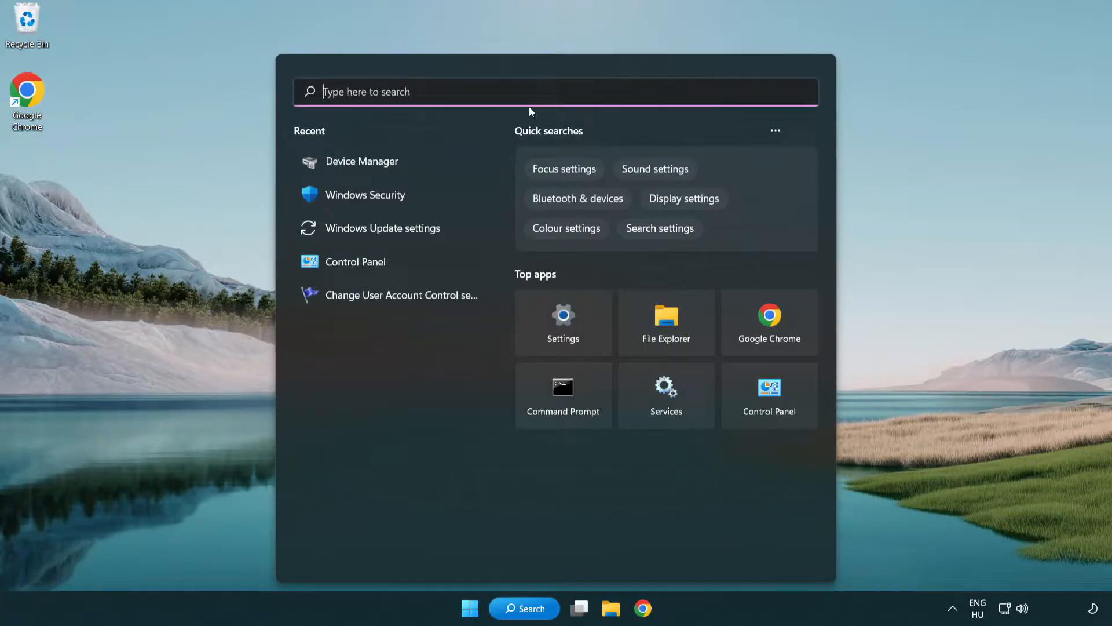
{"action": "type", "text": "u"}
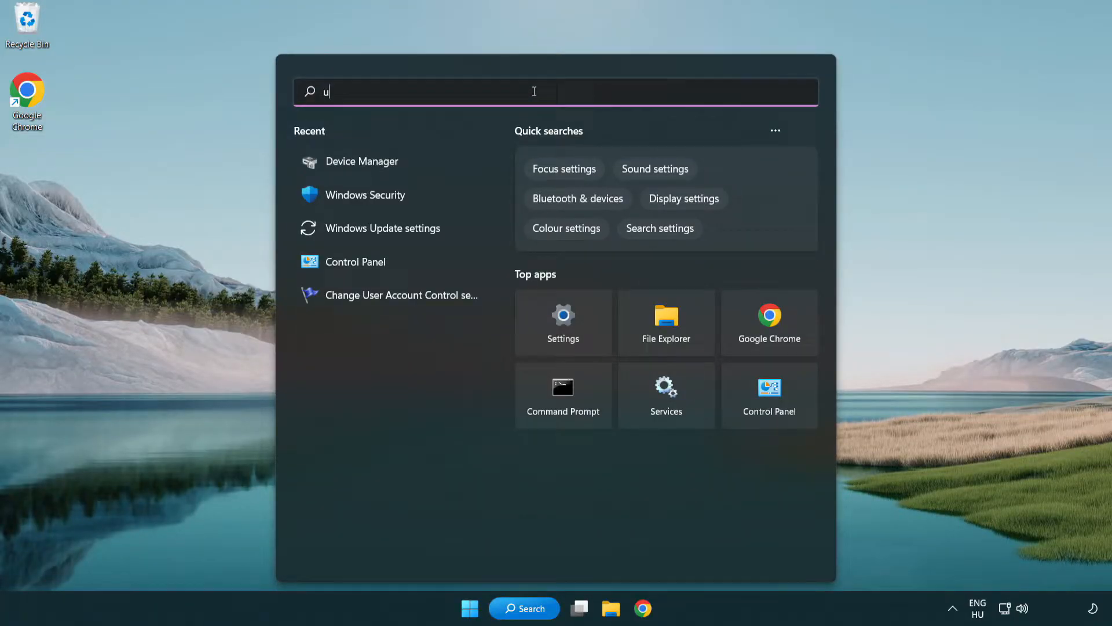
{"action": "type", "text": "pdate"}
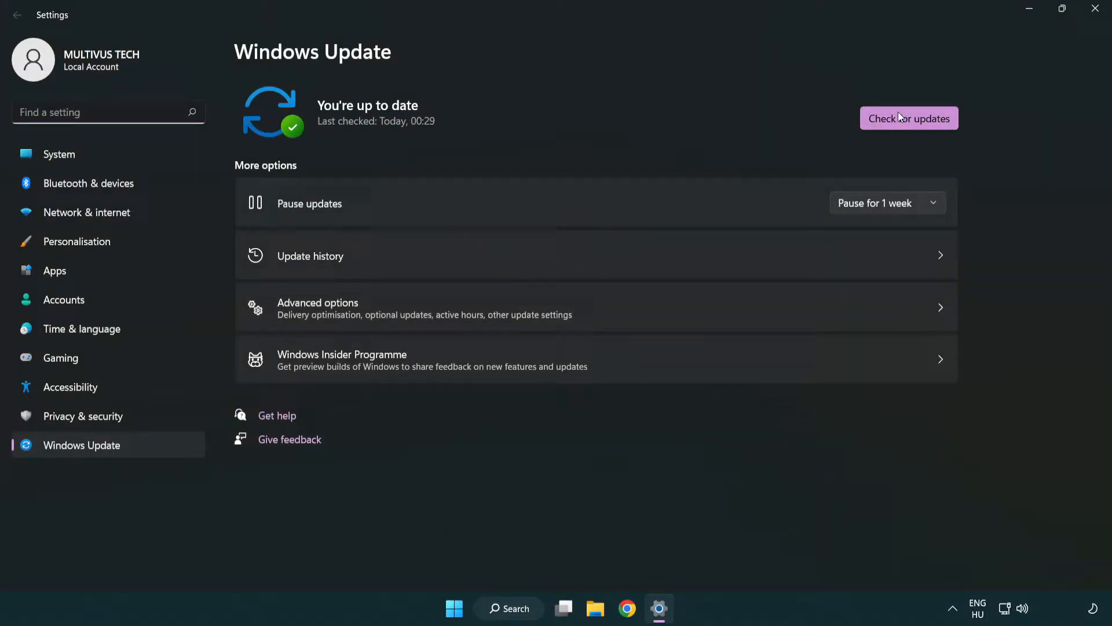
- Start a fresh Windows Update check for updates
{"action": "left_click", "coordinate": [908, 118]}
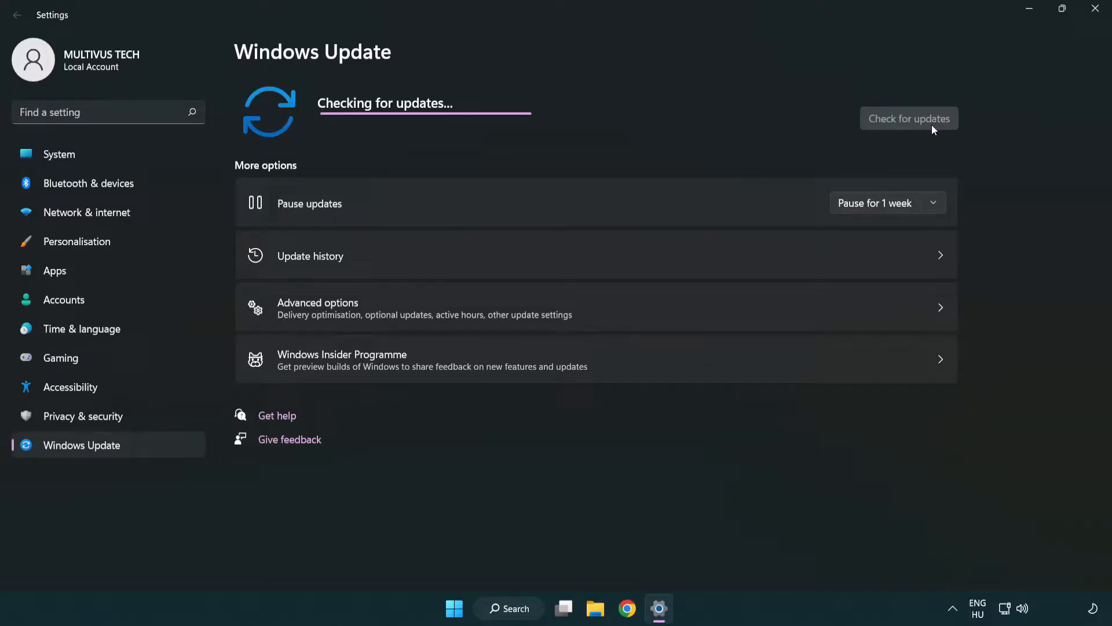
{"action": "mouse_move", "coordinate": [599, 146]}
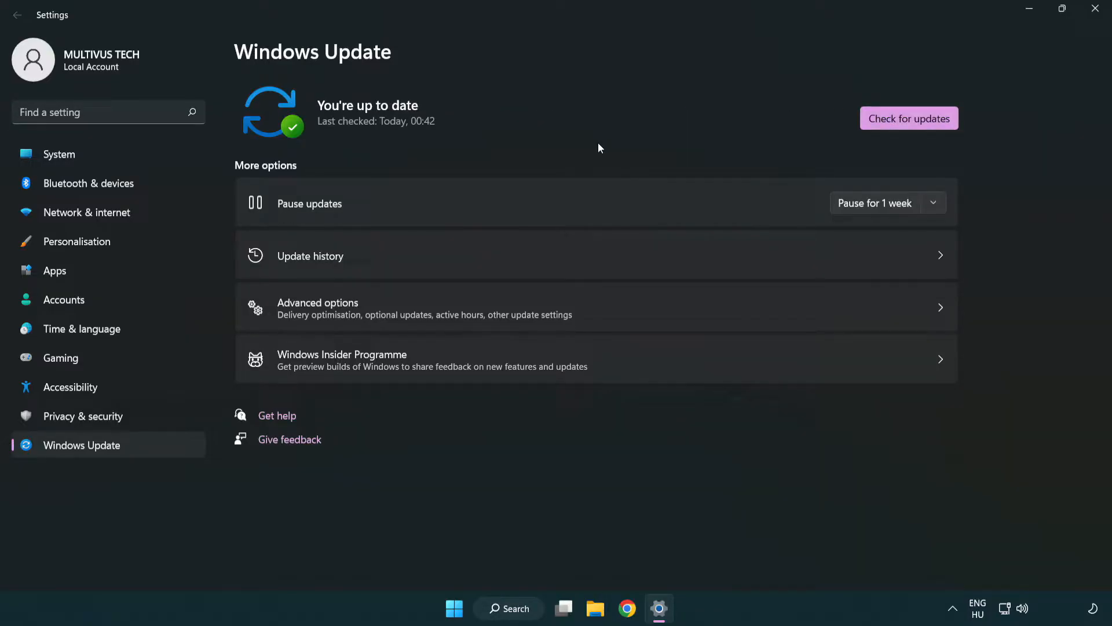
{"action": "mouse_move", "coordinate": [955, 72]}
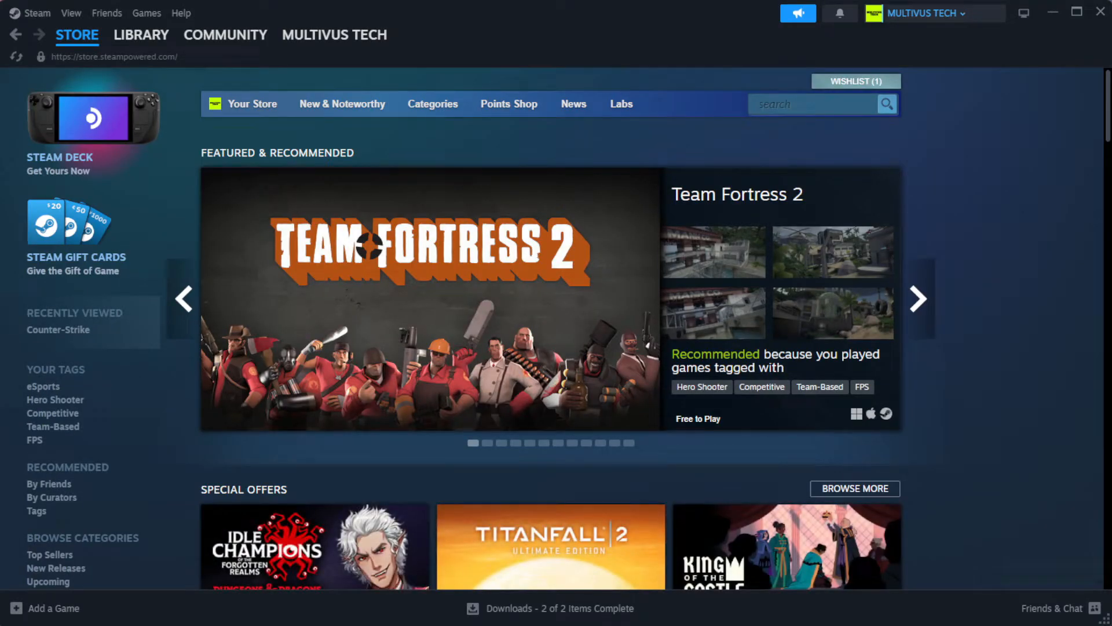
- Go to the Steam Library and show the context menu for YOUR NOT WORKING GAME
{"action": "left_click", "coordinate": [141, 35]}
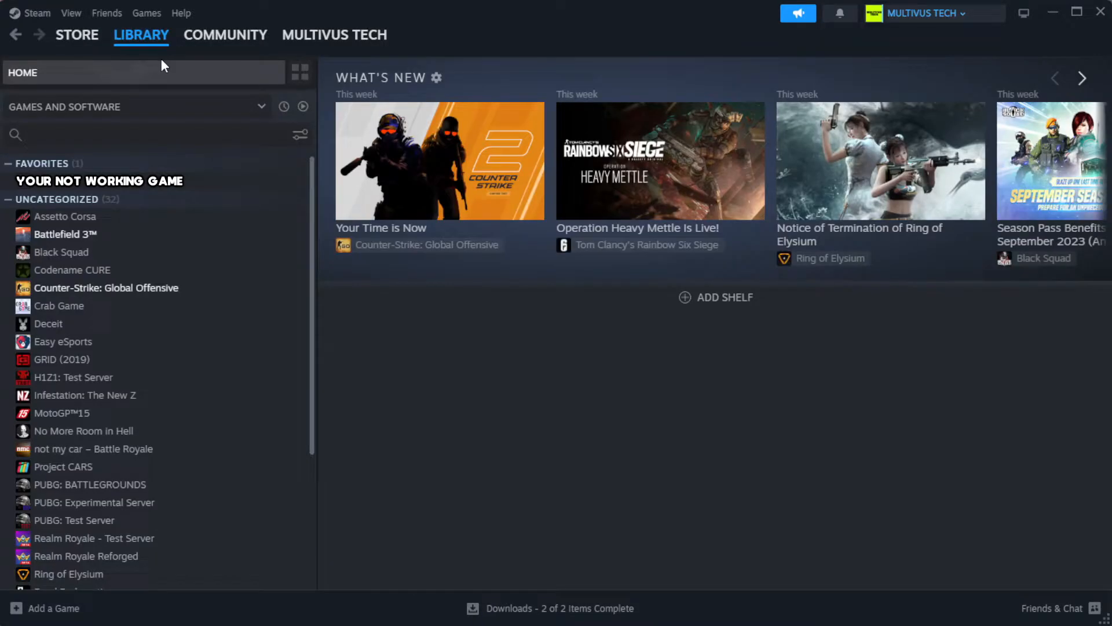
{"action": "mouse_move", "coordinate": [162, 70]}
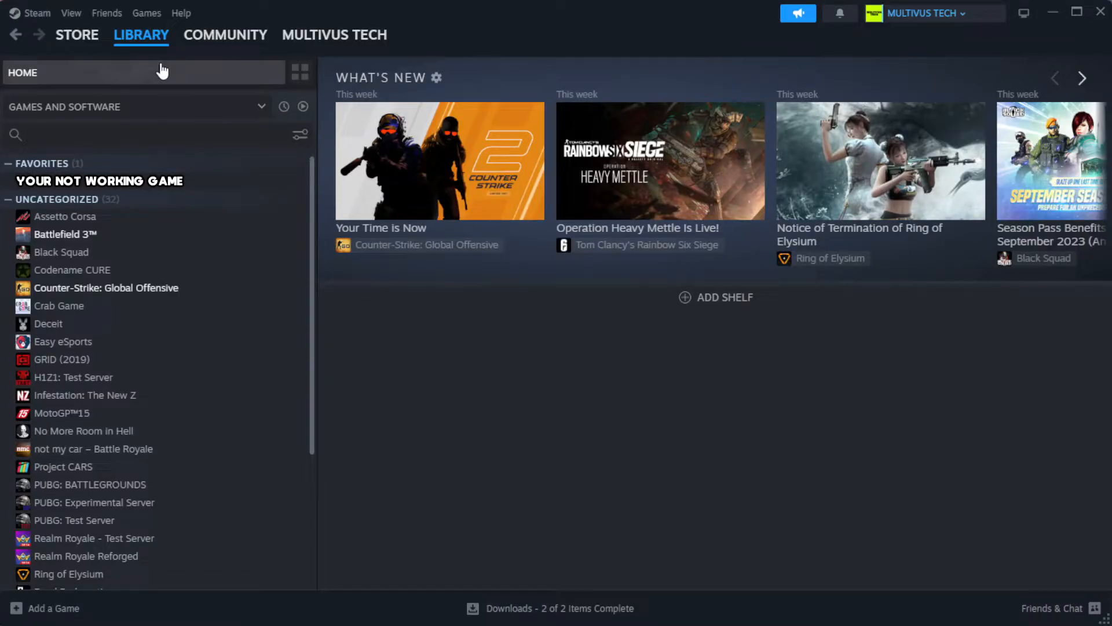
{"action": "mouse_move", "coordinate": [258, 192]}
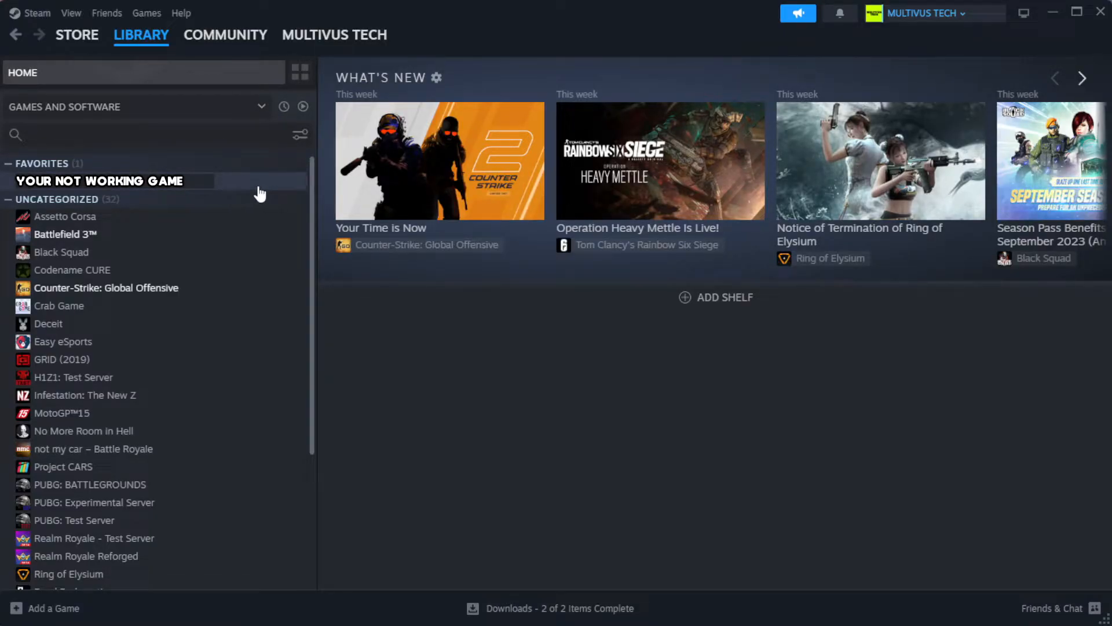
{"action": "mouse_move", "coordinate": [275, 190]}
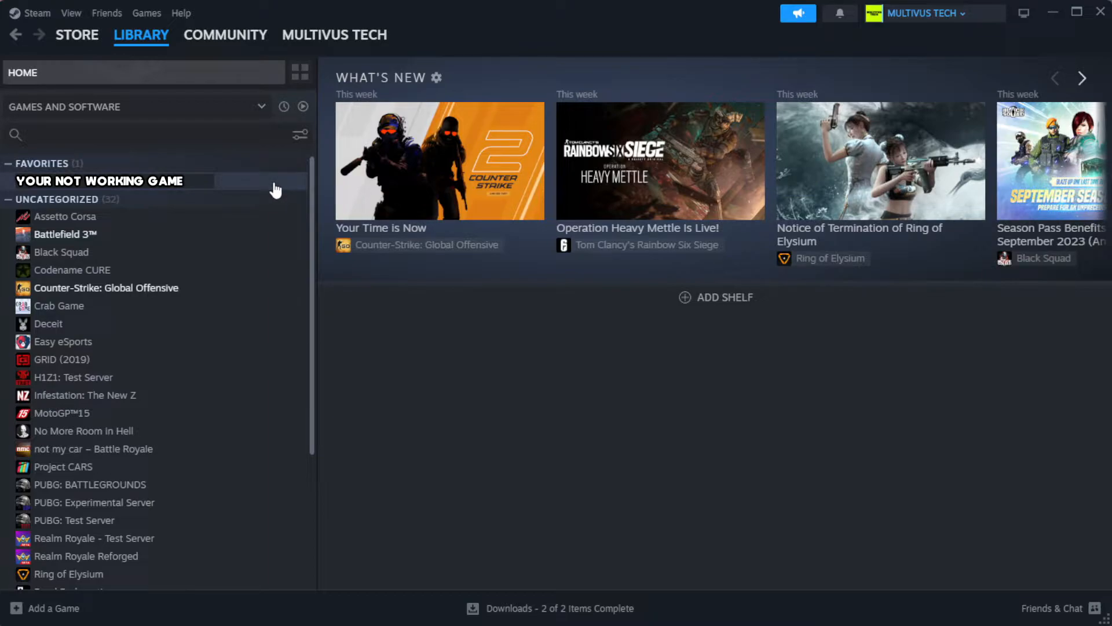
{"action": "right_click", "coordinate": [99, 180]}
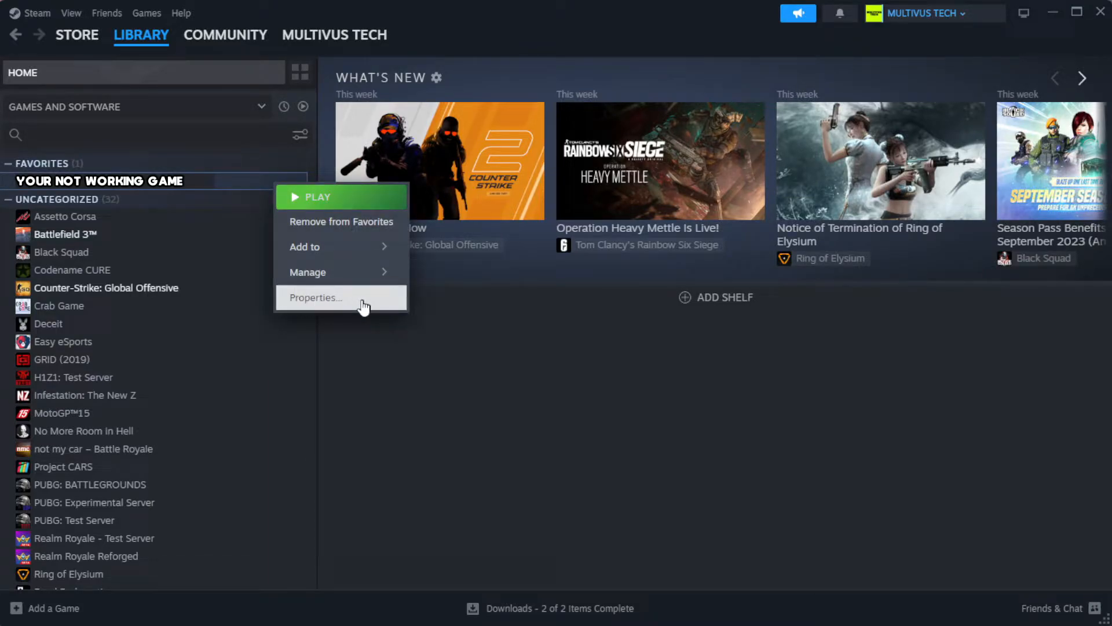
- Verify integrity of the game's files from Properties > Installed Files
{"action": "left_click", "coordinate": [314, 297]}
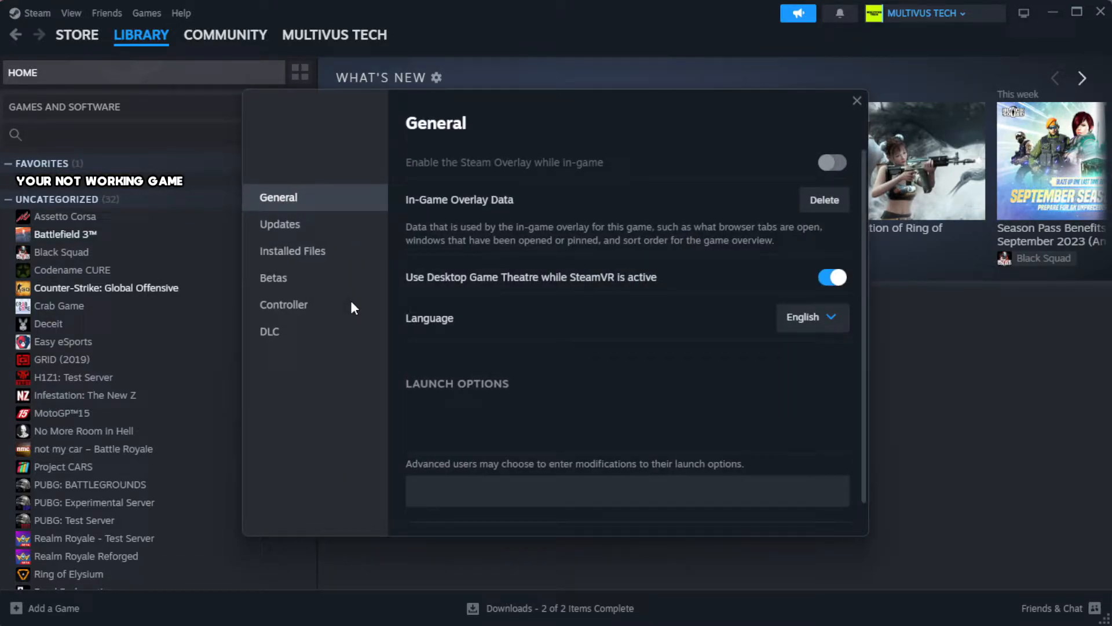
{"action": "mouse_move", "coordinate": [315, 277]}
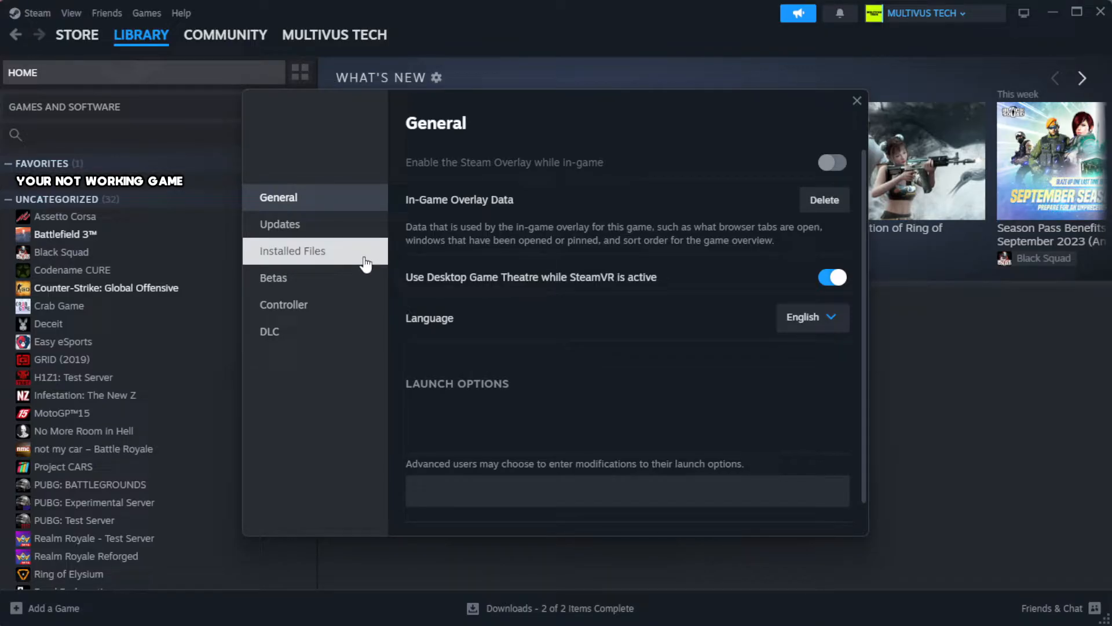
{"action": "left_click", "coordinate": [292, 250]}
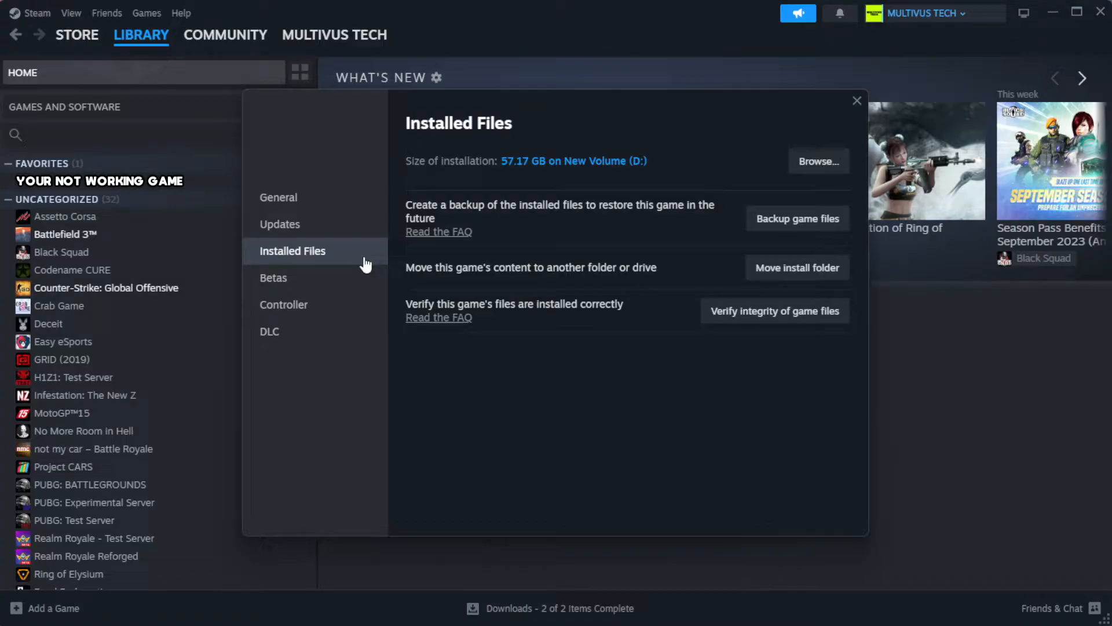
{"action": "mouse_move", "coordinate": [783, 363]}
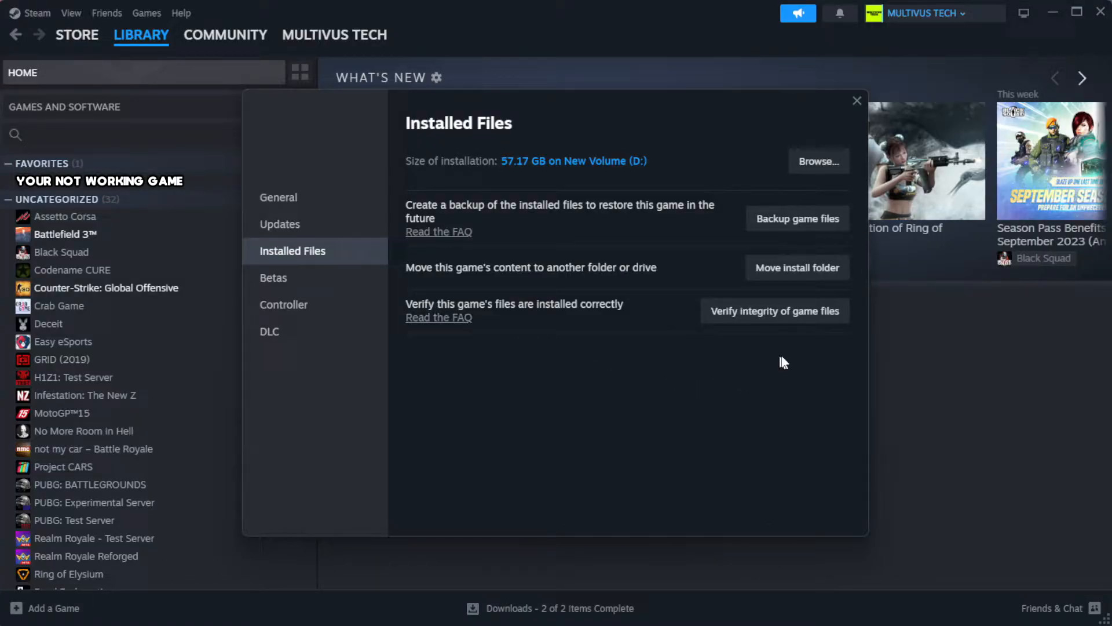
{"action": "mouse_move", "coordinate": [774, 311]}
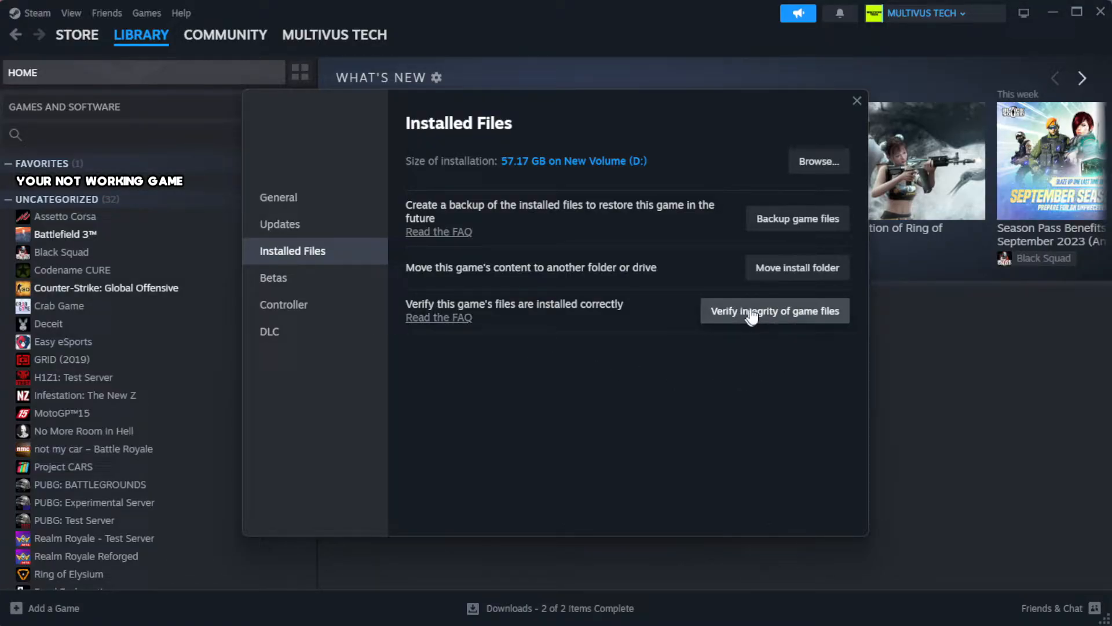
{"action": "mouse_move", "coordinate": [780, 323]}
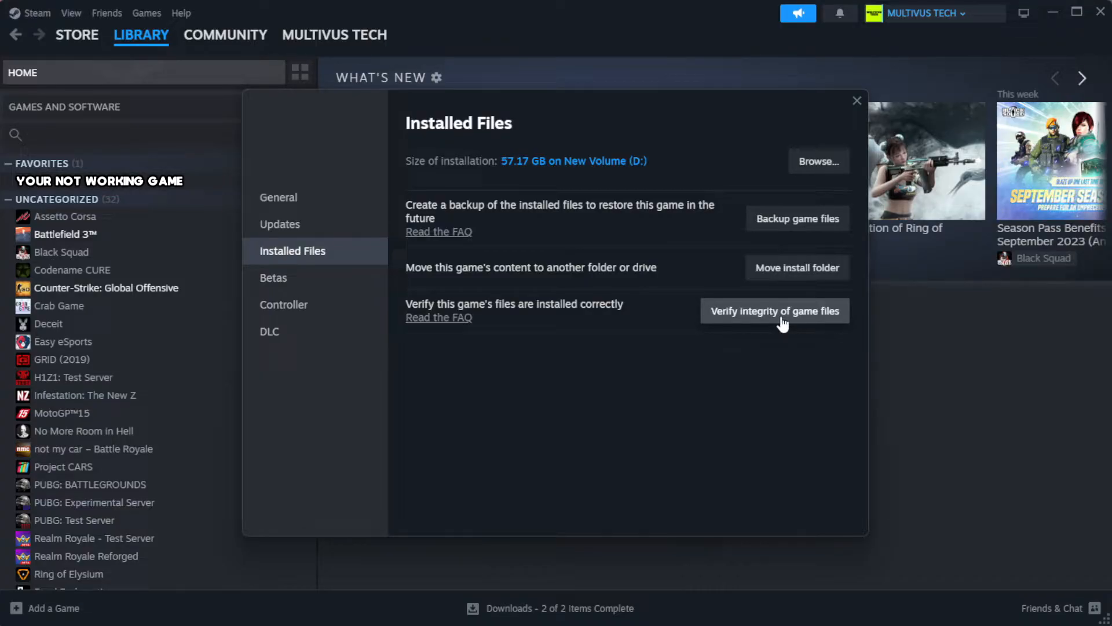
{"action": "left_click", "coordinate": [774, 310]}
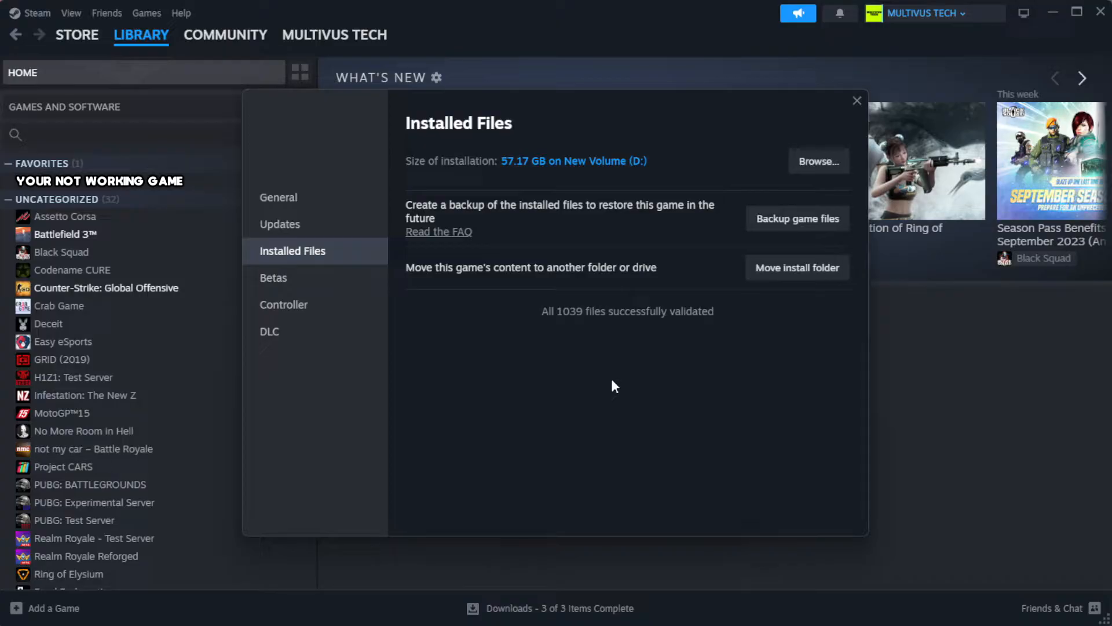
{"action": "mouse_move", "coordinate": [653, 333]}
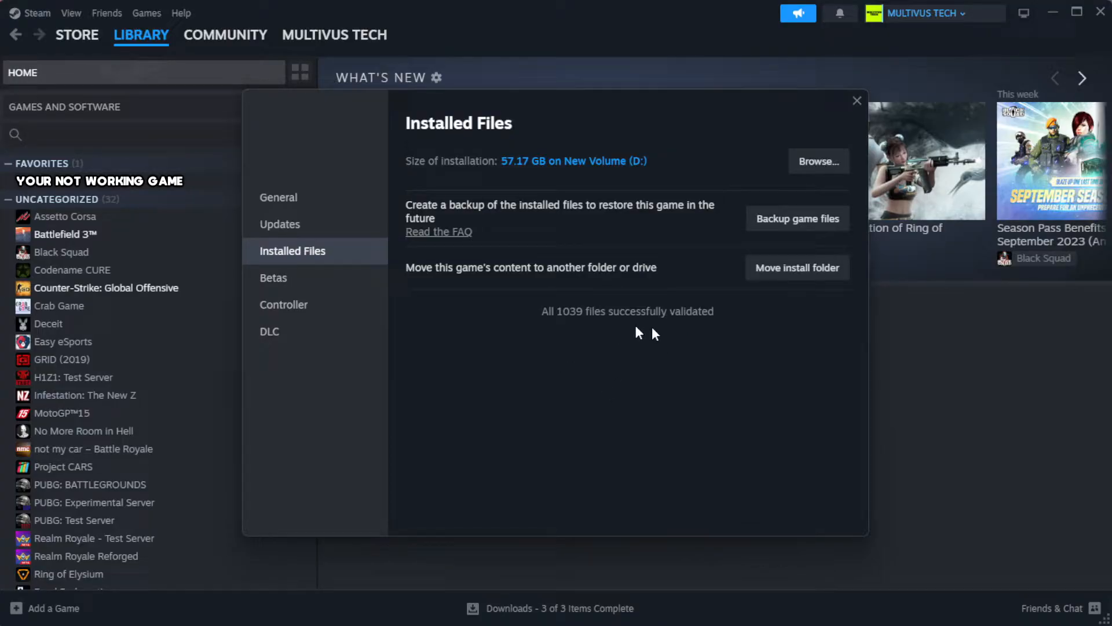
{"action": "mouse_move", "coordinate": [819, 161]}
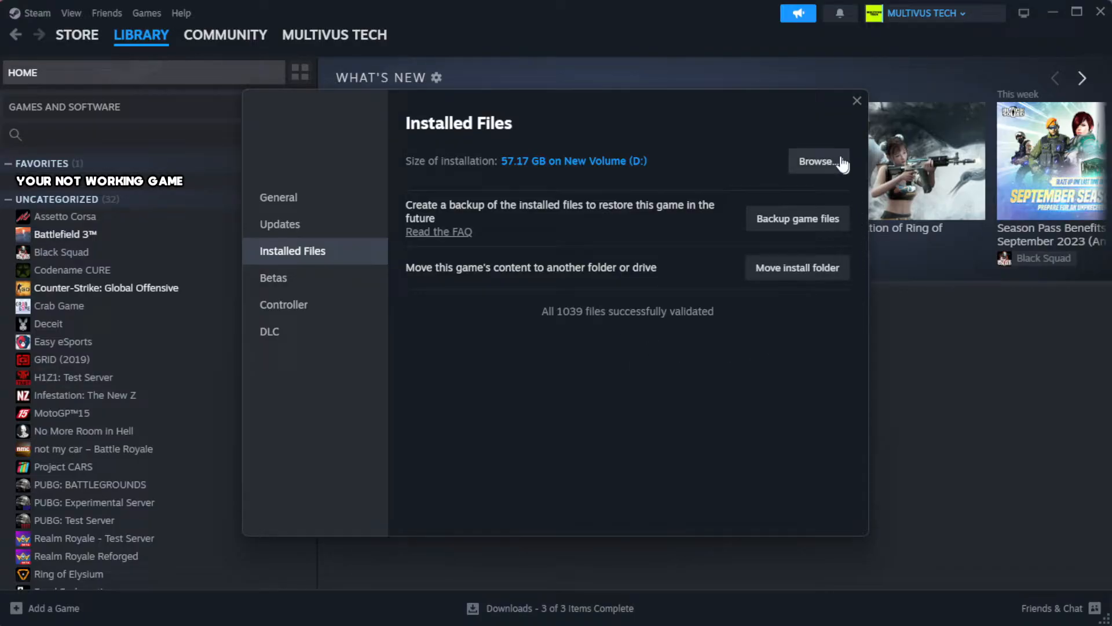
- Browse the game's local install folder and select the YOUR NOT WORKING GAME shortcut
{"action": "left_click", "coordinate": [819, 161]}
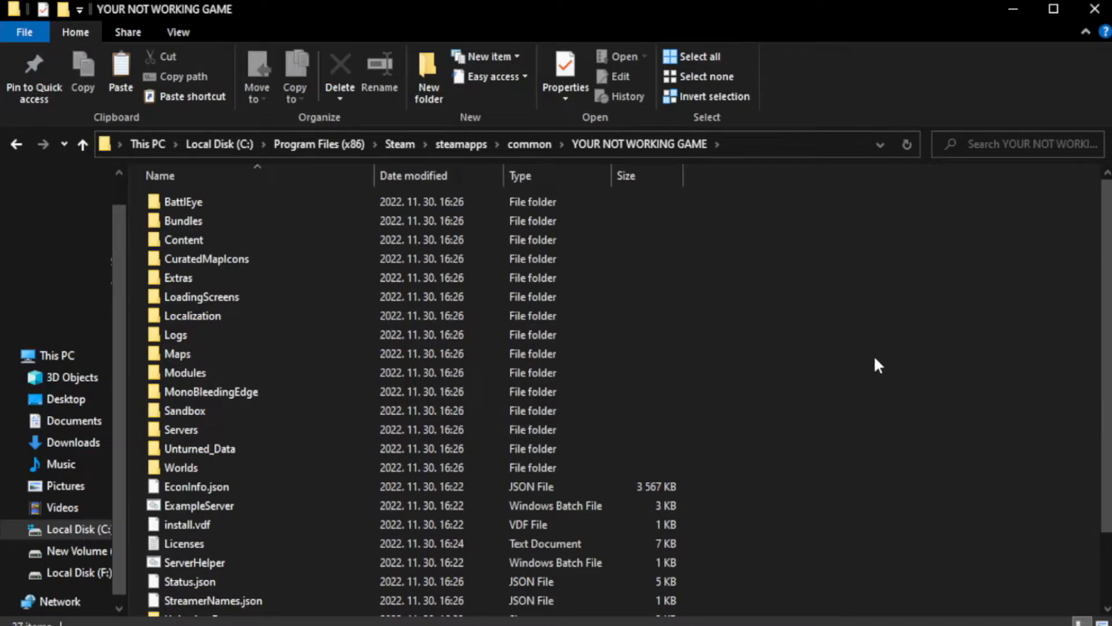
{"action": "scroll", "scroll_direction": "down", "scroll_amount": 3}
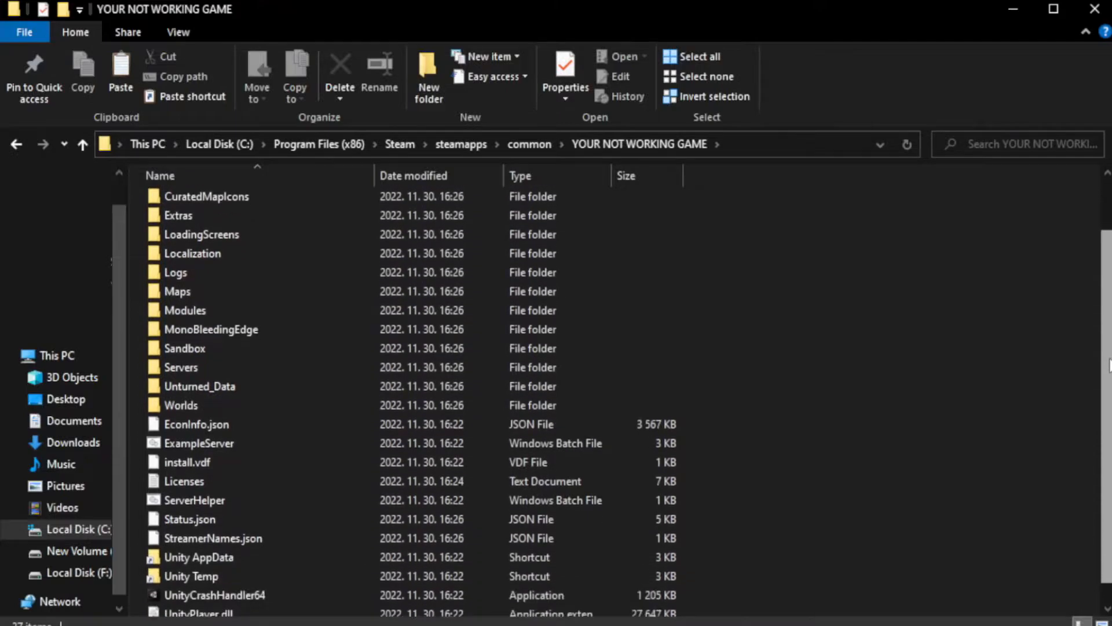
{"action": "scroll", "scroll_direction": "down", "scroll_amount": 3}
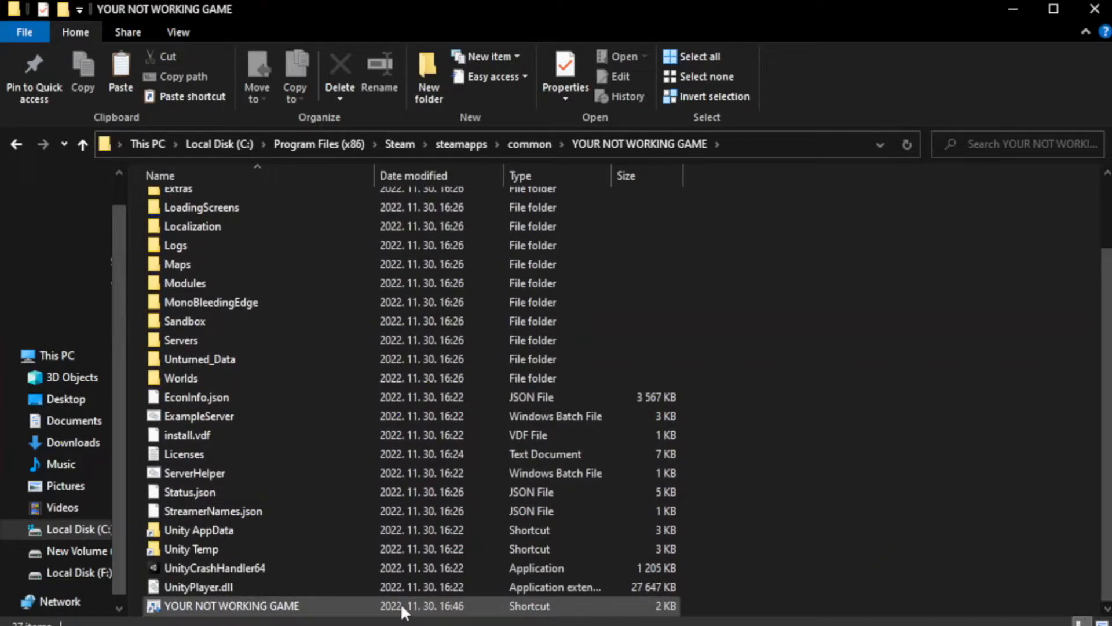
{"action": "left_click", "coordinate": [231, 606]}
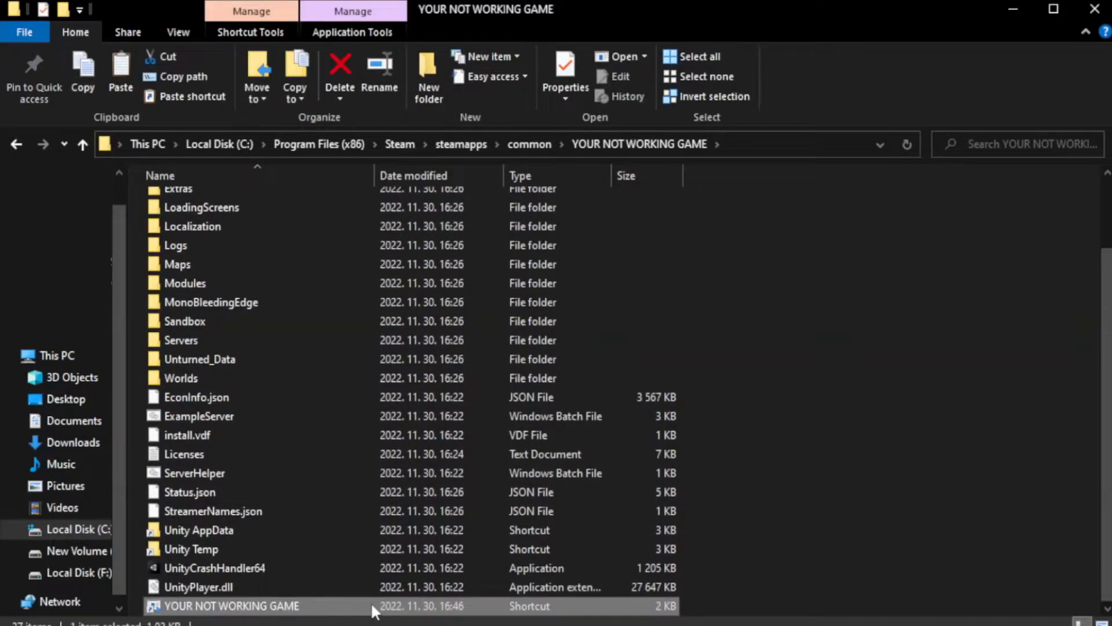
- Give the shortcut Windows 8 compatibility, disabled fullscreen optimizations and run-as-administrator, then save
{"action": "right_click", "coordinate": [231, 606]}
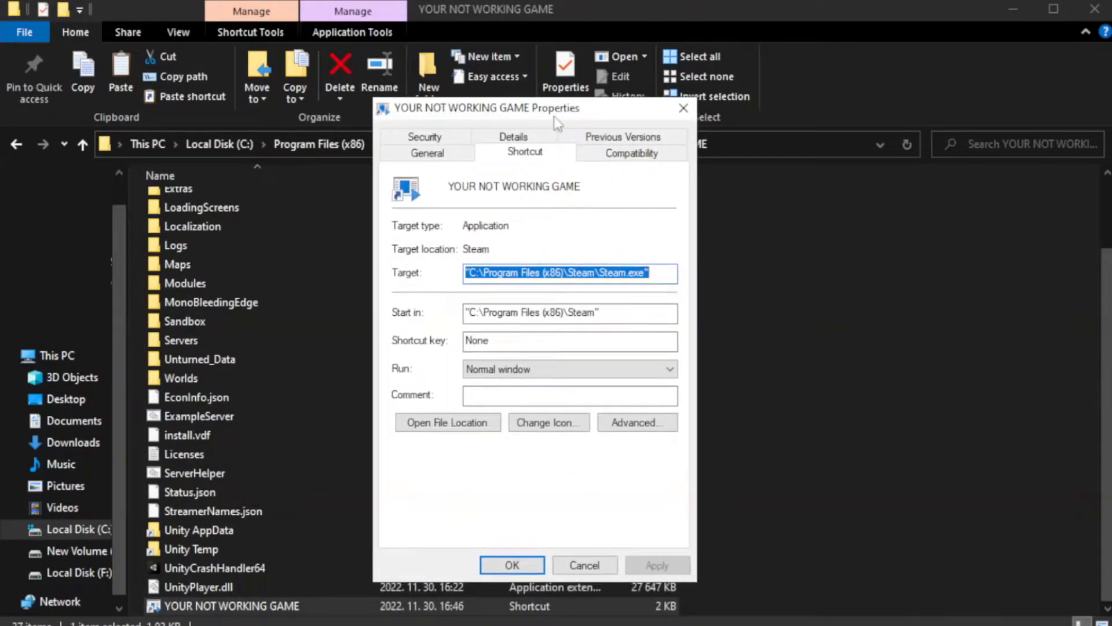
{"action": "mouse_move", "coordinate": [631, 153]}
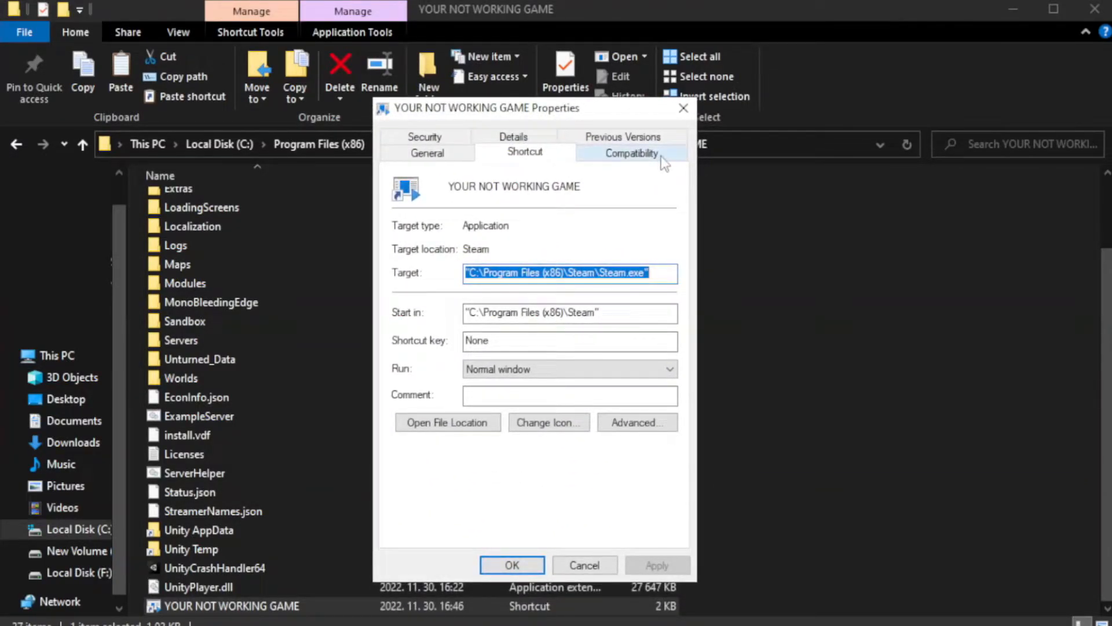
{"action": "mouse_move", "coordinate": [629, 162]}
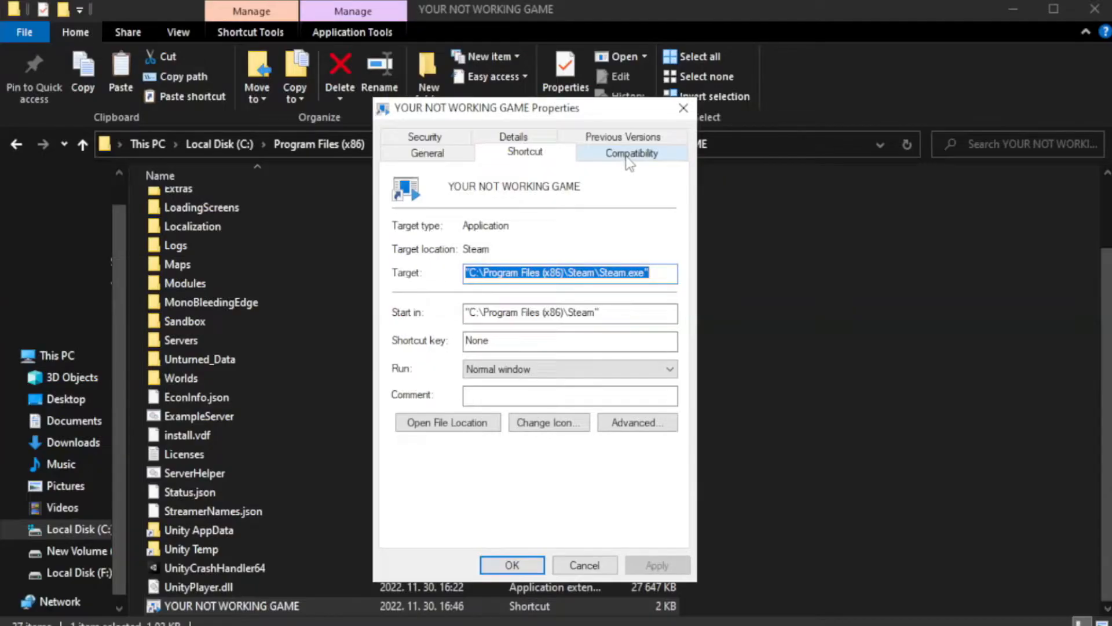
{"action": "left_click", "coordinate": [631, 151]}
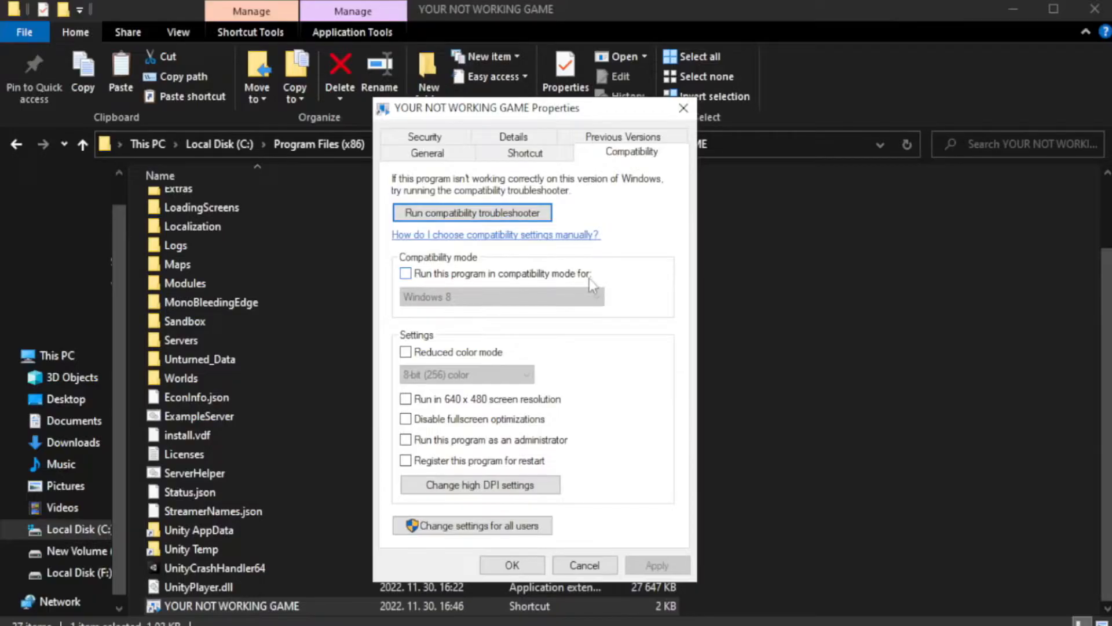
{"action": "left_click", "coordinate": [406, 273]}
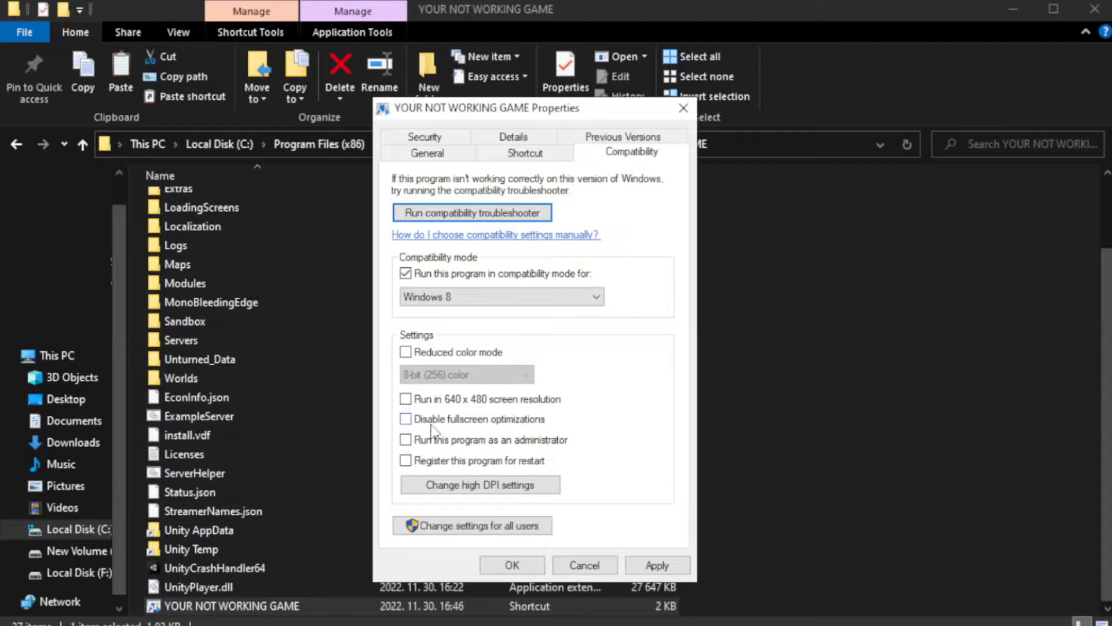
{"action": "left_click", "coordinate": [406, 418]}
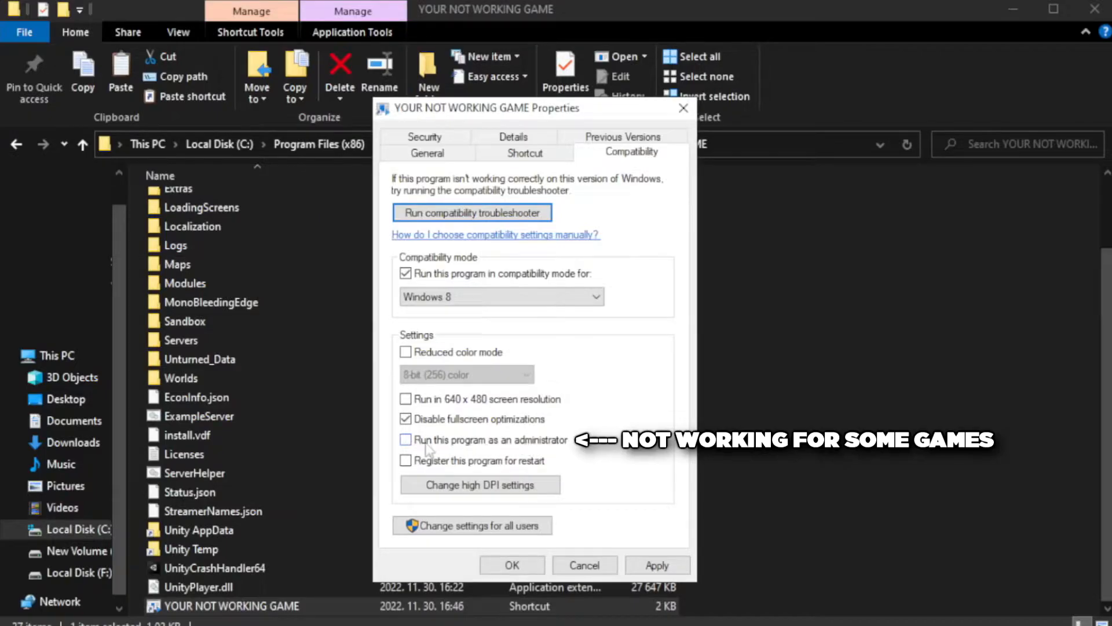
{"action": "left_click", "coordinate": [405, 439]}
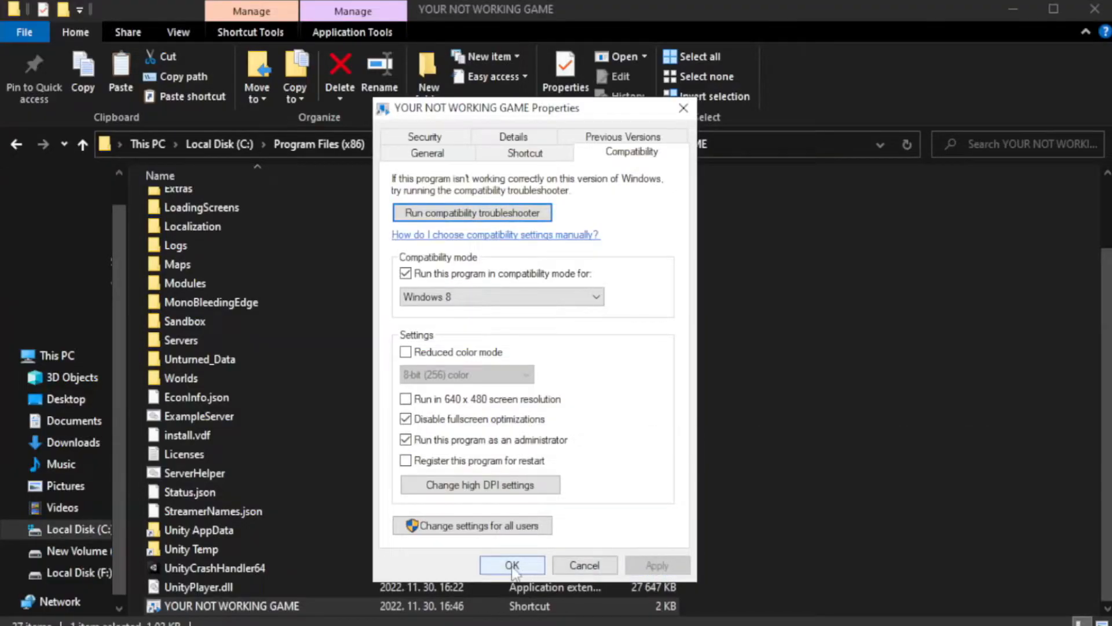
{"action": "left_click", "coordinate": [511, 564]}
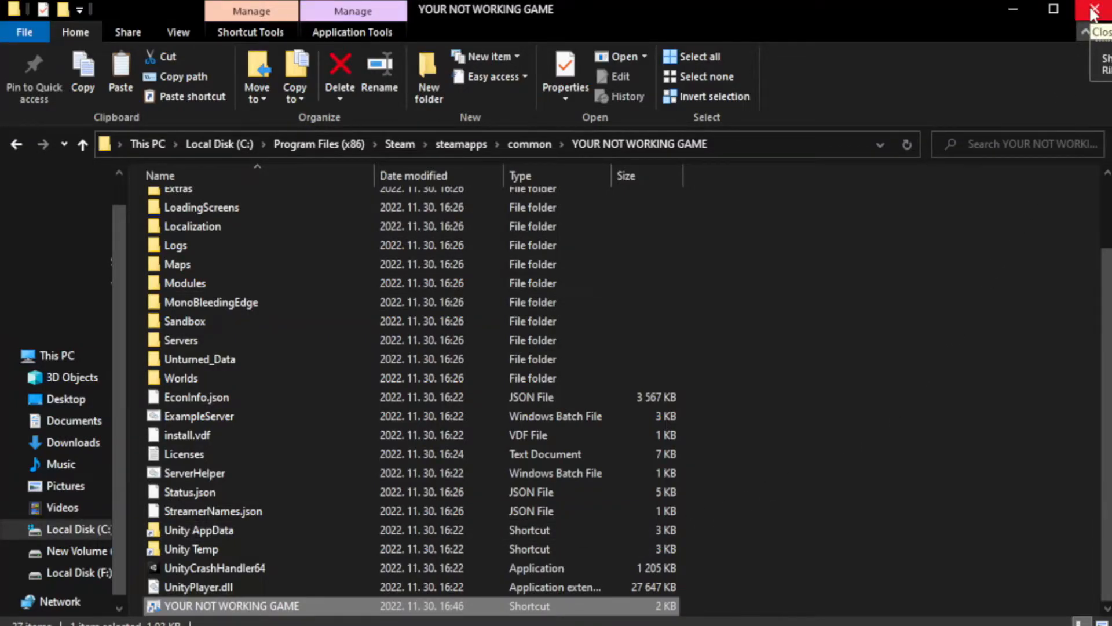
- Close File Explorer and show the Start button's Quick Link menu
{"action": "left_click", "coordinate": [1098, 10]}
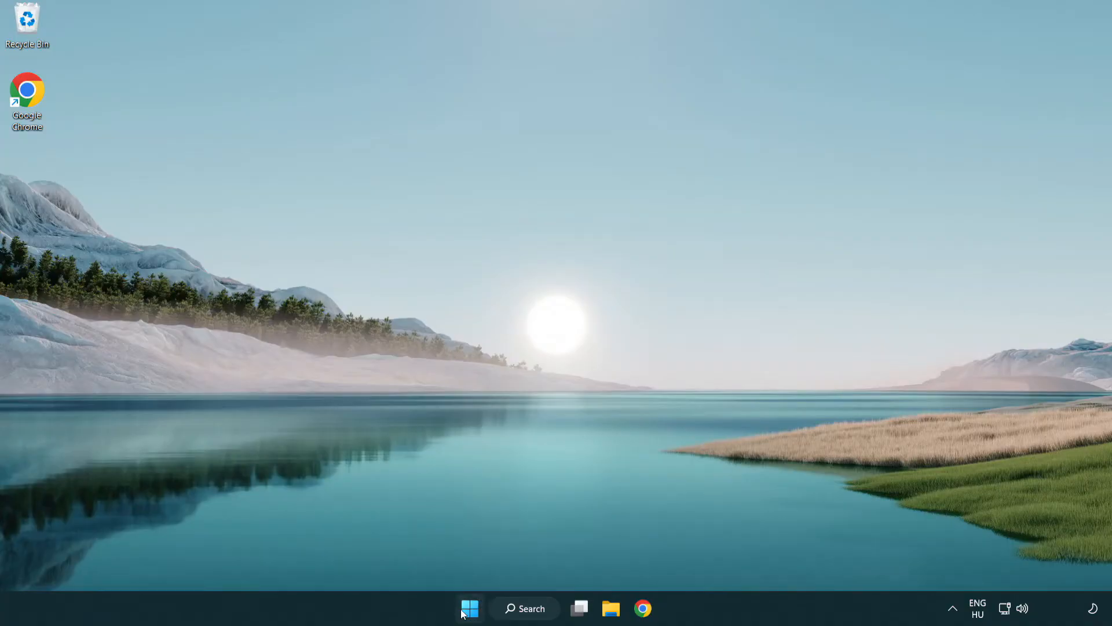
{"action": "right_click", "coordinate": [470, 608]}
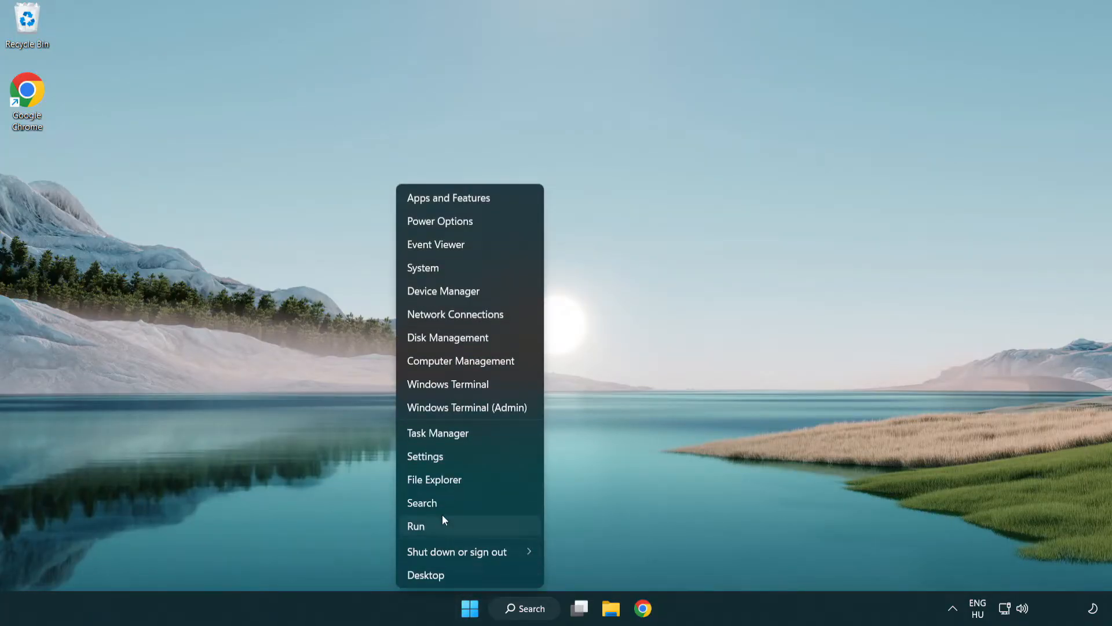
{"action": "mouse_move", "coordinate": [481, 438]}
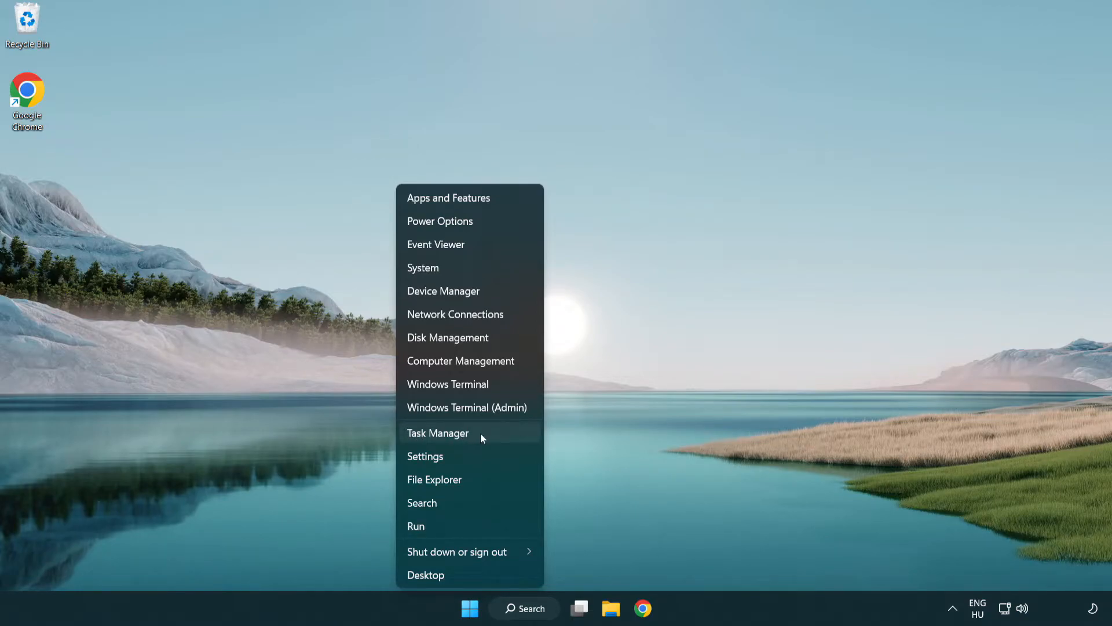
- Disable Terminal, Phone Link, Cortana and Windows Security notifications as startup apps, then close Task Manager
{"action": "left_click", "coordinate": [438, 433]}
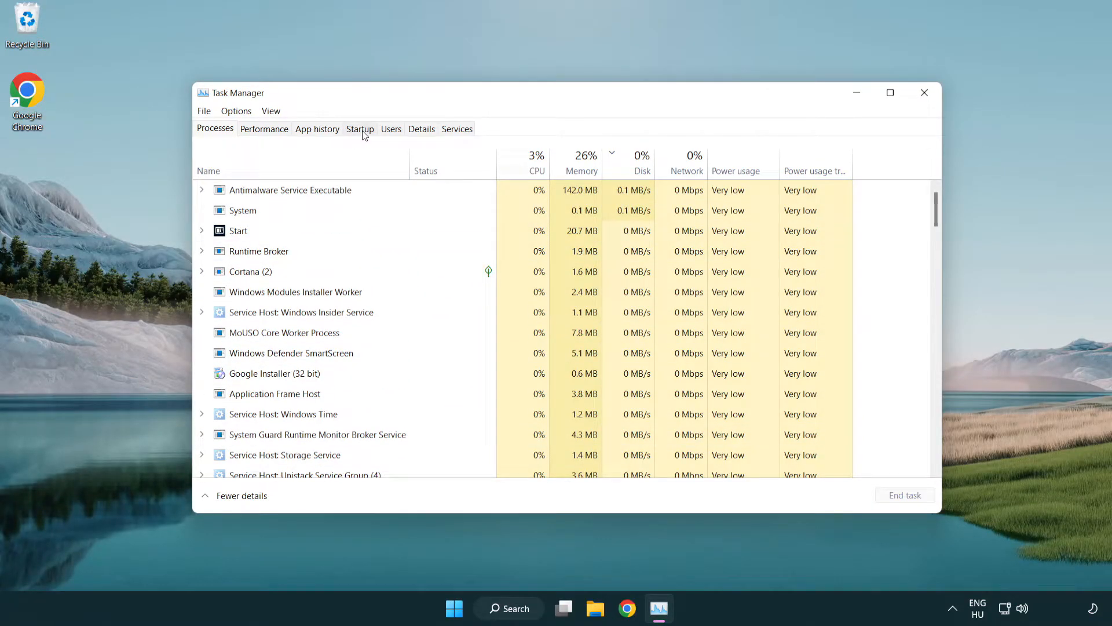
{"action": "left_click", "coordinate": [359, 129]}
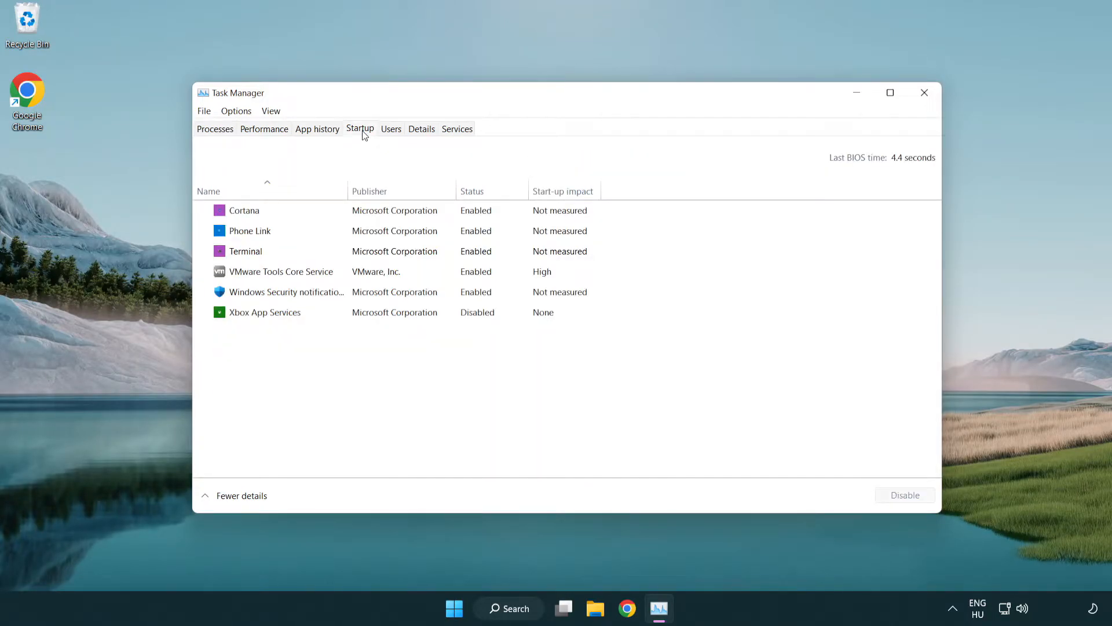
{"action": "left_click", "coordinate": [244, 250]}
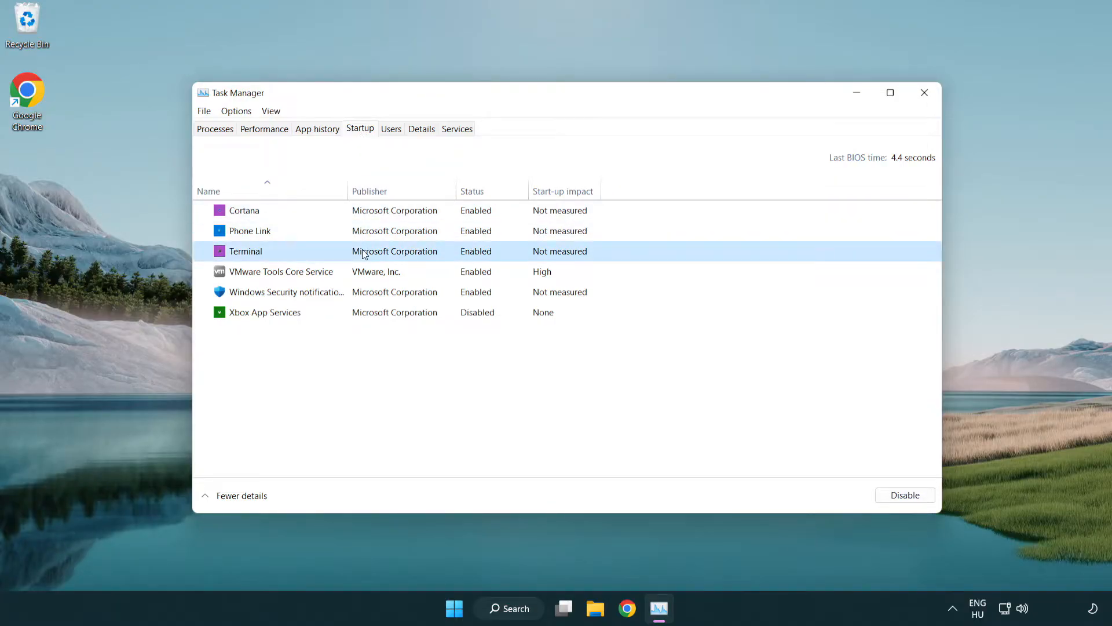
{"action": "left_click", "coordinate": [904, 494]}
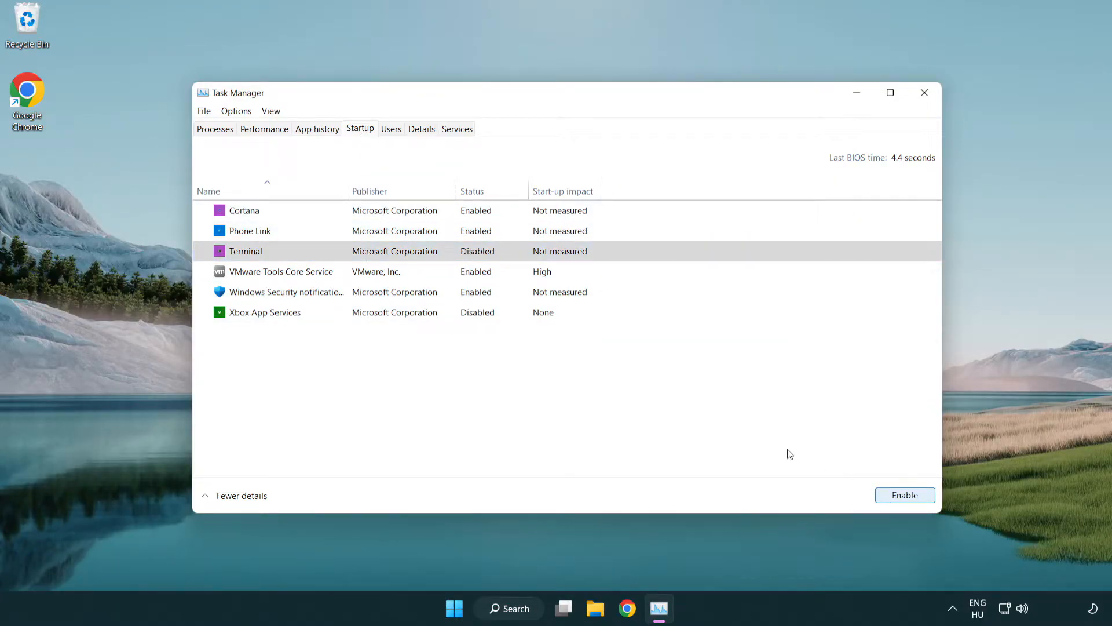
{"action": "left_click", "coordinate": [250, 231]}
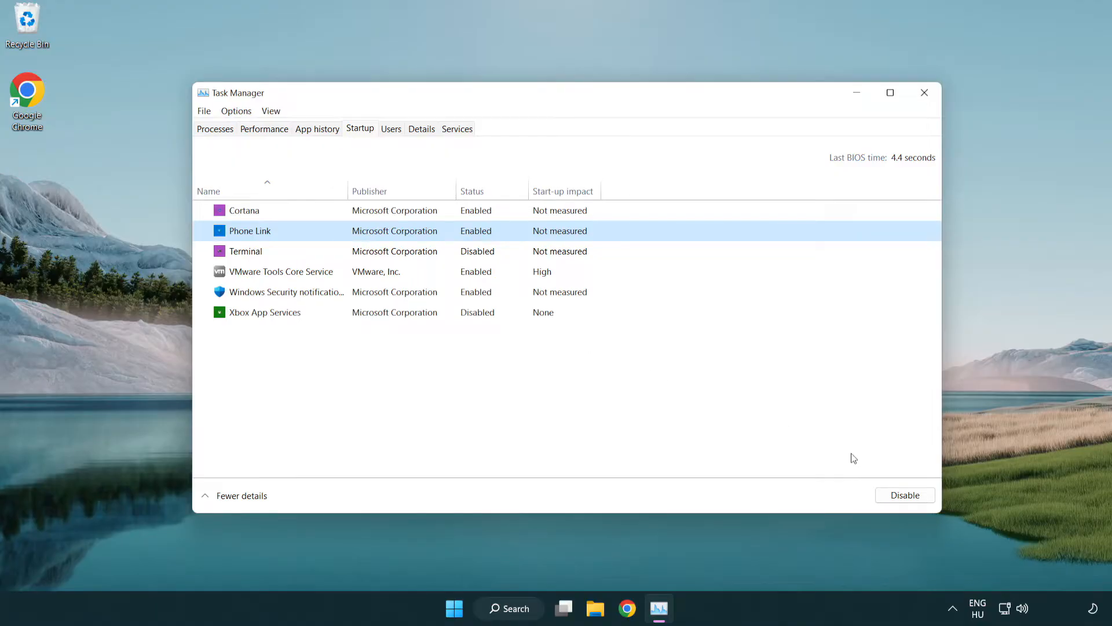
{"action": "left_click", "coordinate": [904, 494]}
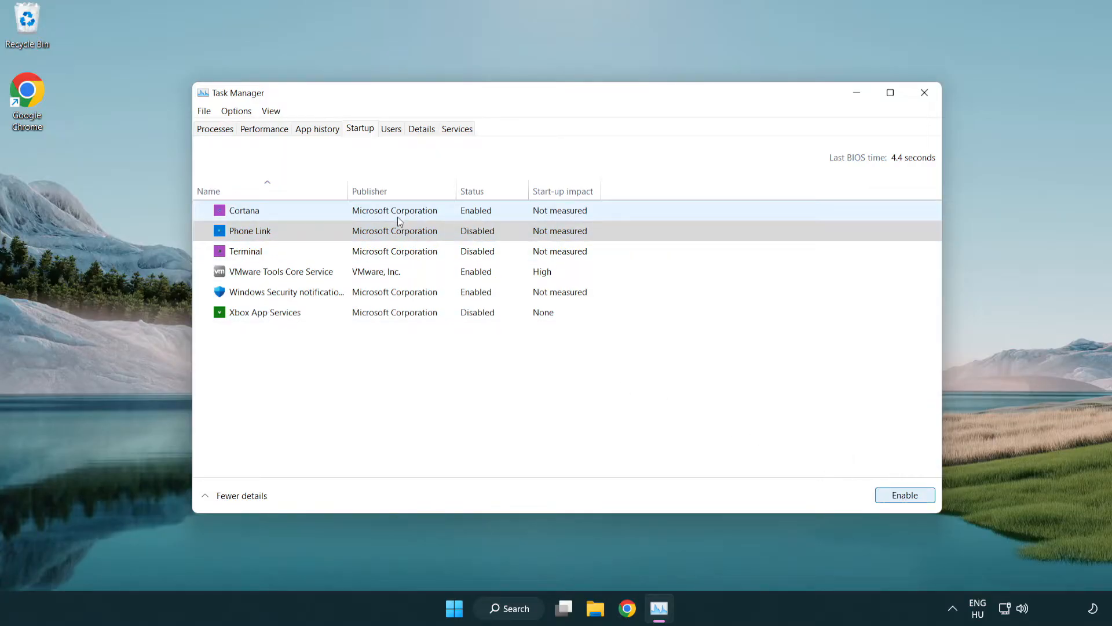
{"action": "left_click", "coordinate": [243, 210]}
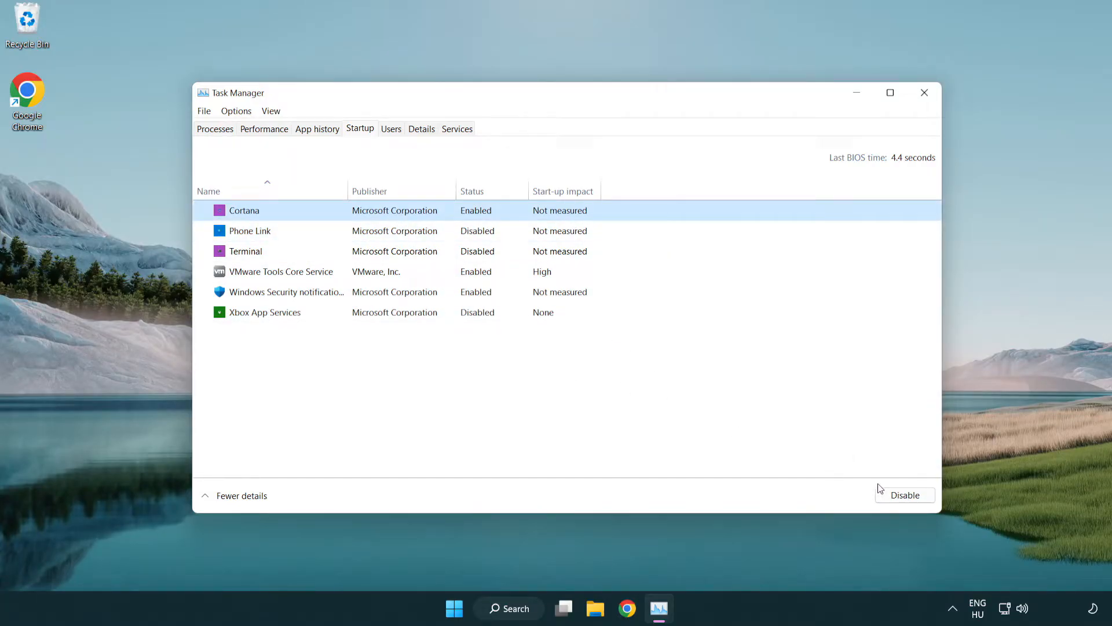
{"action": "left_click", "coordinate": [904, 494]}
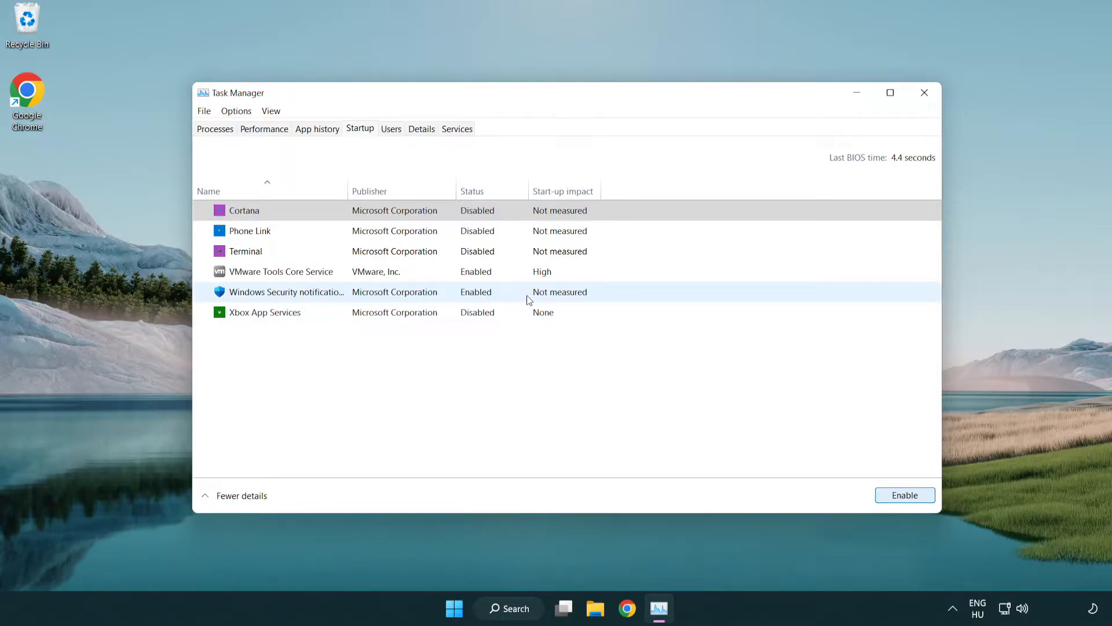
{"action": "left_click", "coordinate": [904, 494]}
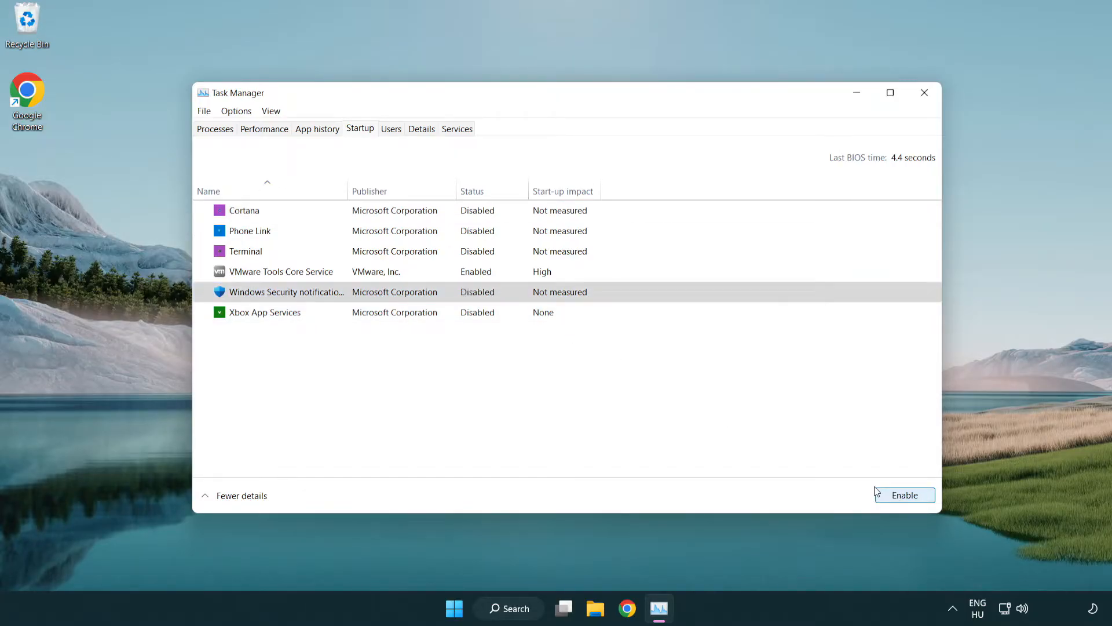
{"action": "mouse_move", "coordinate": [901, 128]}
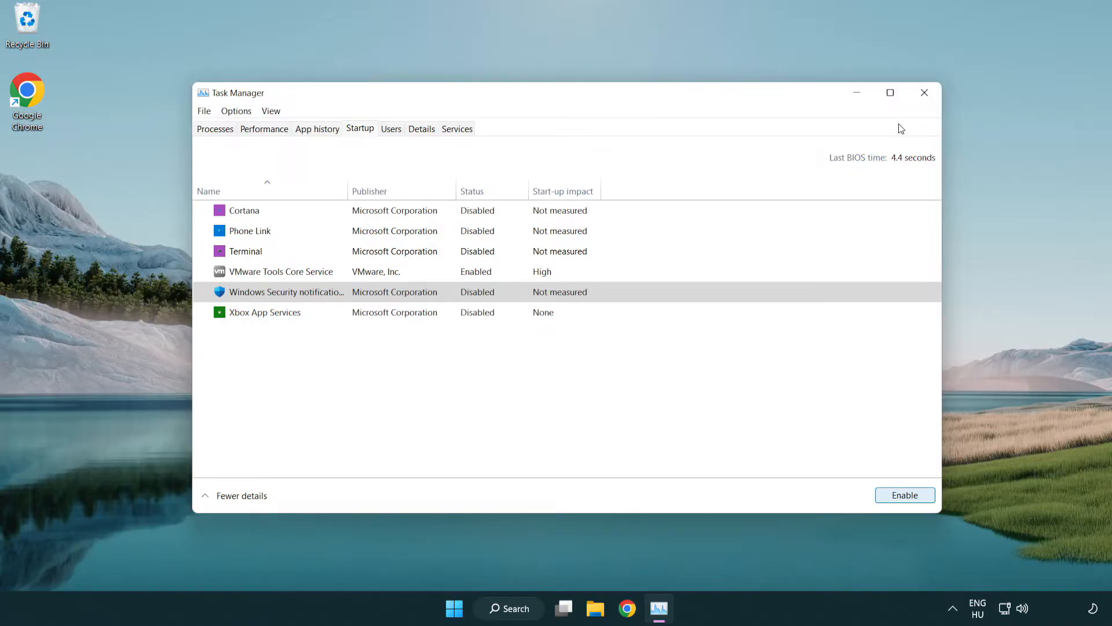
{"action": "mouse_move", "coordinate": [925, 92]}
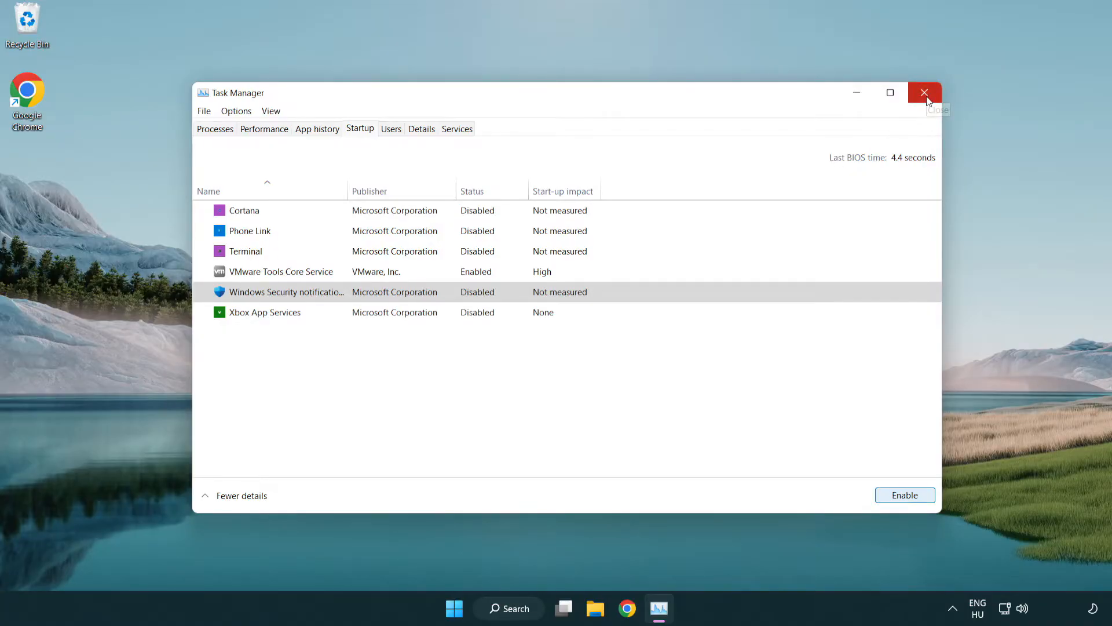
{"action": "left_click", "coordinate": [924, 93]}
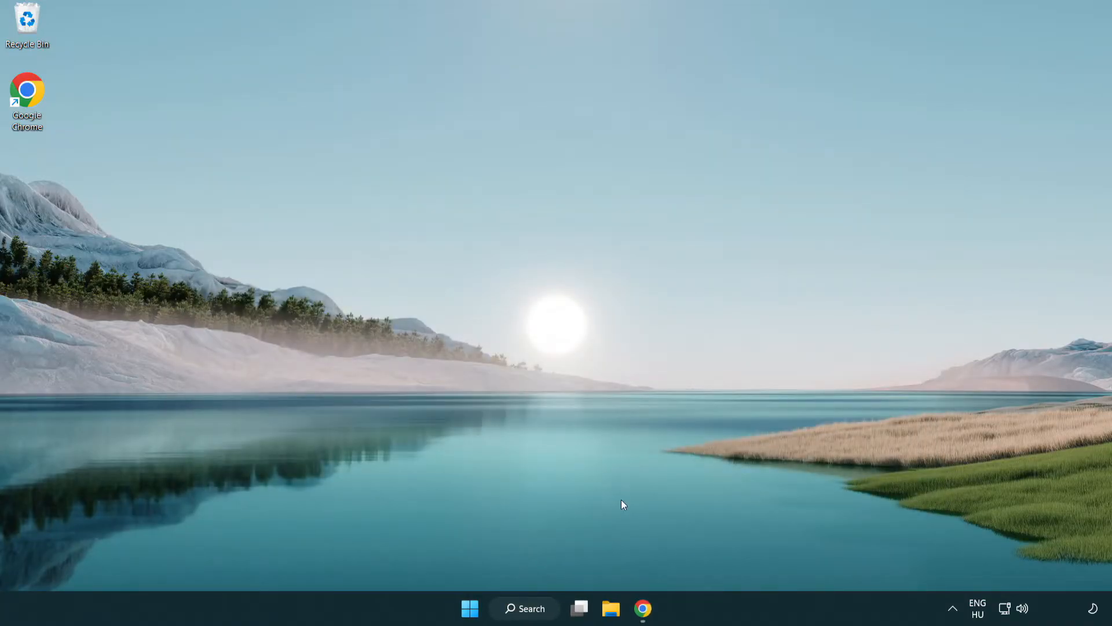
- Return to Chrome and download the DirectX End-User Runtime Web Installer, dxwebsetup.exe
{"action": "left_click", "coordinate": [642, 607]}
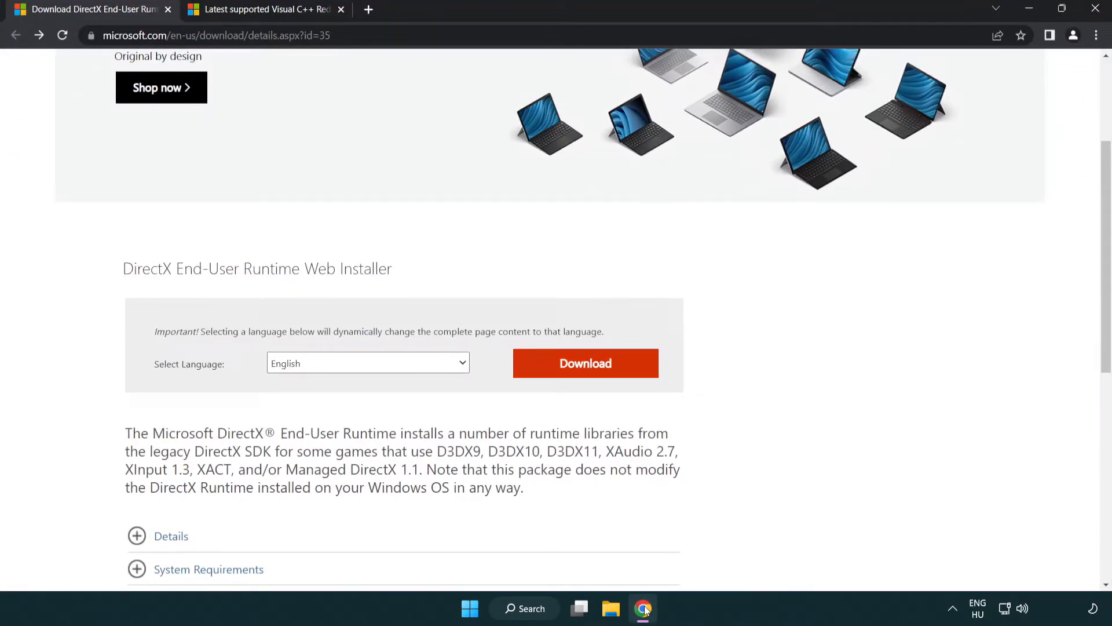
{"action": "scroll", "scroll_direction": "up", "scroll_amount": 3}
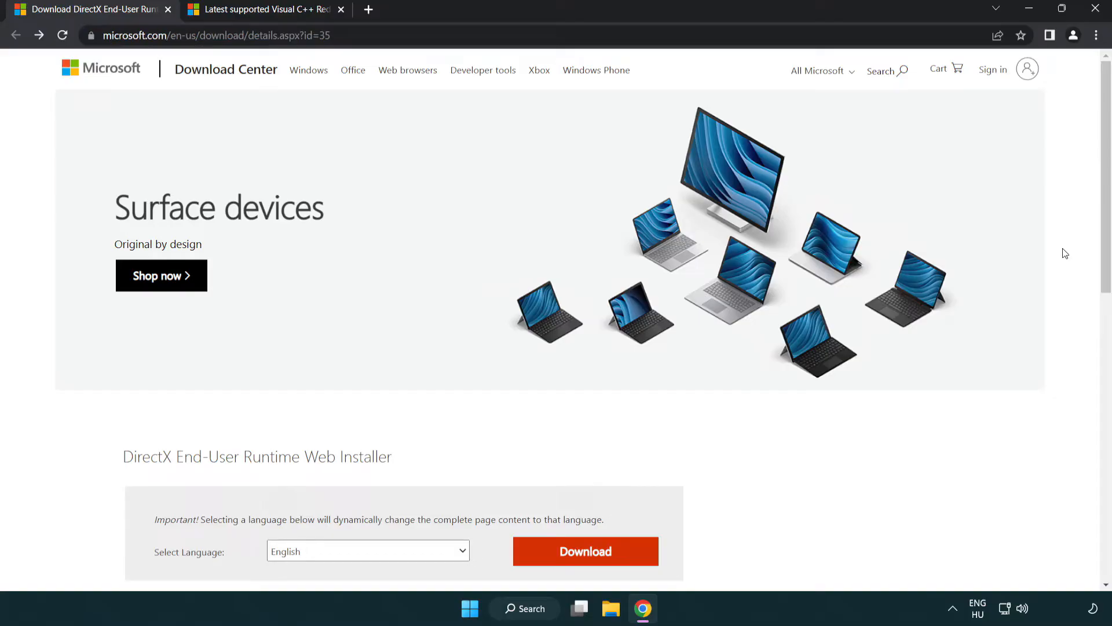
{"action": "scroll", "scroll_direction": "down", "scroll_amount": 3}
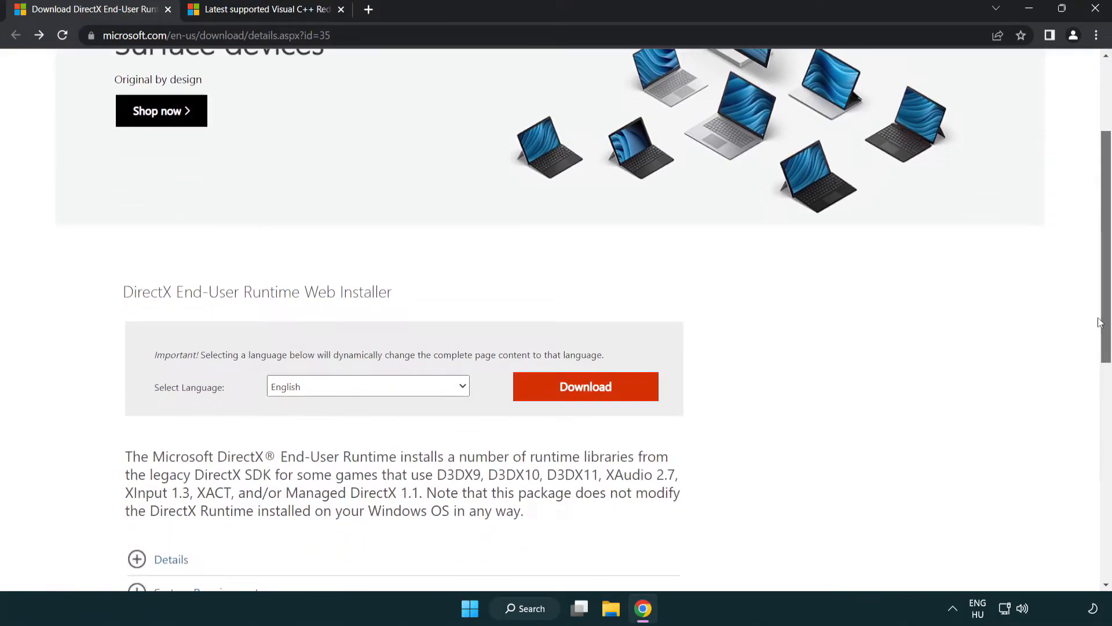
{"action": "mouse_move", "coordinate": [358, 398]}
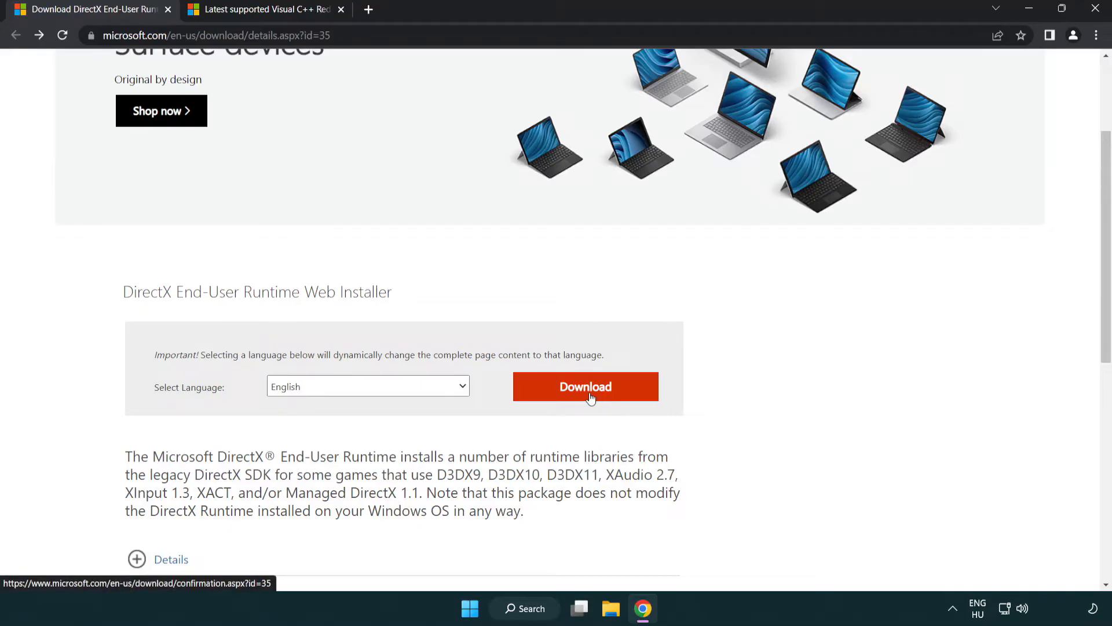
{"action": "left_click", "coordinate": [584, 386]}
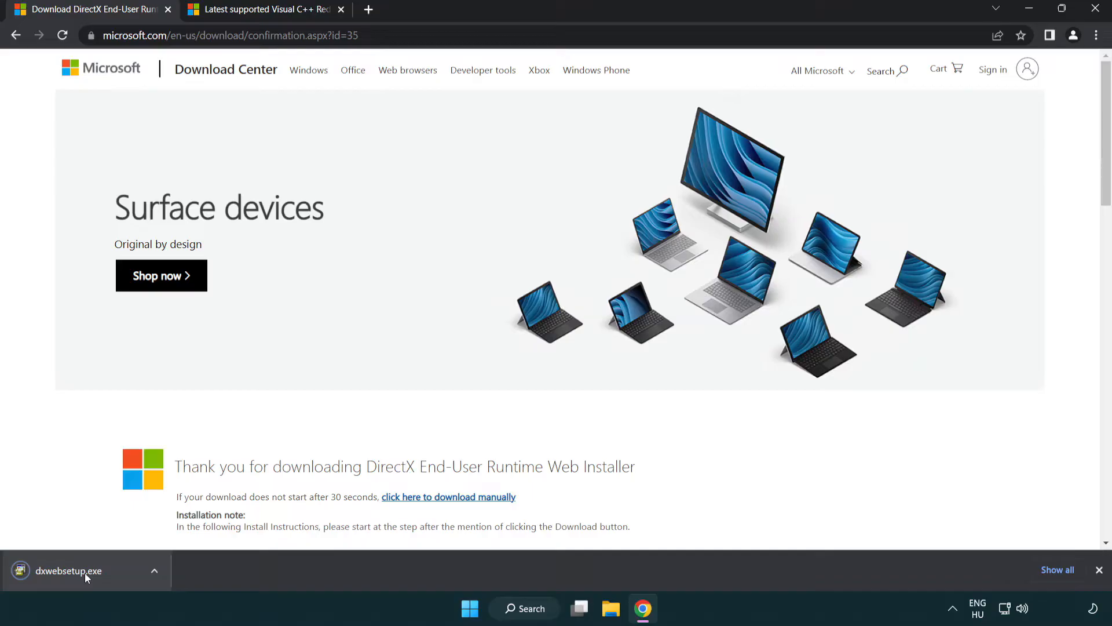
{"action": "mouse_move", "coordinate": [68, 570]}
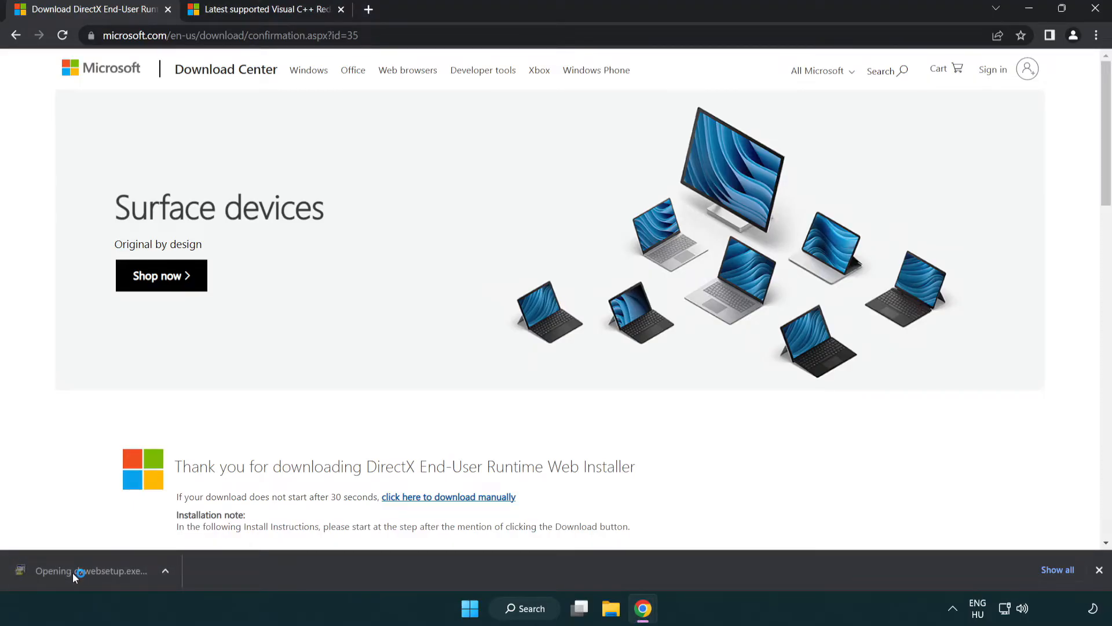
- Run dxwebsetup.exe, accept the license, skip the Bing Bar, and finish setup
{"action": "left_click", "coordinate": [90, 570]}
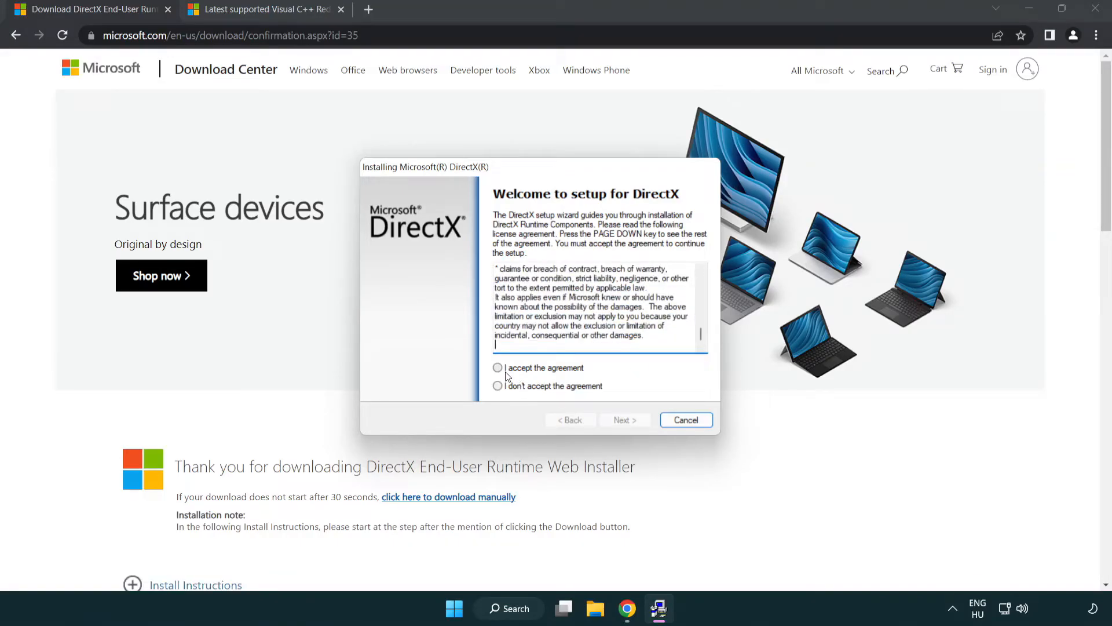
{"action": "left_click", "coordinate": [496, 367]}
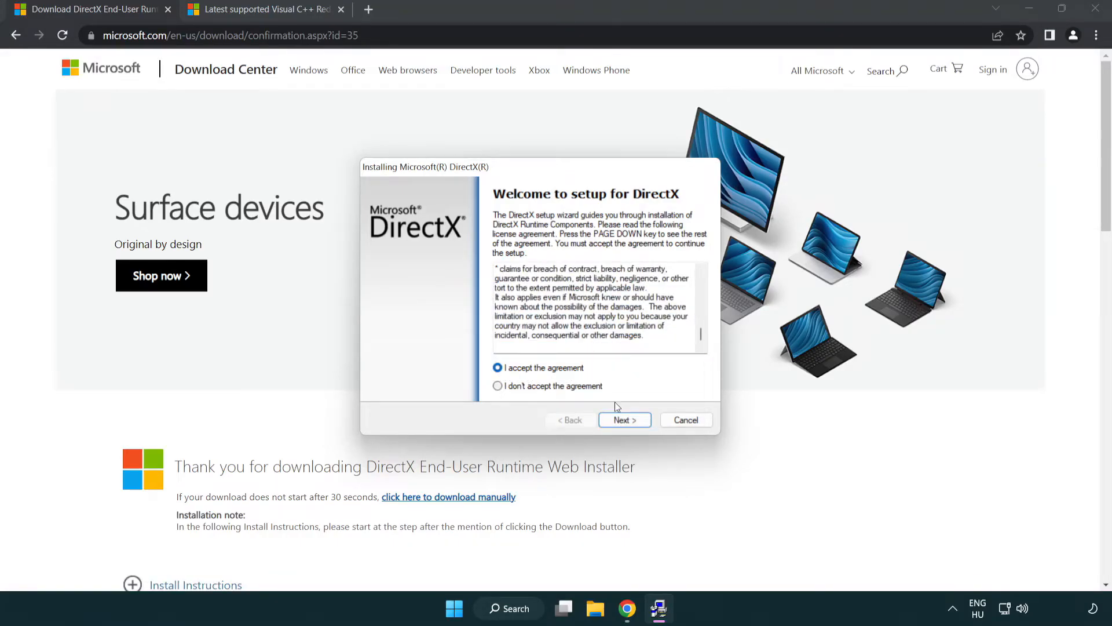
{"action": "left_click", "coordinate": [624, 420]}
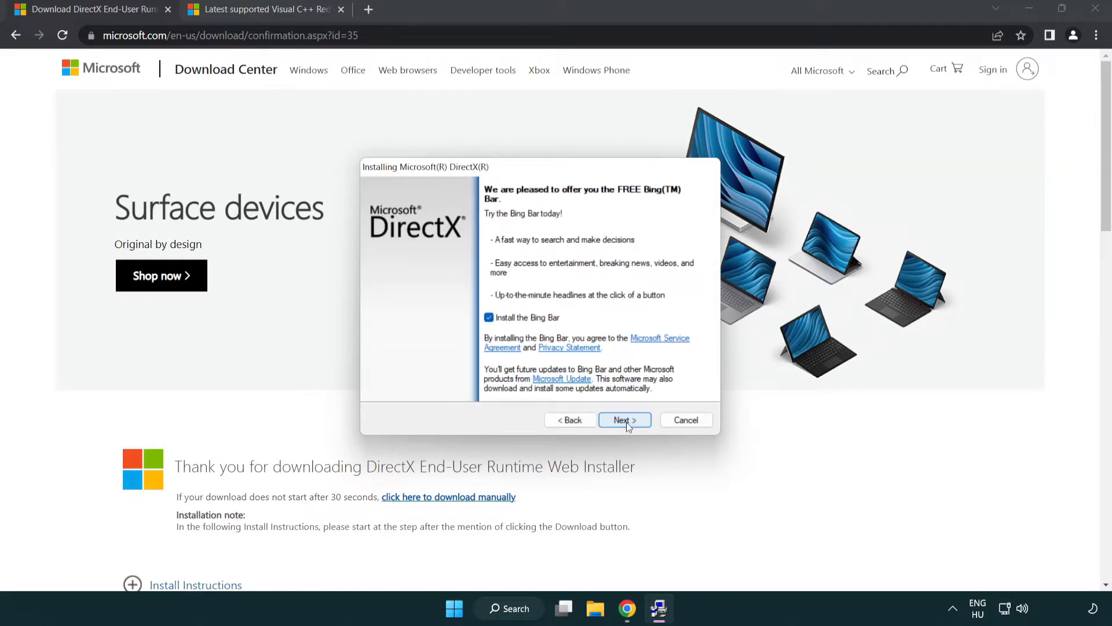
{"action": "left_click", "coordinate": [489, 317]}
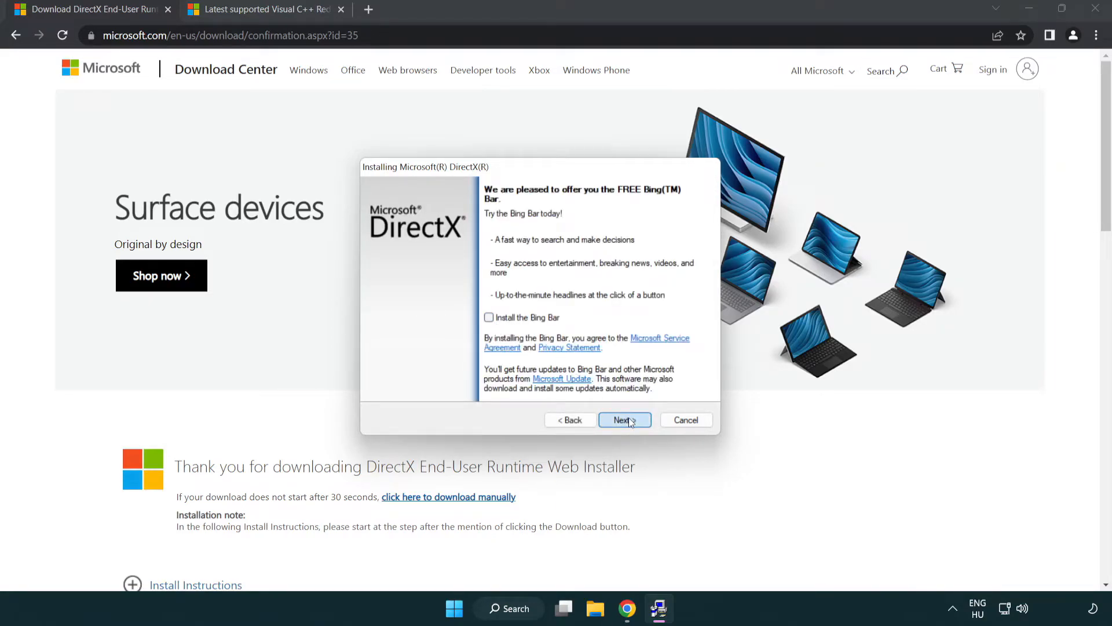
{"action": "left_click", "coordinate": [624, 419]}
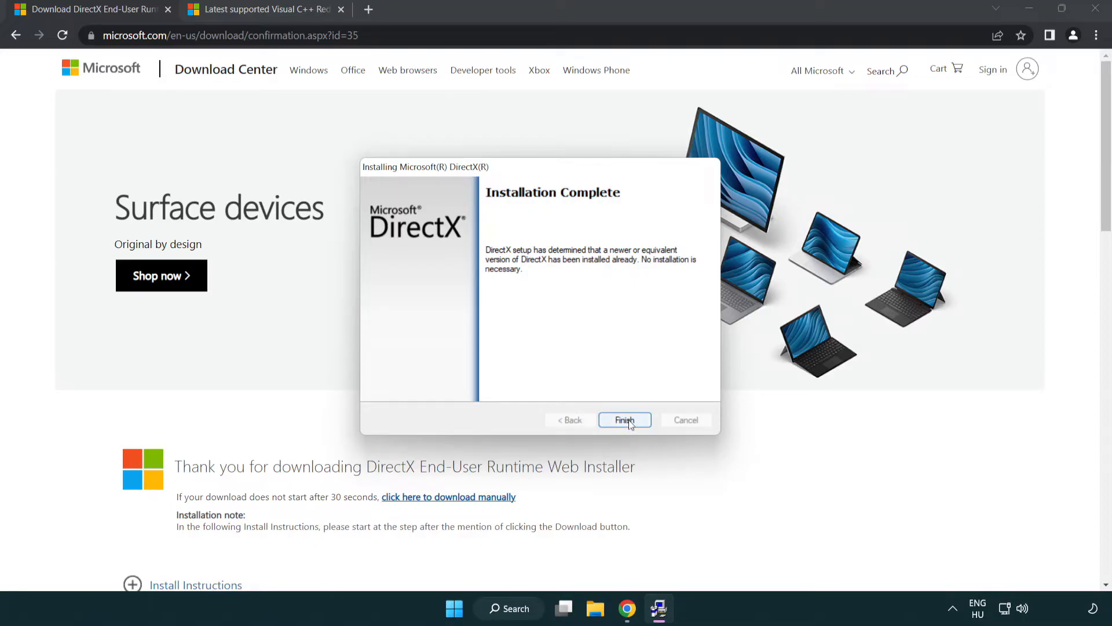
{"action": "left_click", "coordinate": [624, 420]}
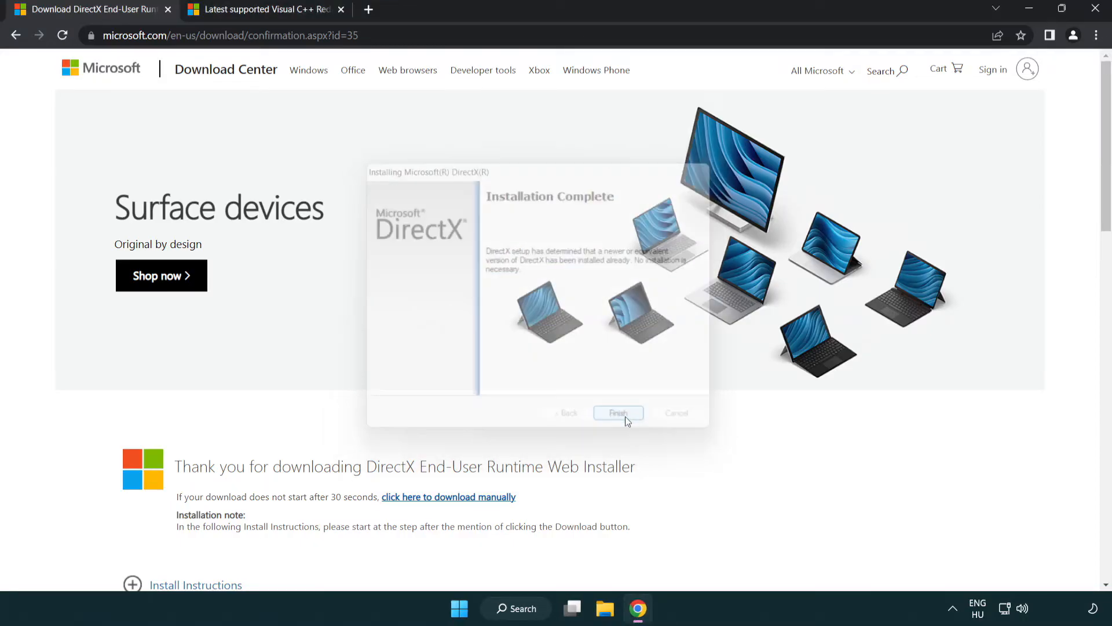
{"action": "left_click", "coordinate": [617, 413]}
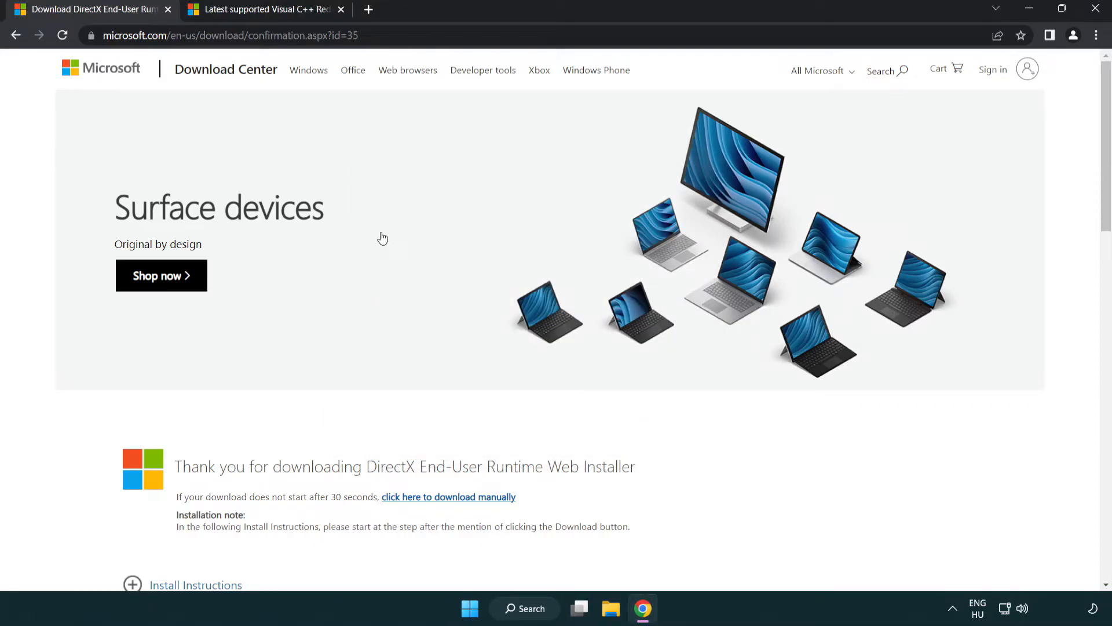
- On the Visual C++ downloads page, download vc_redist.x64.exe from the X64 row
{"action": "left_click", "coordinate": [168, 9]}
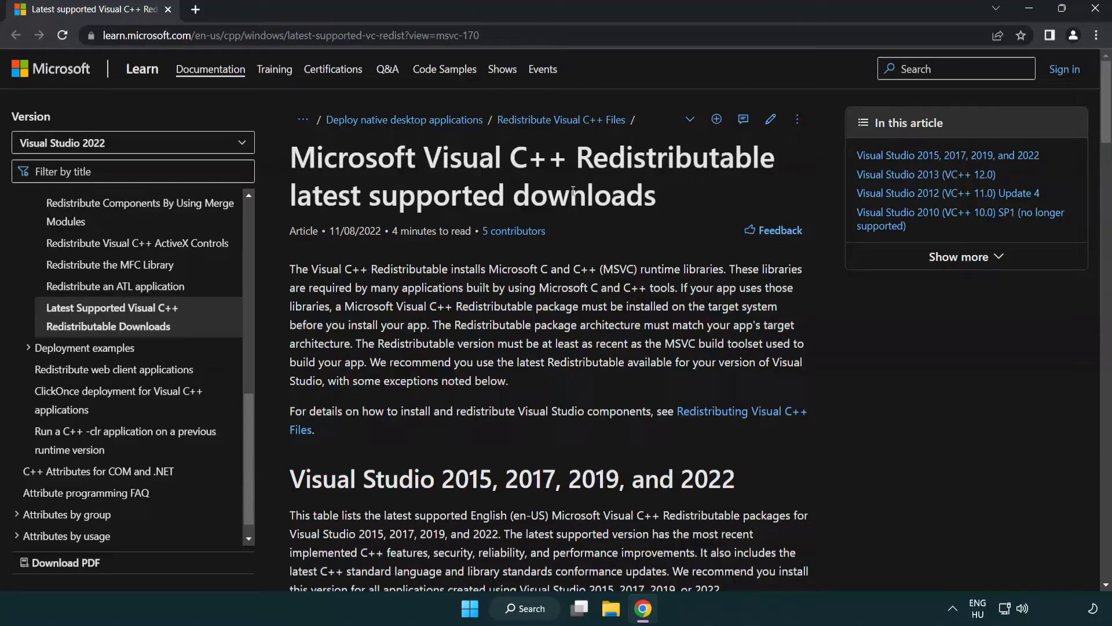
{"action": "scroll", "scroll_direction": "down", "scroll_amount": 3}
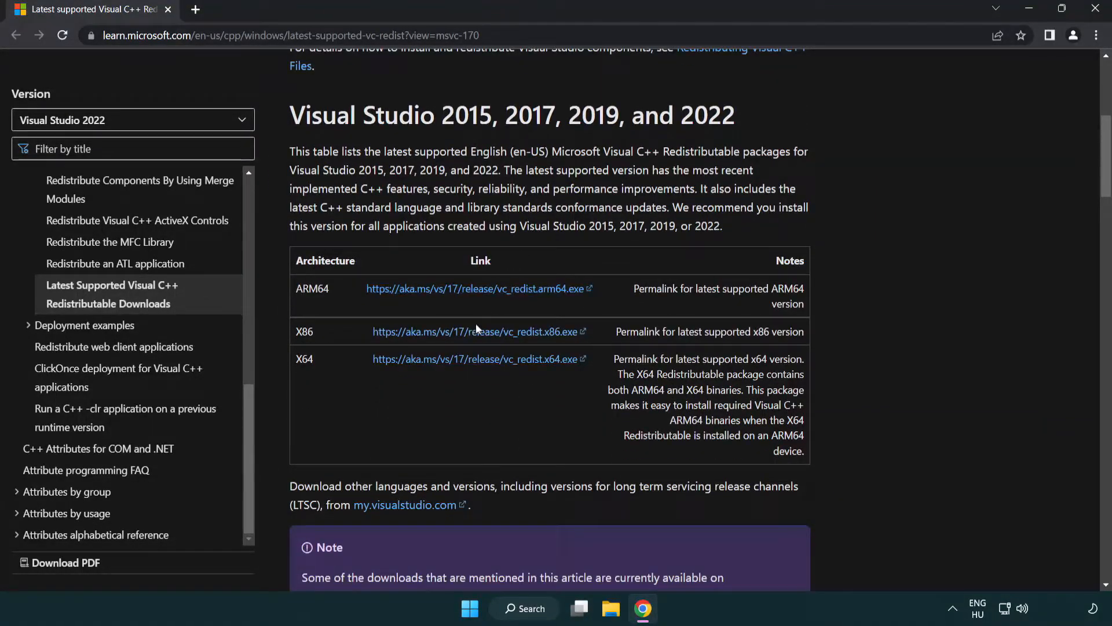
{"action": "left_click", "coordinate": [478, 332]}
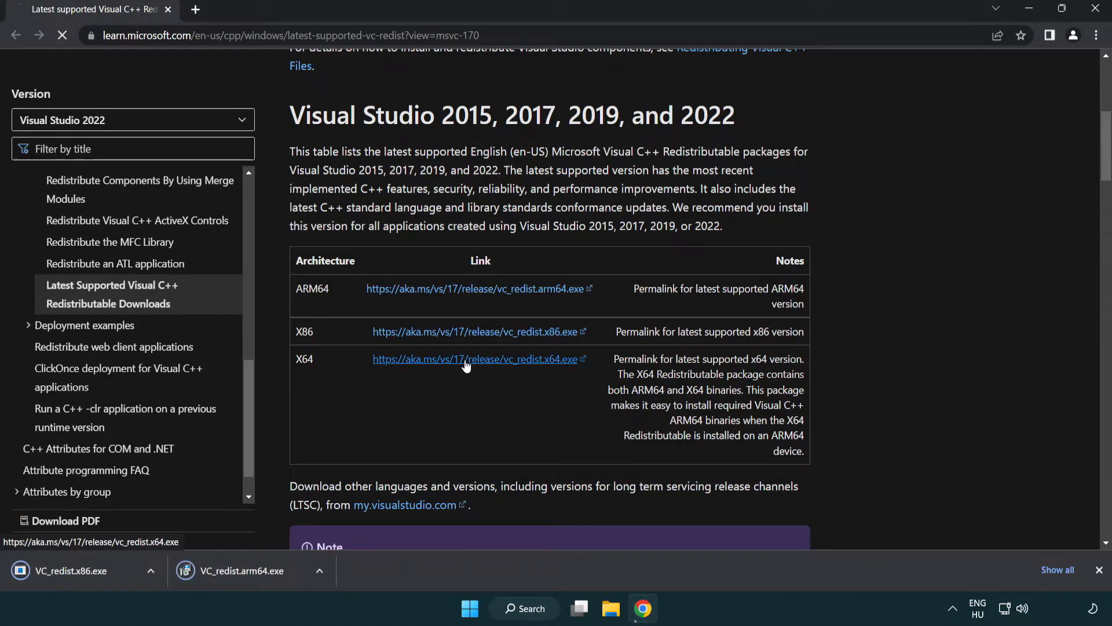
{"action": "left_click", "coordinate": [474, 358]}
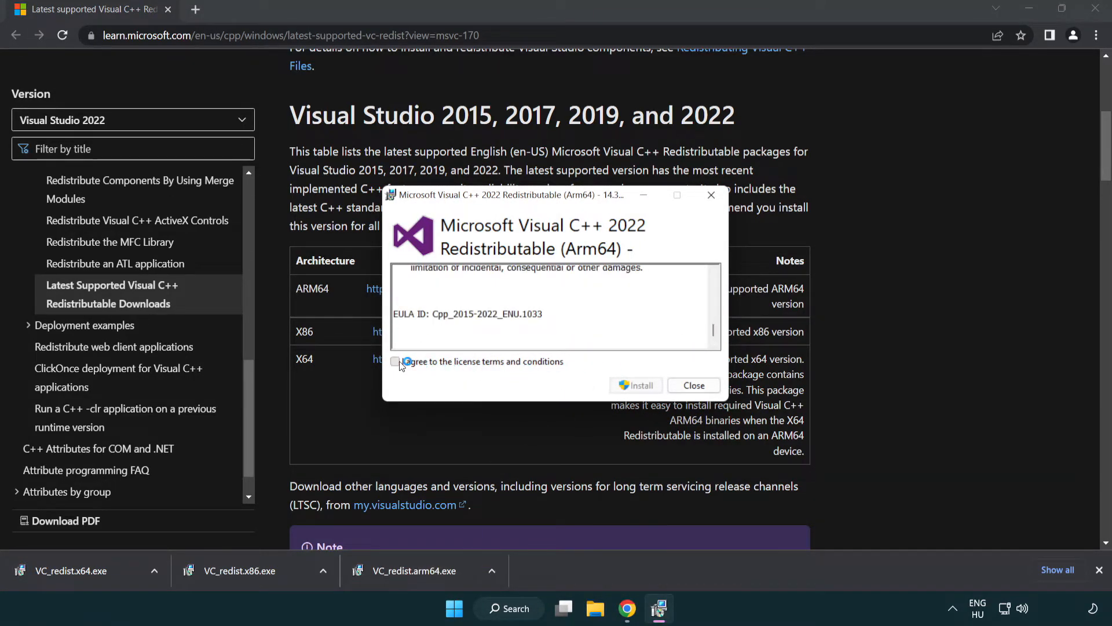
- Try installing the ARM64 Visual C++ Redistributable and dismiss its unsupported-processor failure
{"action": "left_click", "coordinate": [395, 361]}
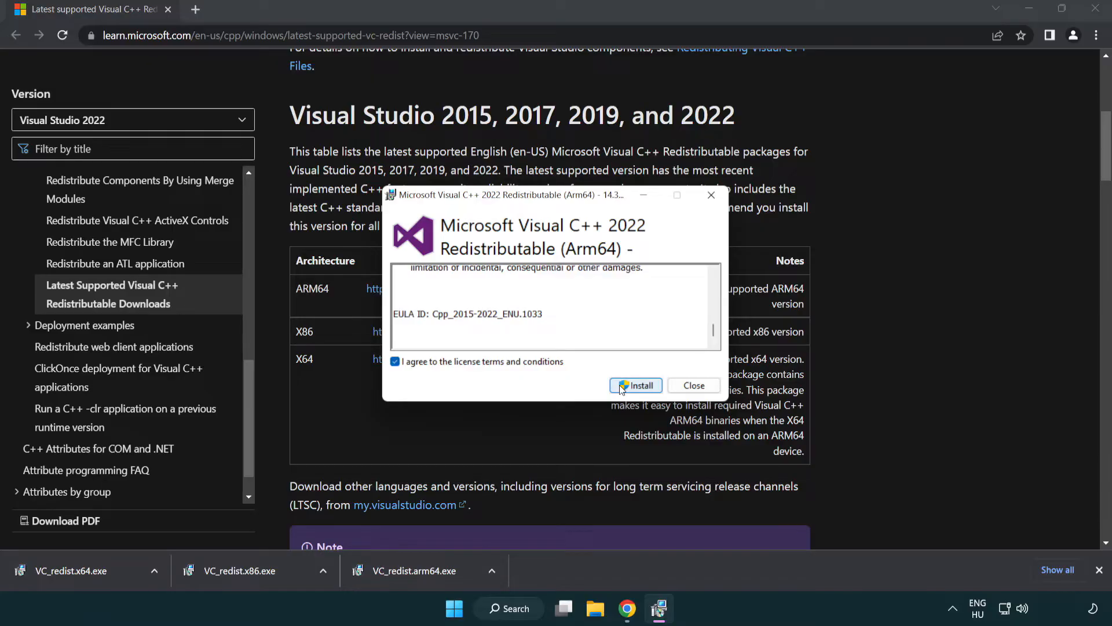
{"action": "left_click", "coordinate": [635, 385]}
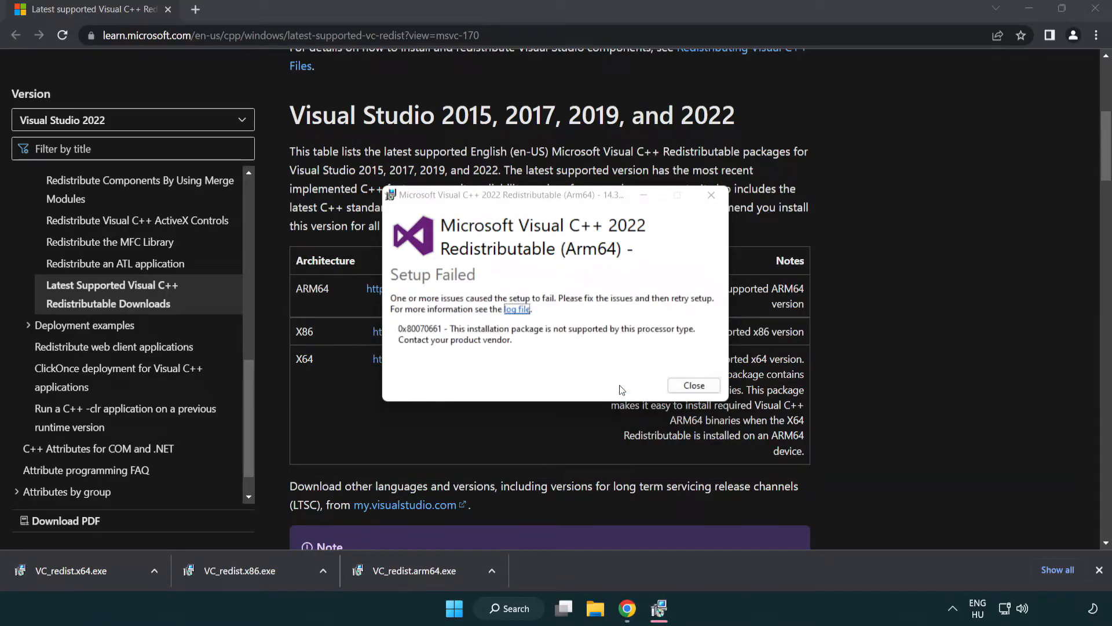
{"action": "left_click", "coordinate": [692, 385]}
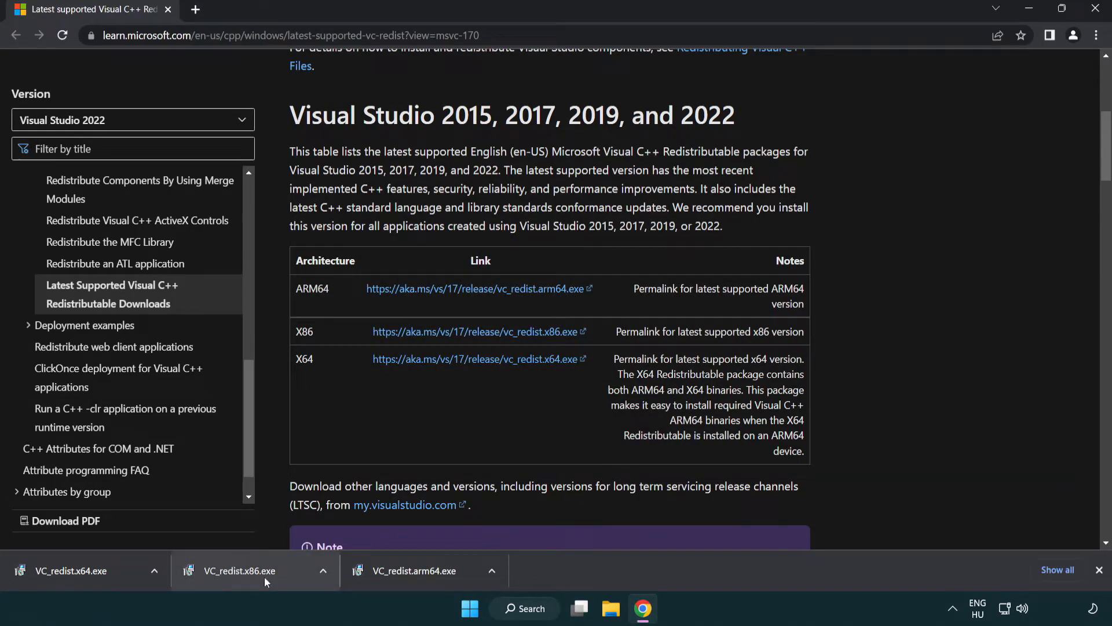
- Install the x86 and x64 Visual C++ 2015-2022 Redistributables, closing each dialog without restarting
{"action": "left_click", "coordinate": [239, 570]}
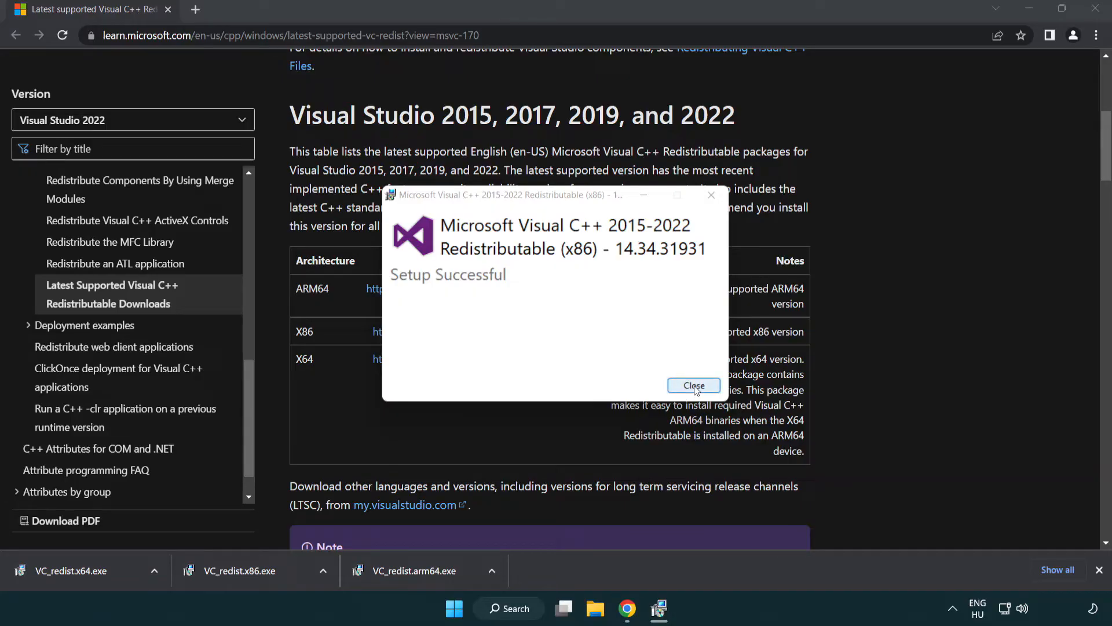
{"action": "left_click", "coordinate": [692, 386]}
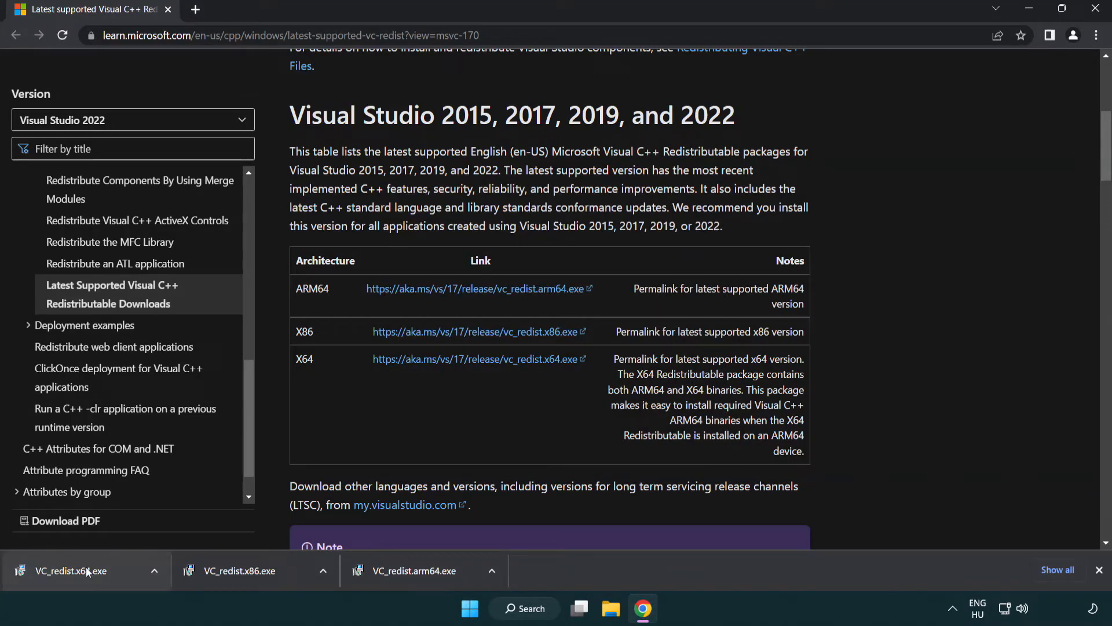
{"action": "left_click", "coordinate": [69, 570]}
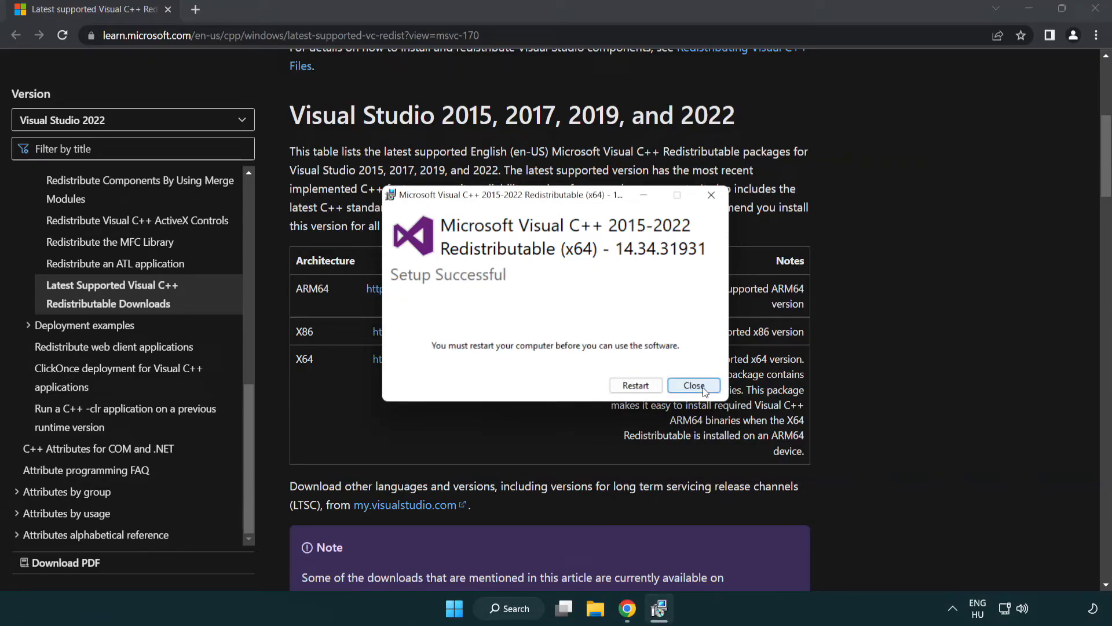
{"action": "left_click", "coordinate": [694, 385]}
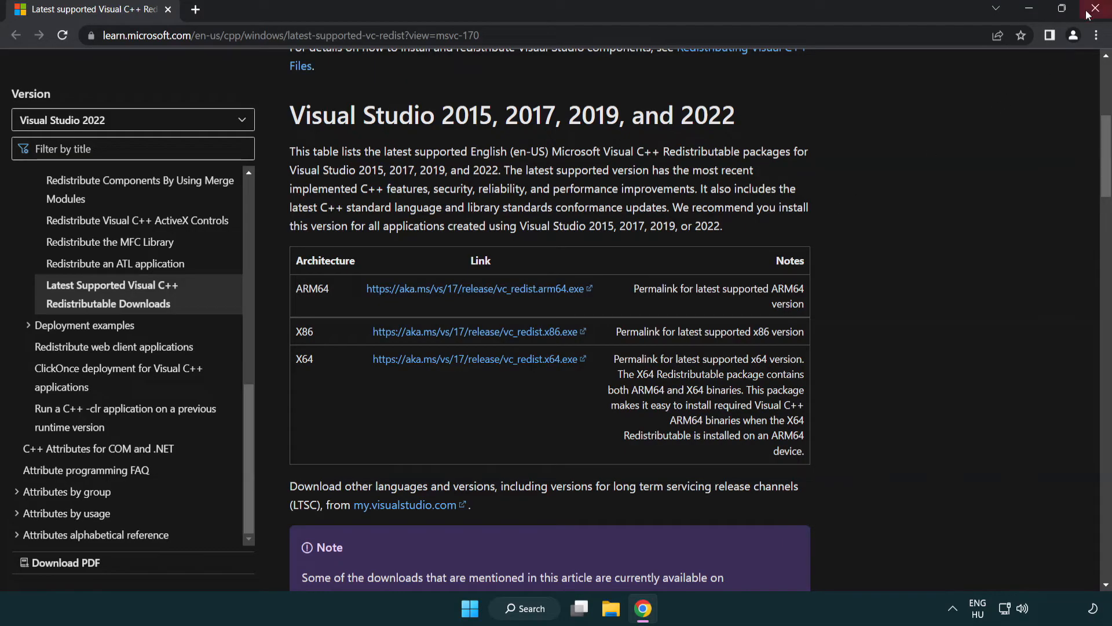
- Close Chrome, search for cmd, and run Command Prompt as administrator
{"action": "left_click", "coordinate": [1094, 9]}
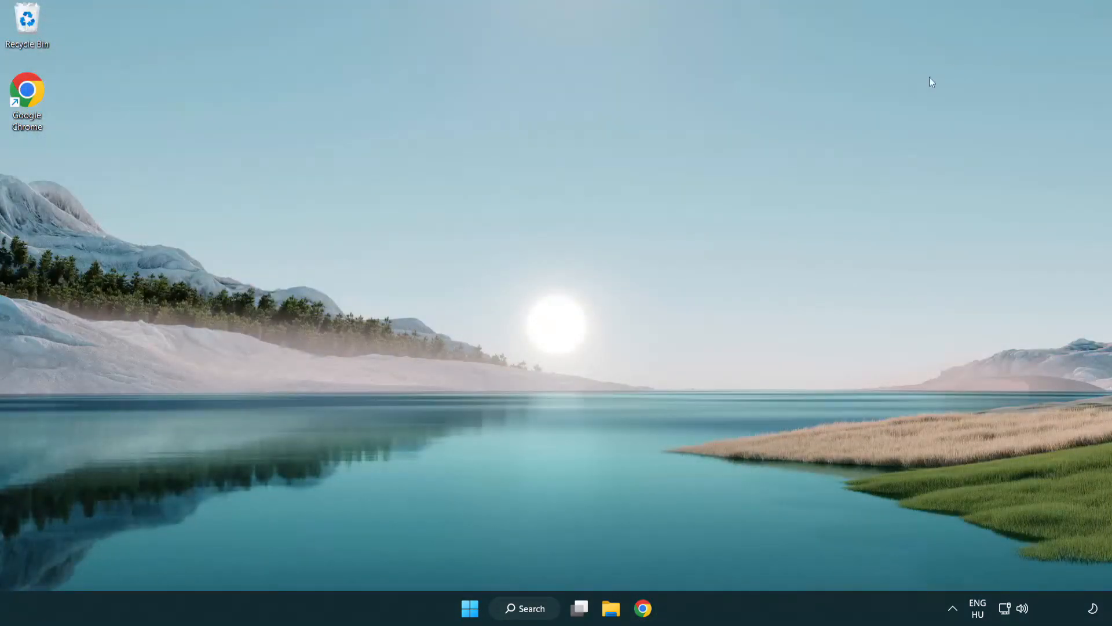
{"action": "mouse_move", "coordinate": [616, 260]}
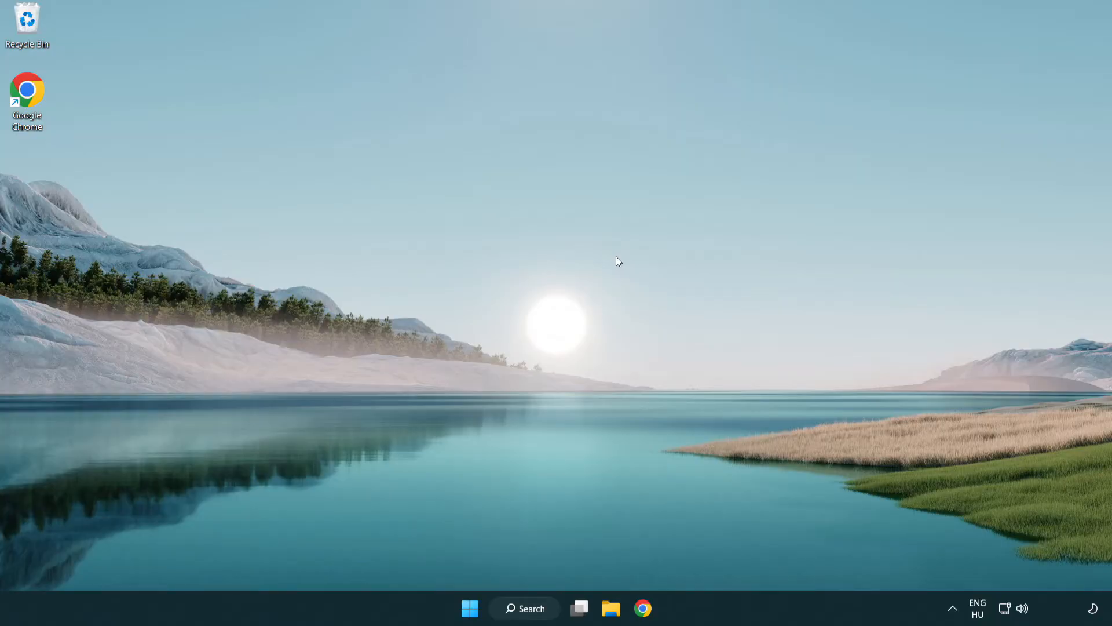
{"action": "mouse_move", "coordinate": [521, 607]}
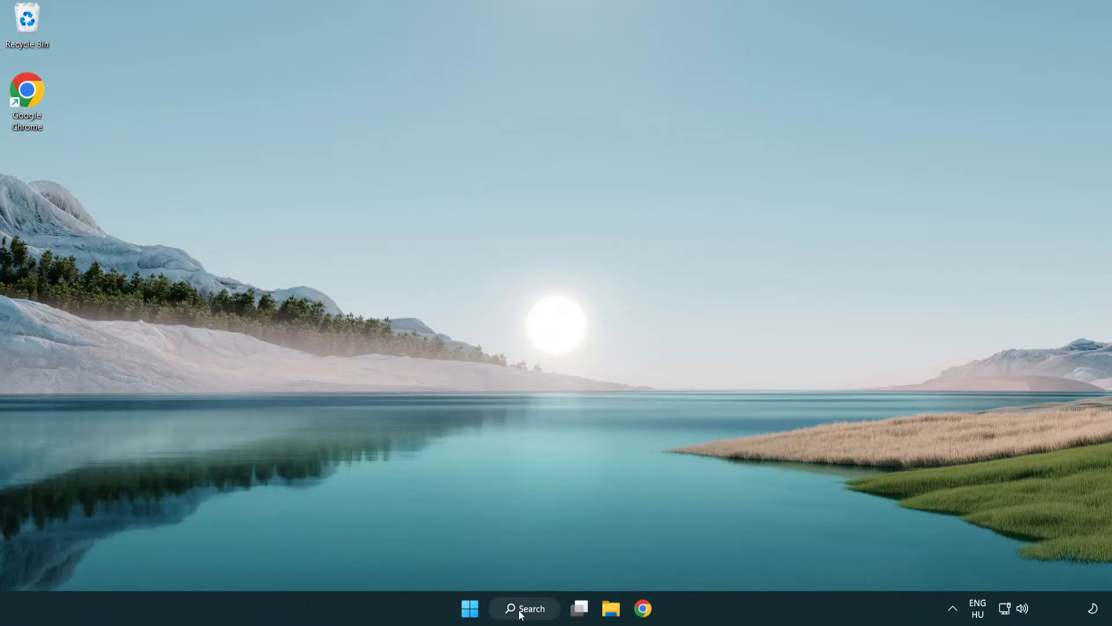
{"action": "left_click", "coordinate": [524, 607]}
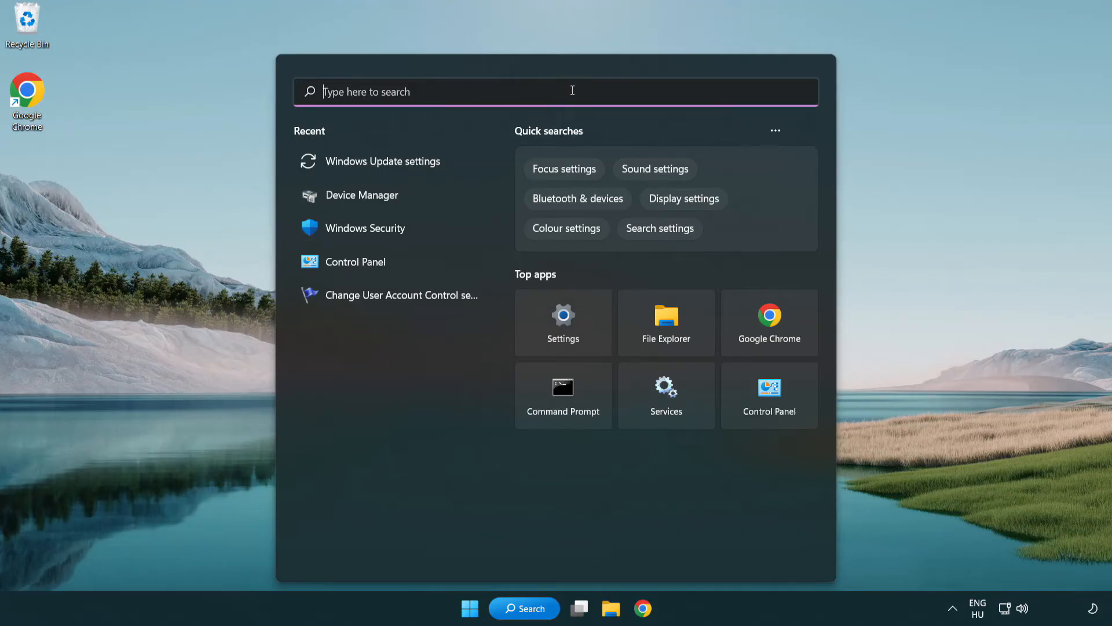
{"action": "type", "text": "cmd"}
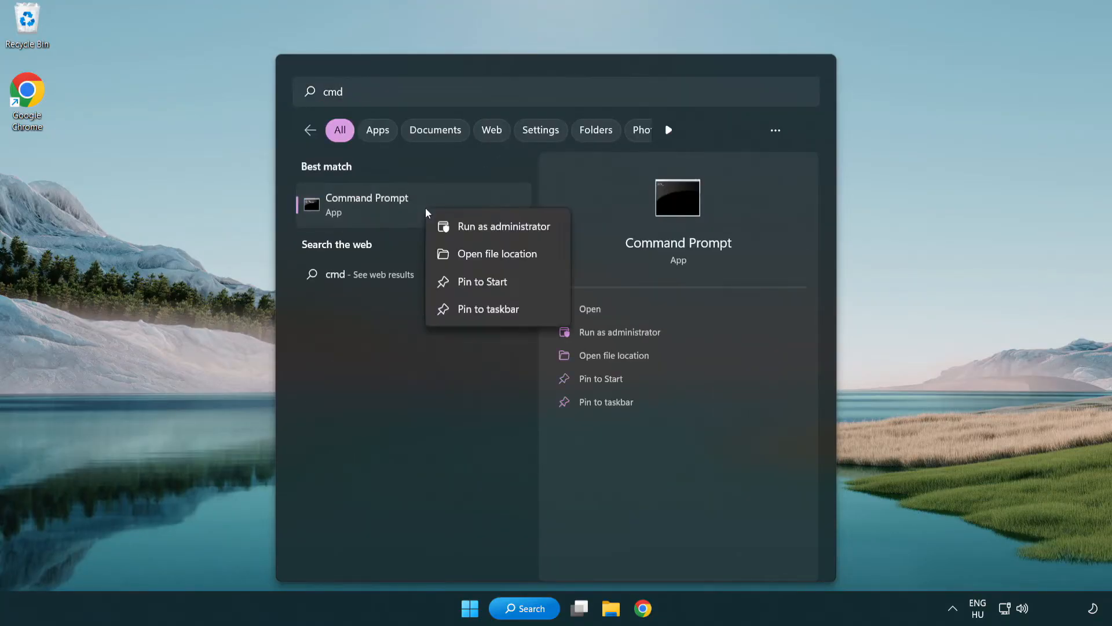
{"action": "mouse_move", "coordinate": [500, 226]}
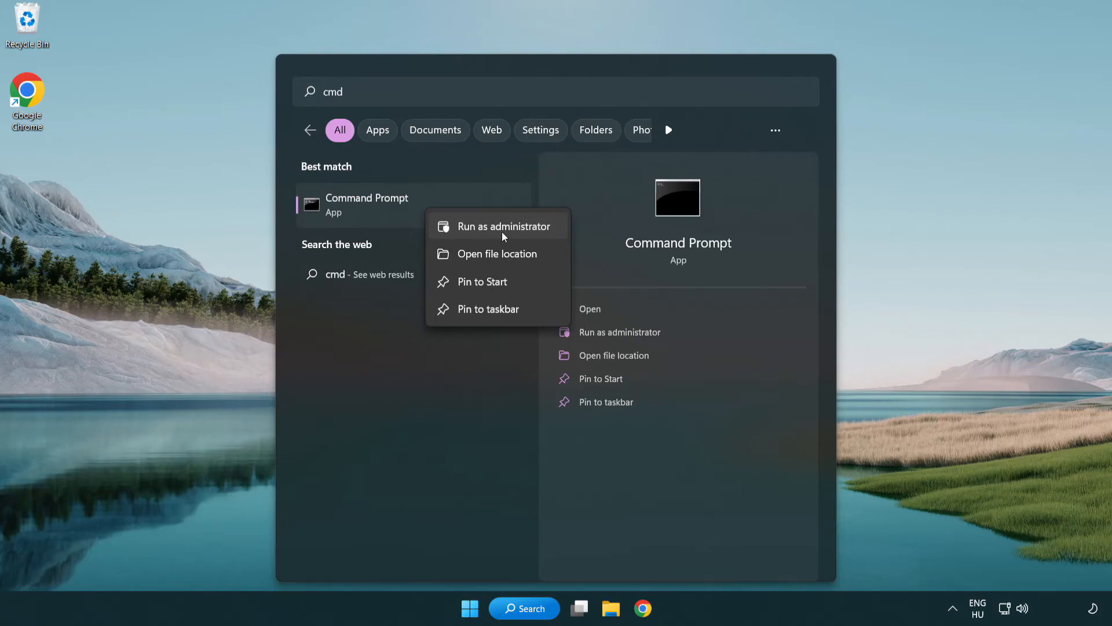
{"action": "left_click", "coordinate": [500, 225]}
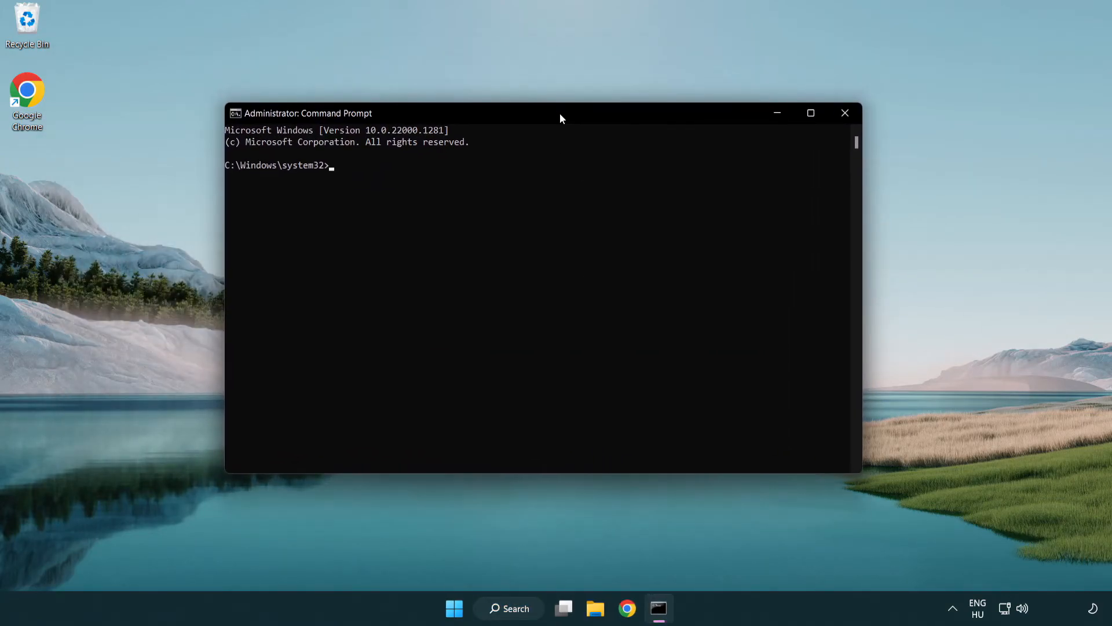
- Run sfc /scannow and let verification reach 100% with no integrity violations
{"action": "type", "text": "sfc /sc"}
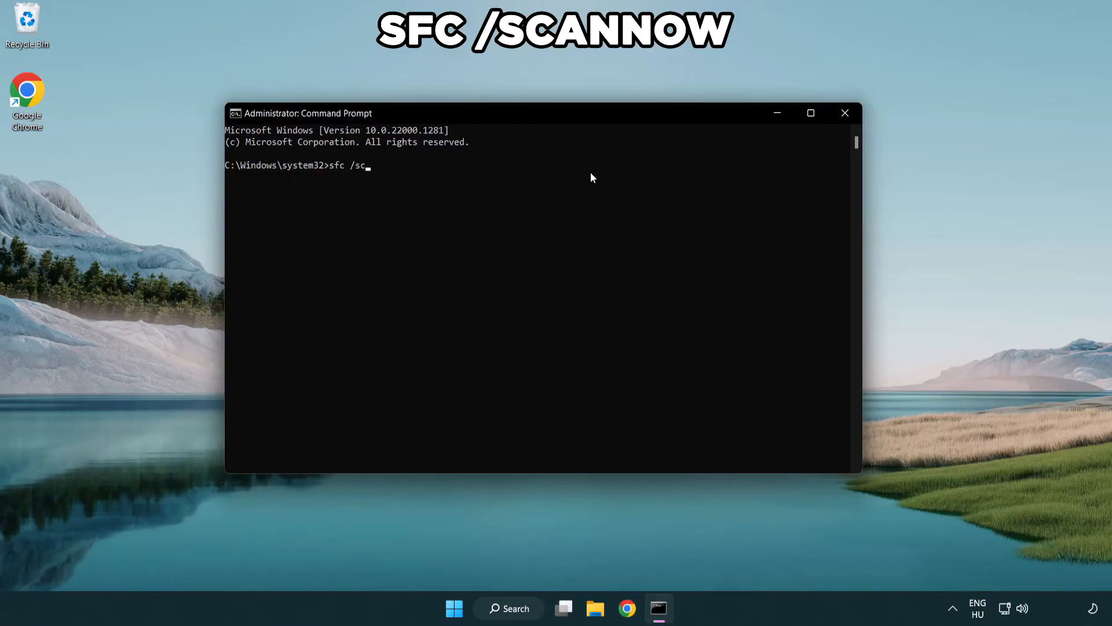
{"action": "type", "text": "annow"}
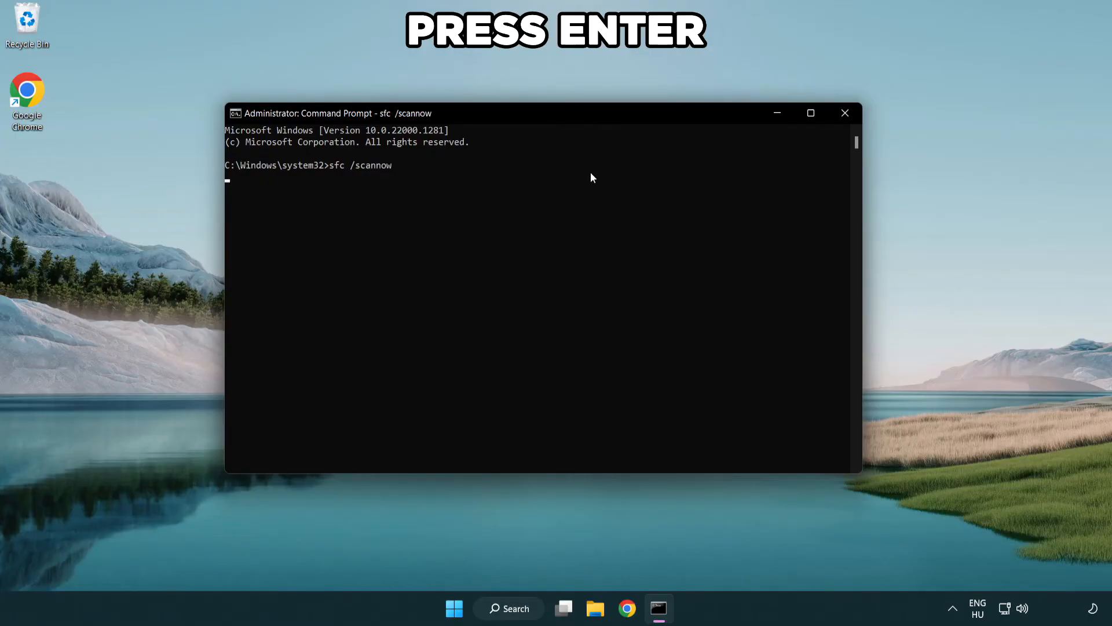
{"action": "key", "text": "Return"}
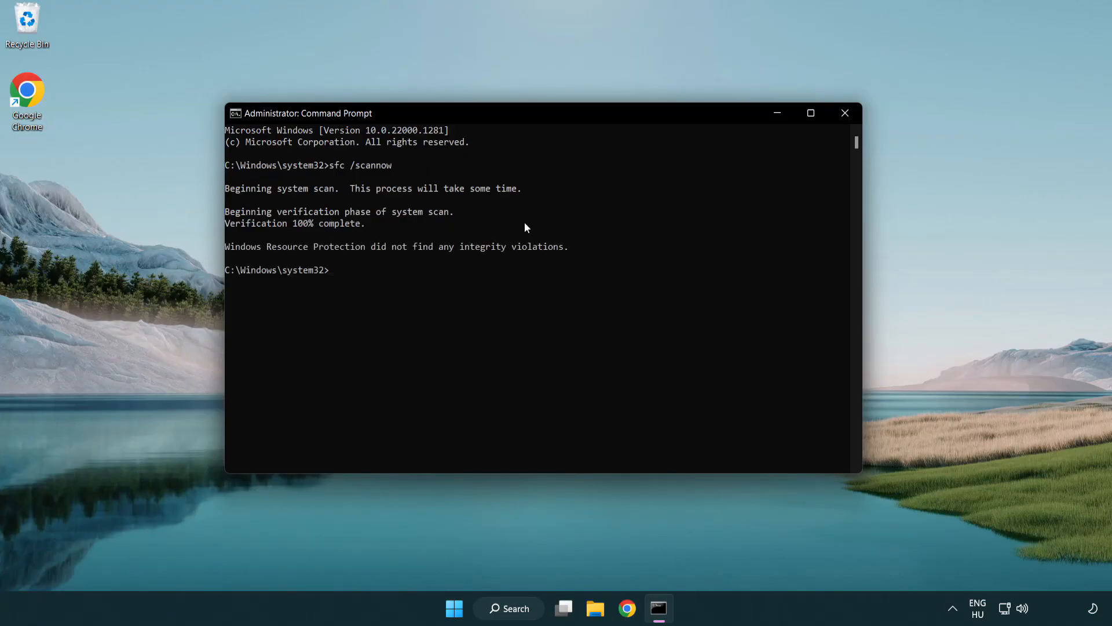
{"action": "mouse_move", "coordinate": [532, 195]}
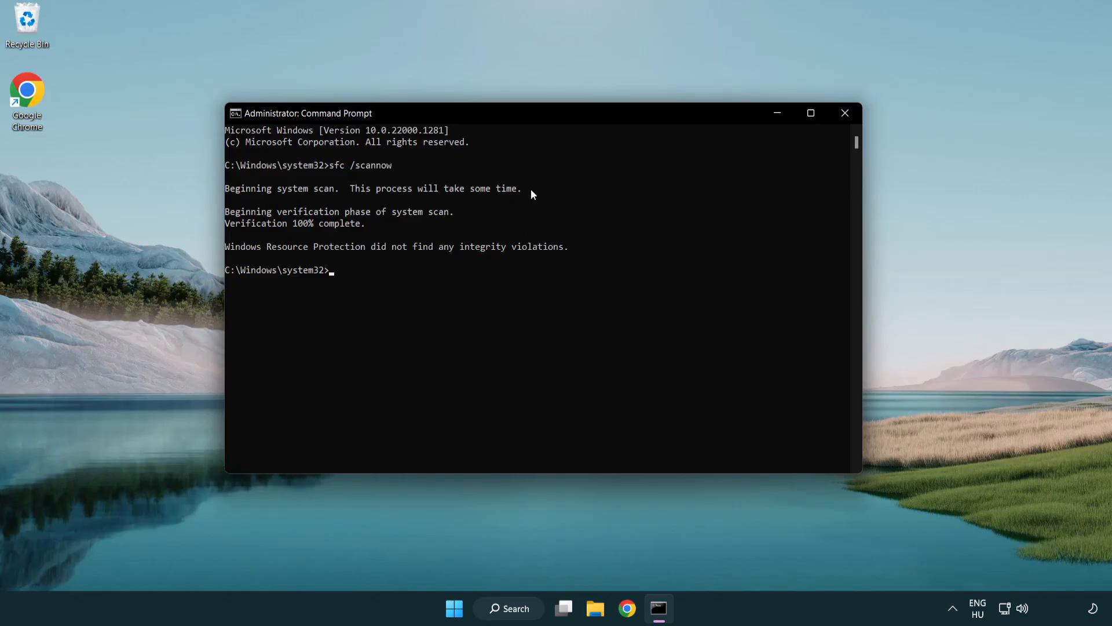
{"action": "mouse_move", "coordinate": [845, 113]}
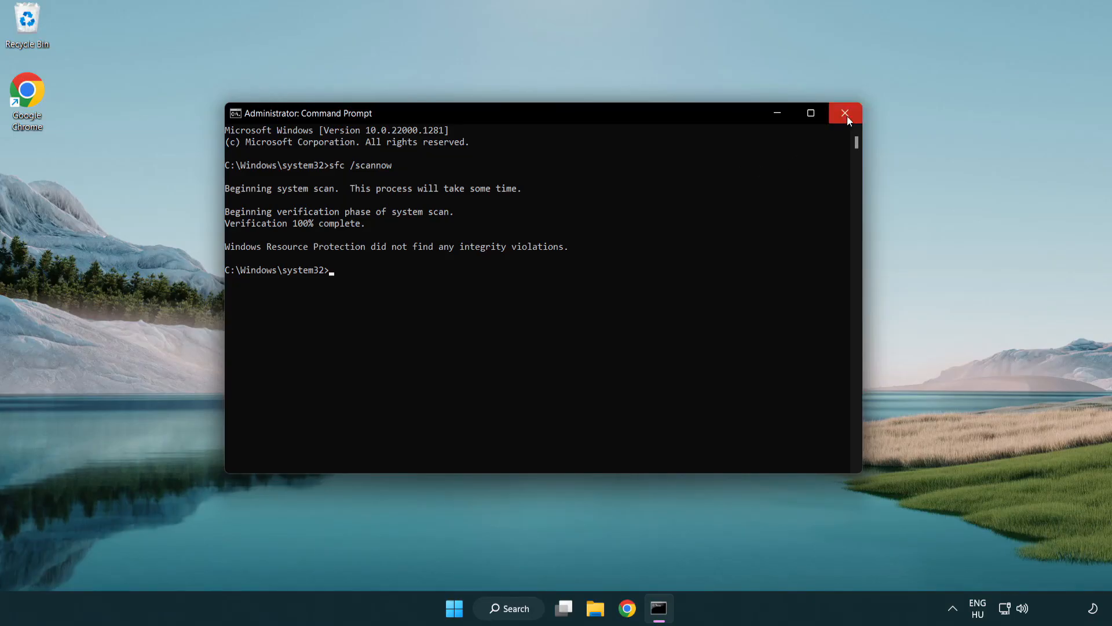
{"action": "mouse_move", "coordinate": [844, 114]}
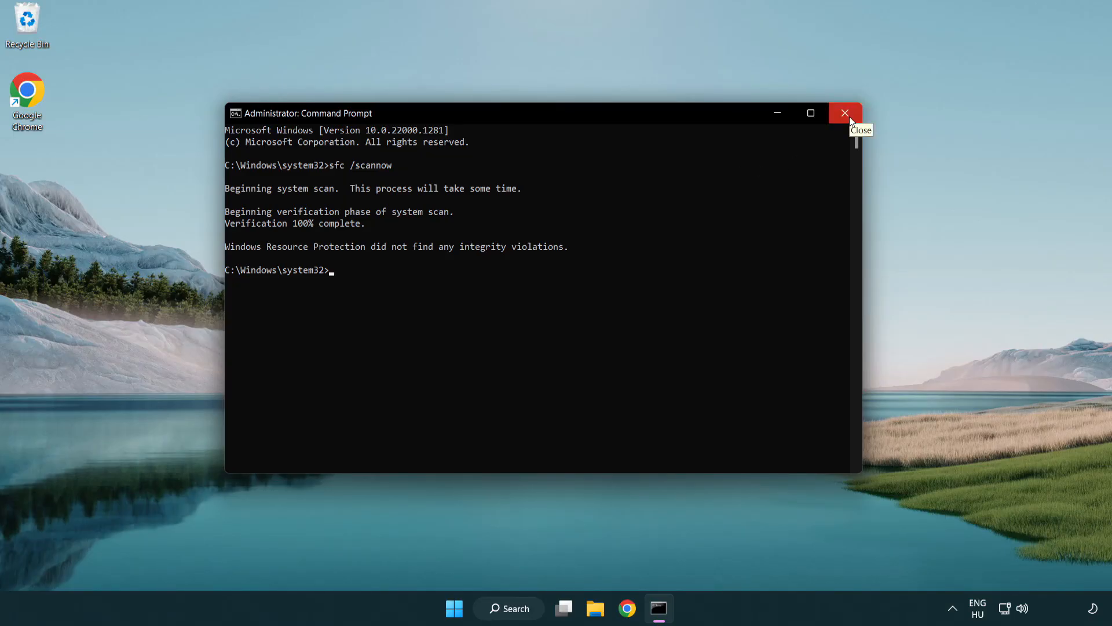
- Open the Start menu's power options to reach the Restart choice
{"action": "left_click", "coordinate": [468, 607]}
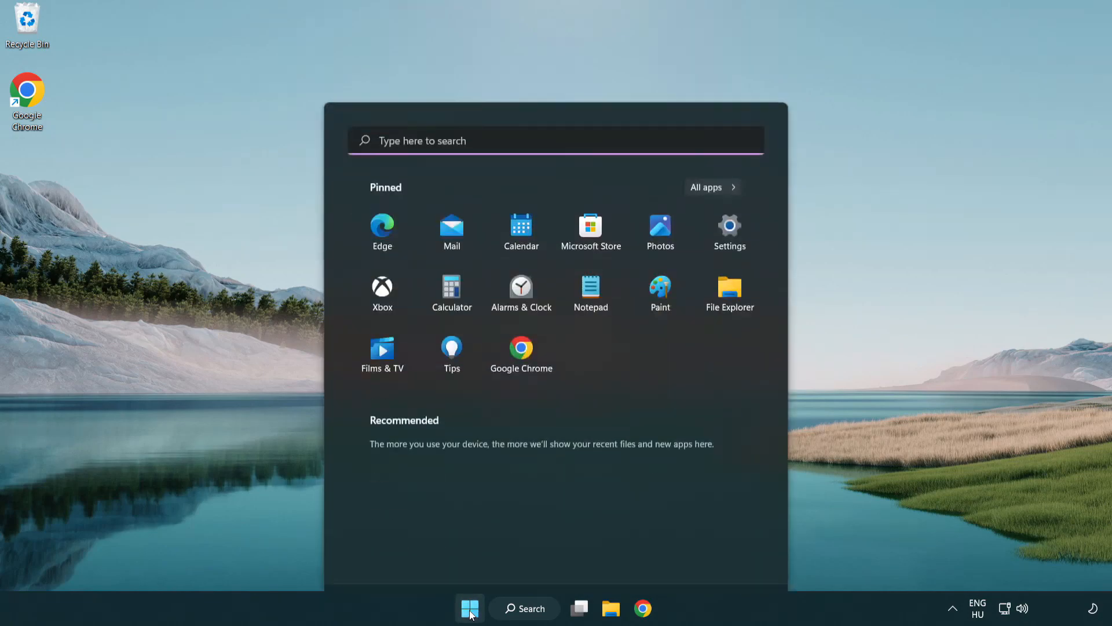
{"action": "left_click", "coordinate": [736, 558]}
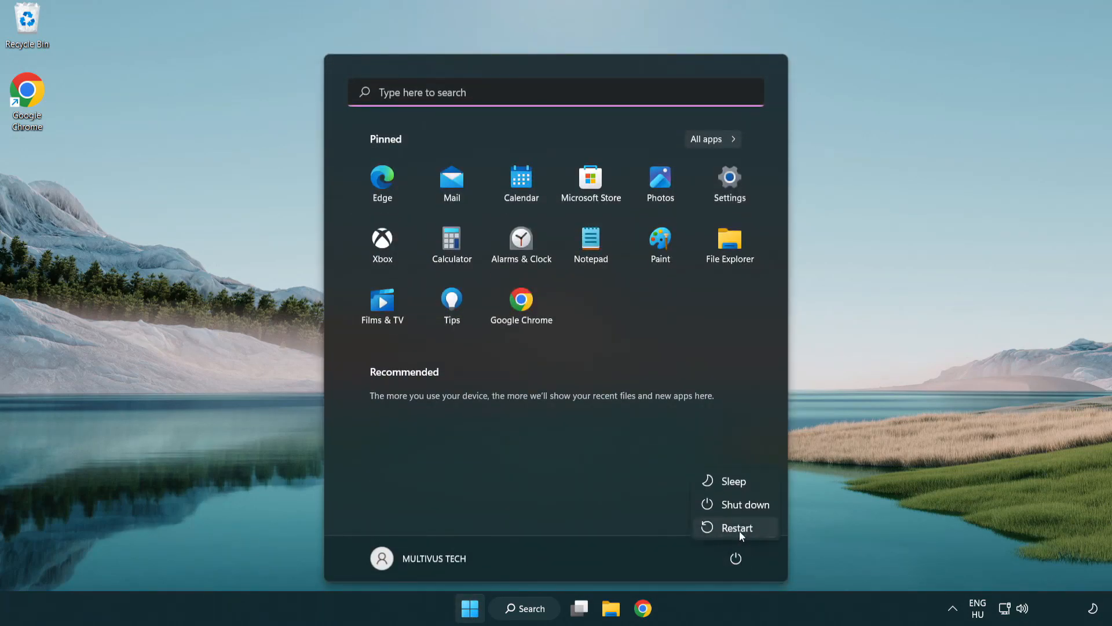
{"action": "mouse_move", "coordinate": [738, 527]}
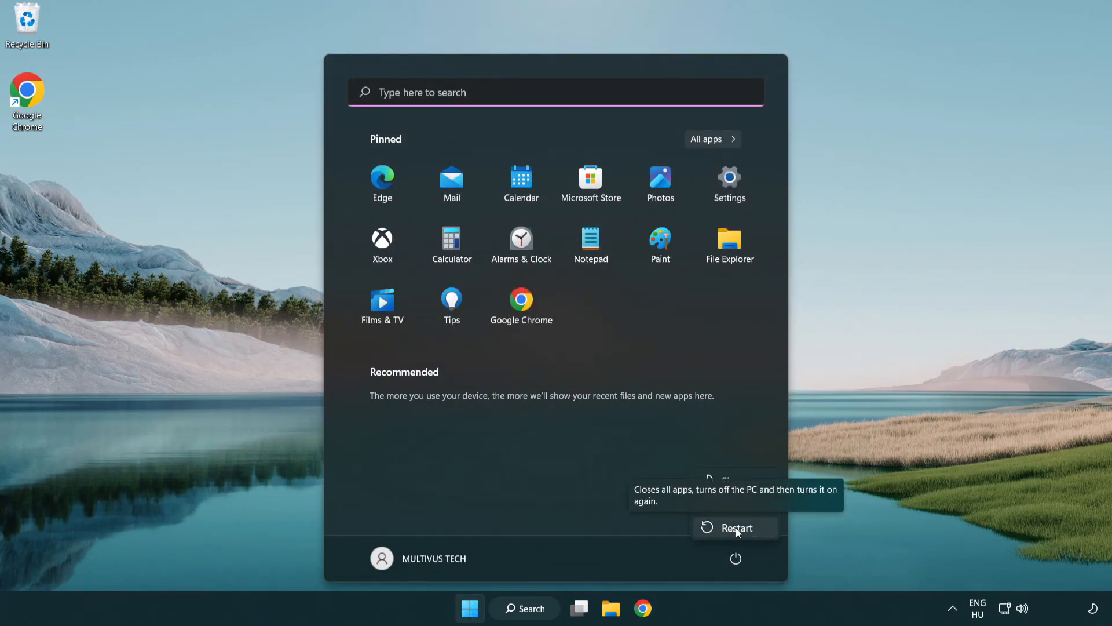